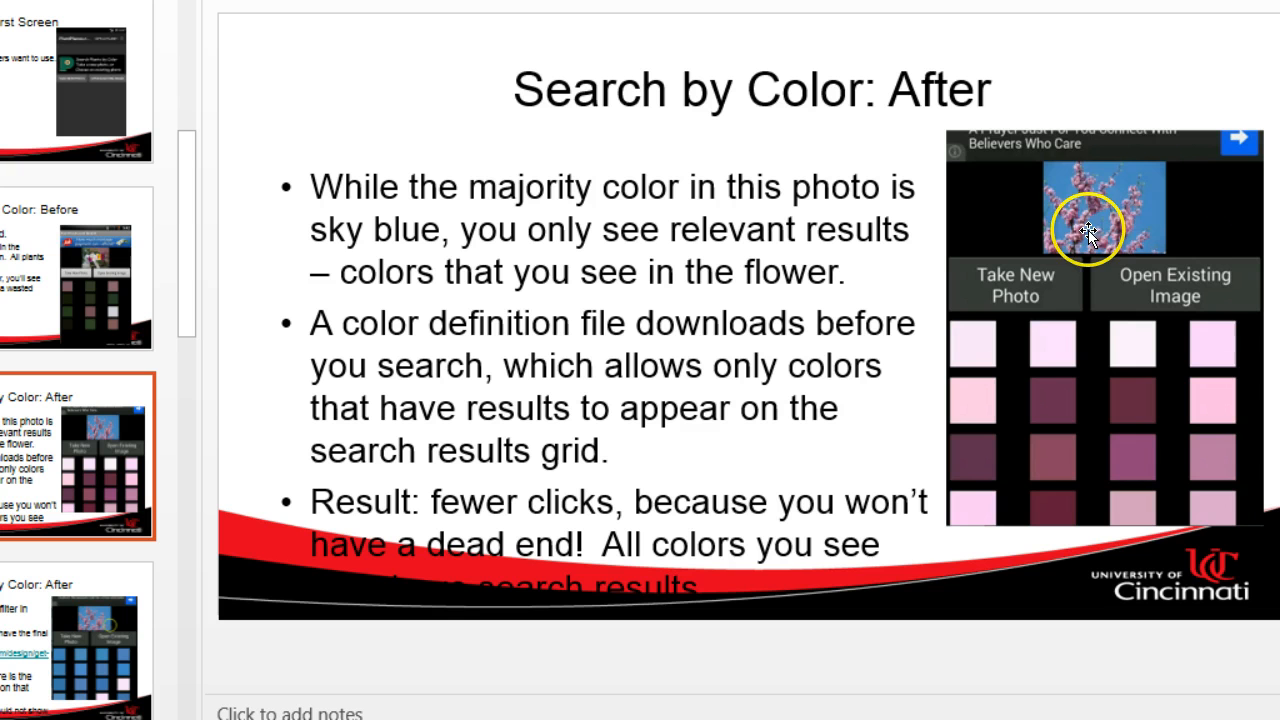
mouse_move(1080, 200)
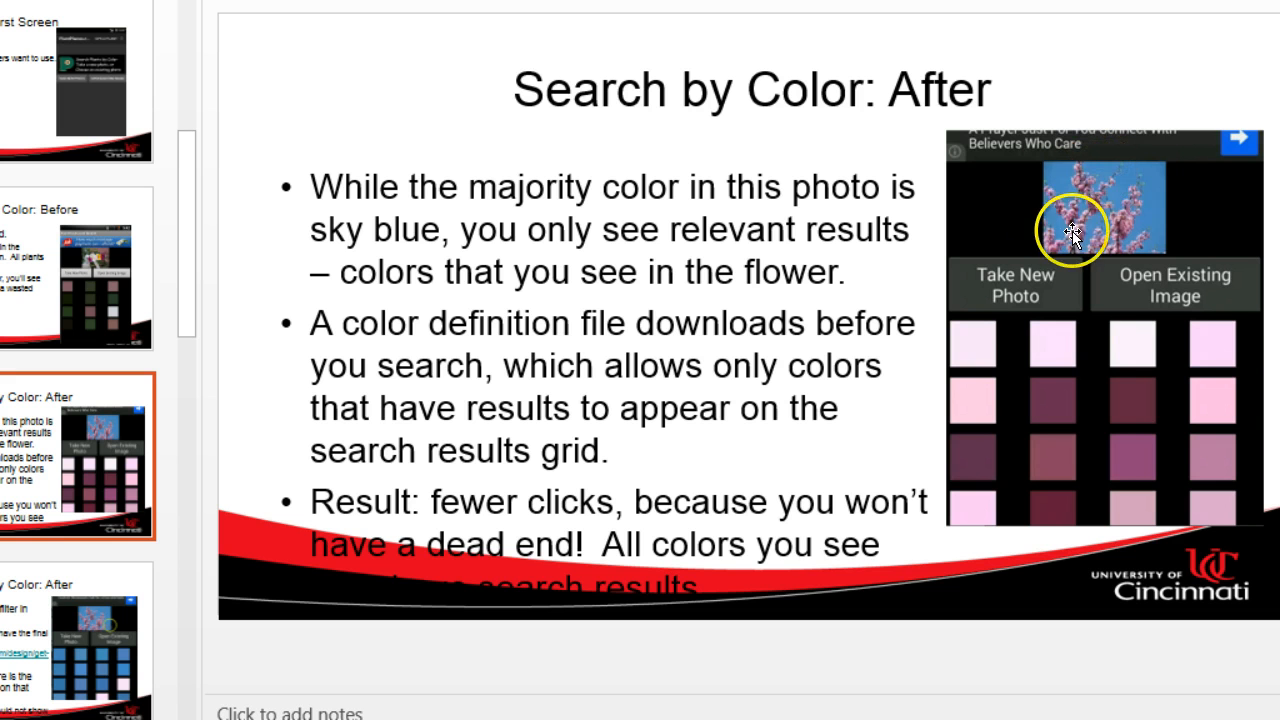
mouse_move(1088, 290)
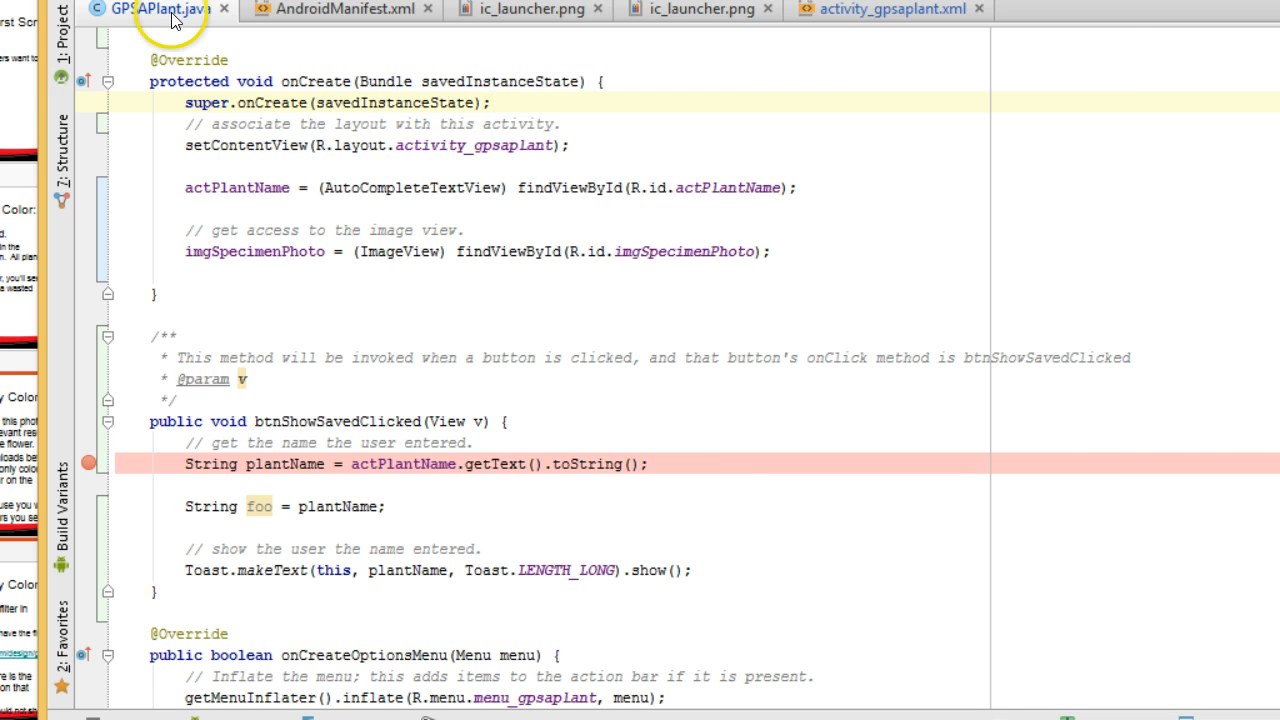
Step: Expand the project tree to res/layout (with activity_gpsaplant.xml) and bring up the layout folder's actions
left_click(62, 28)
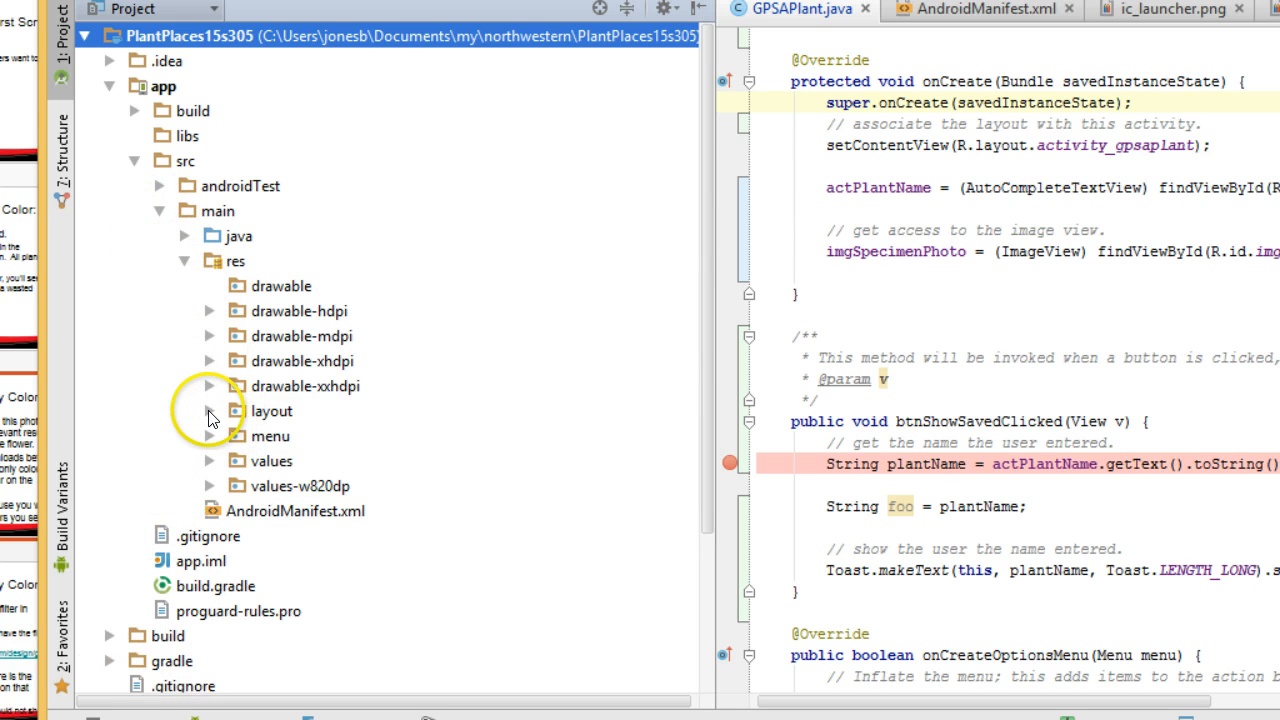
left_click(210, 412)
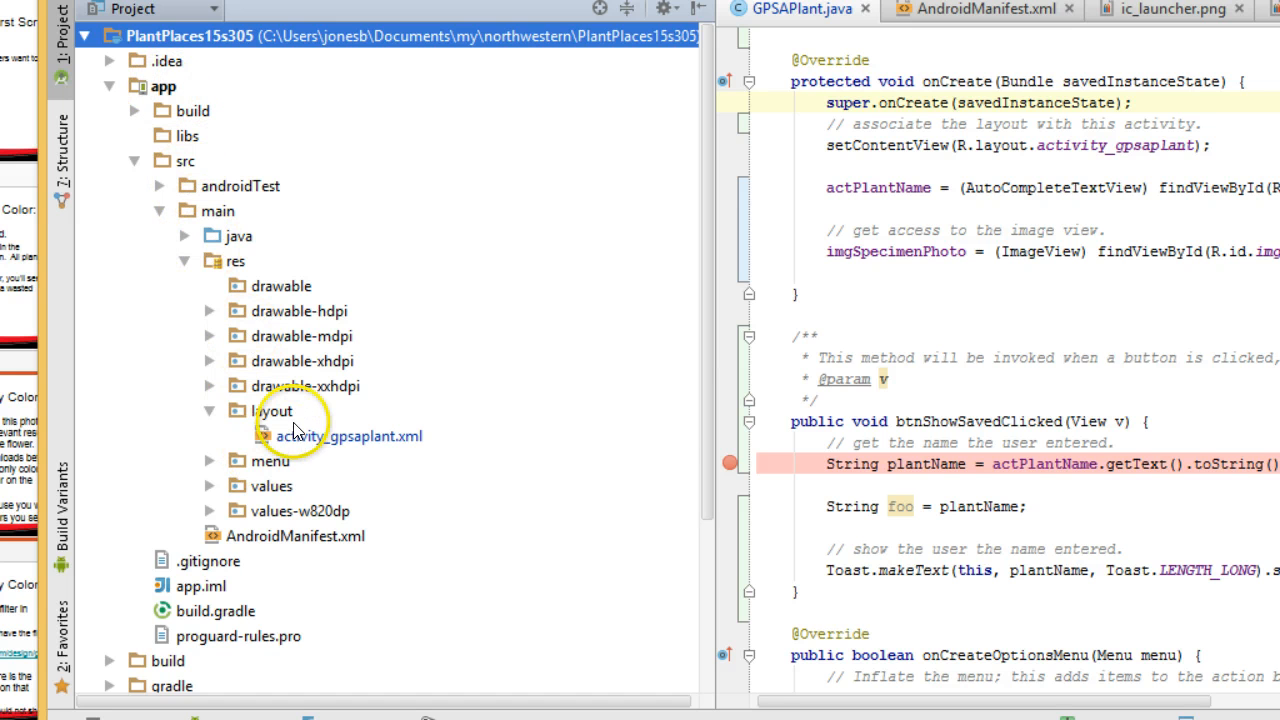
left_click(348, 436)
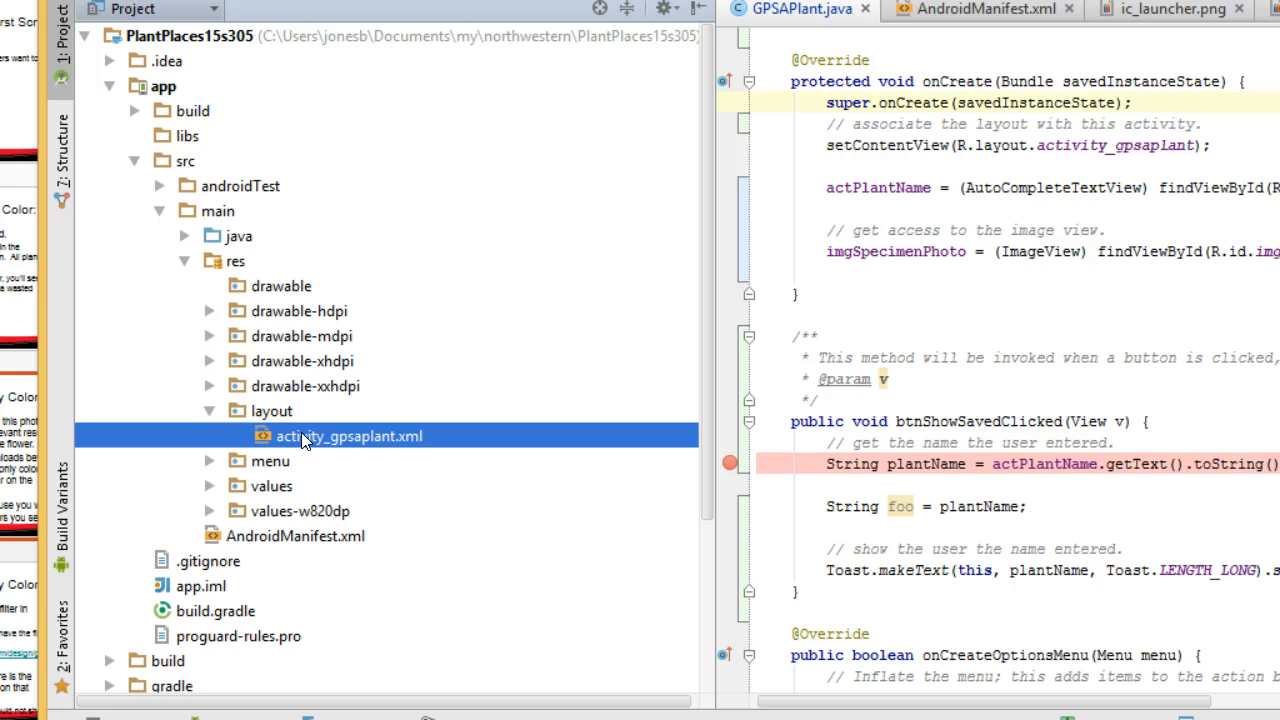
left_click(272, 410)
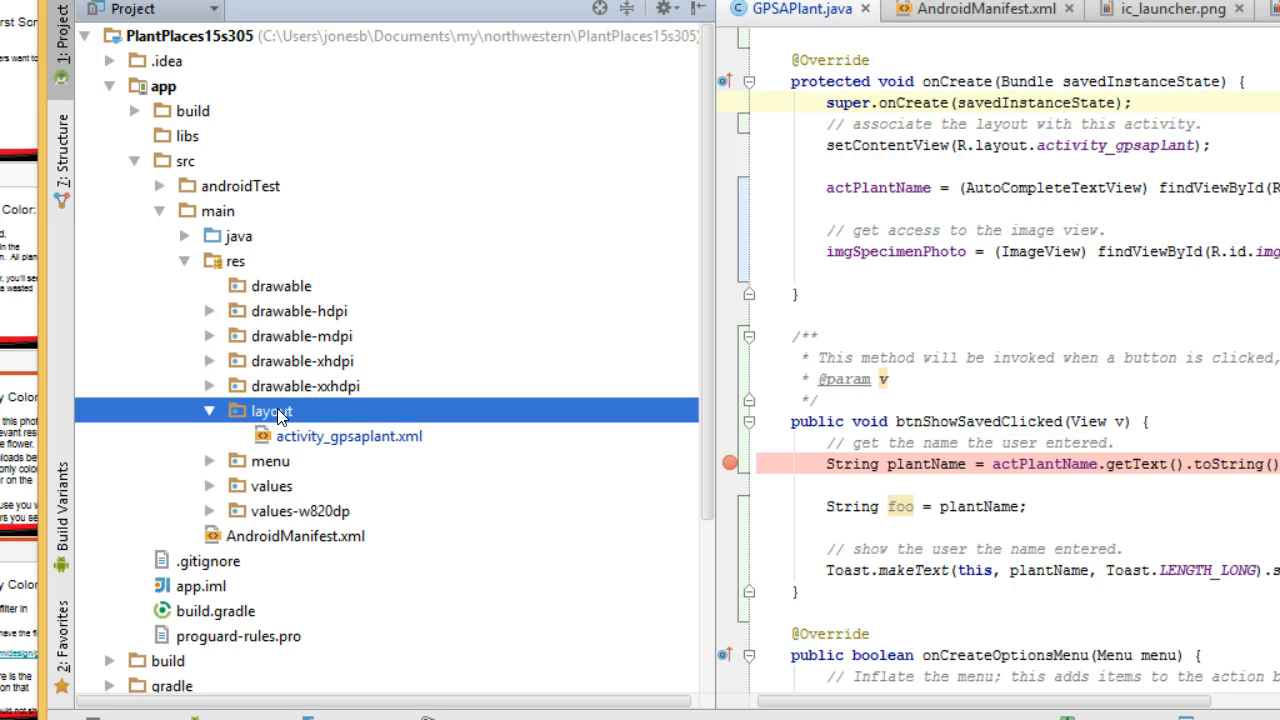
right_click(270, 410)
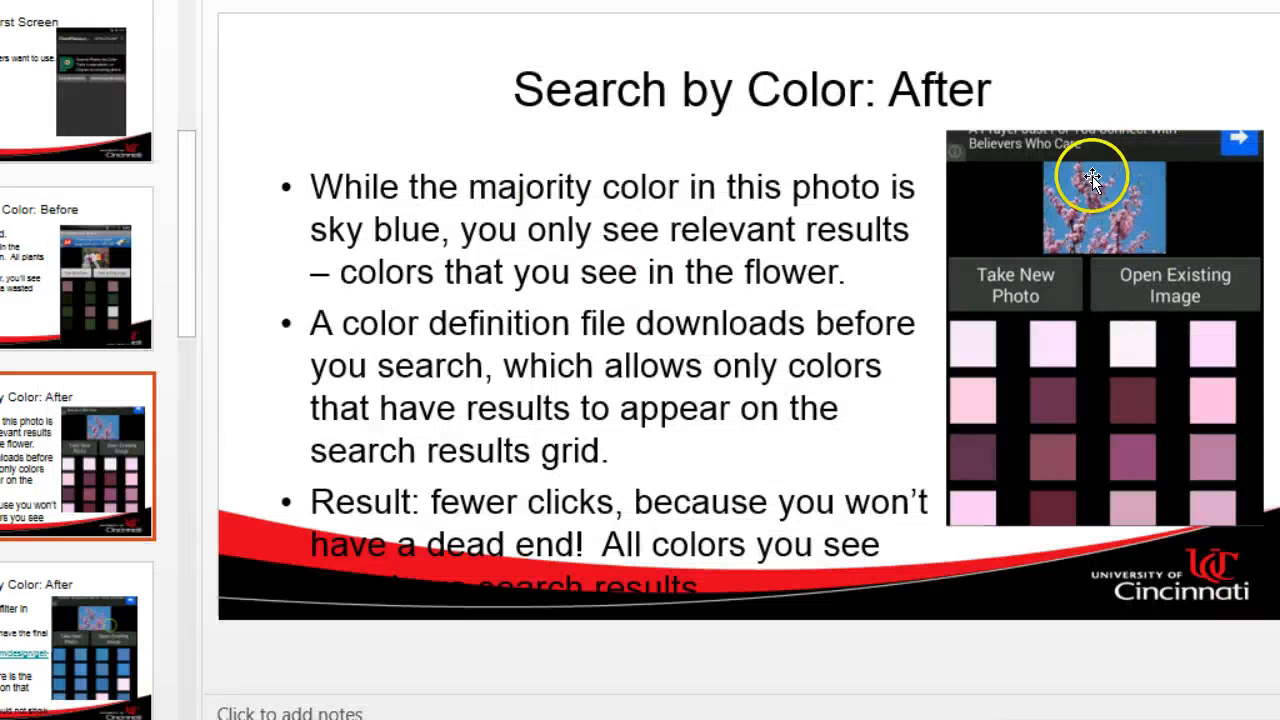
mouse_move(1024, 250)
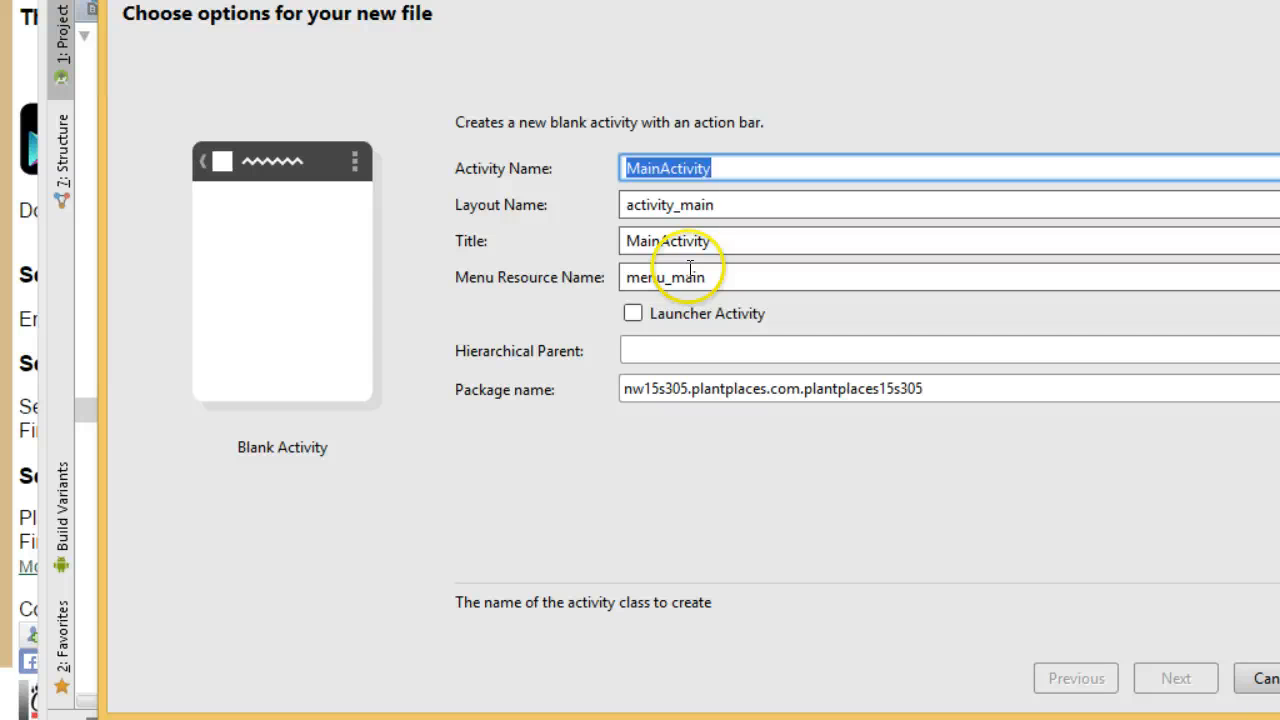
Step: Create a blank activity named ColorCaptureActivity in the existing package and confirm adding its files
type("ColorCaptureA")
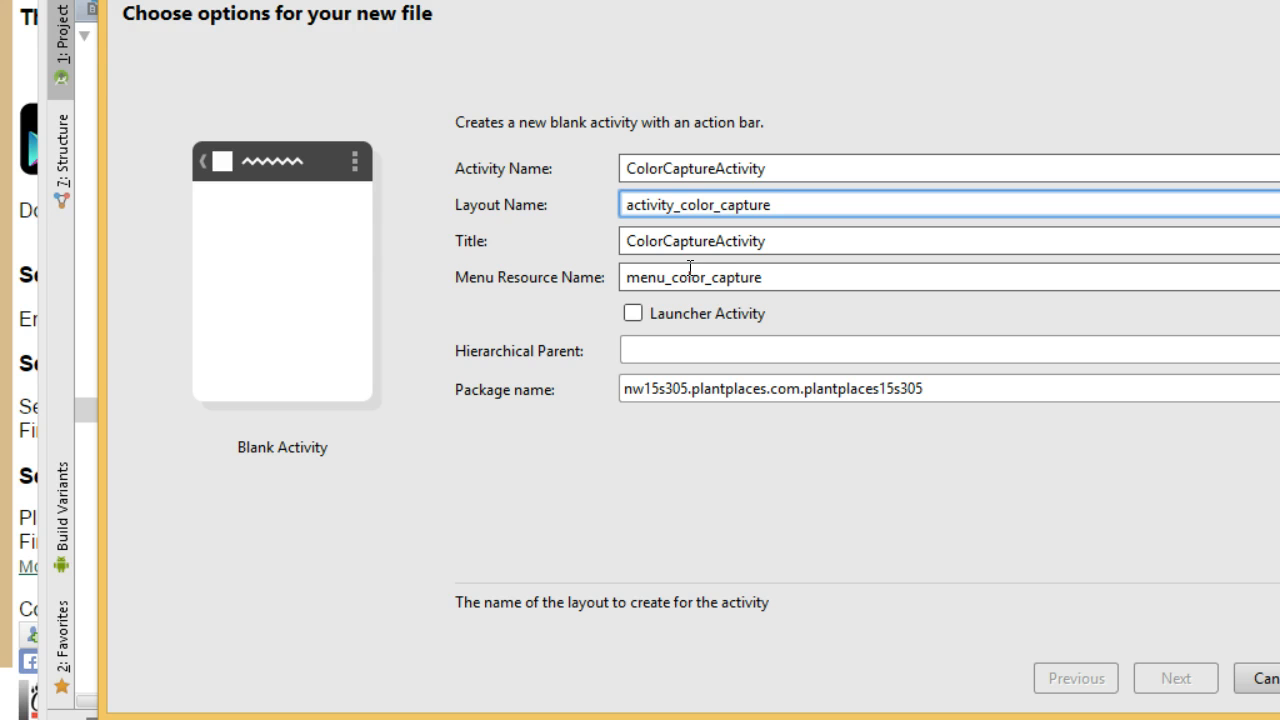
mouse_move(1224, 570)
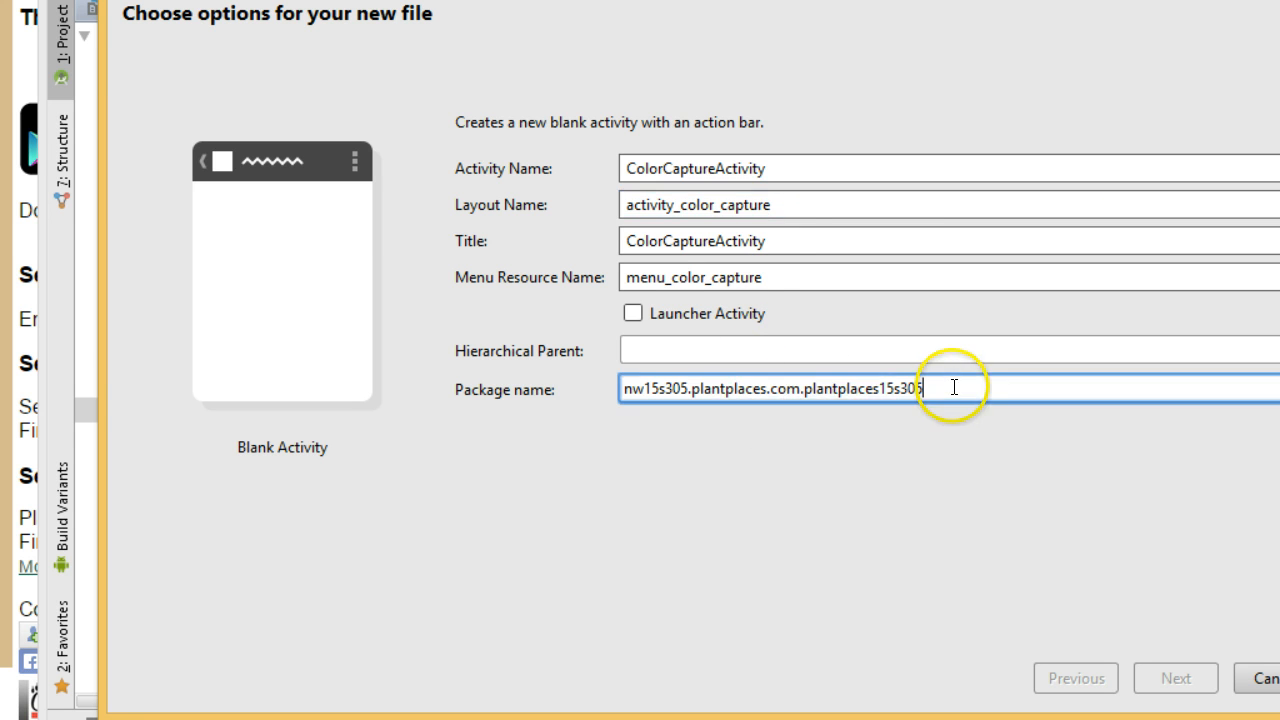
triple_click(770, 388)
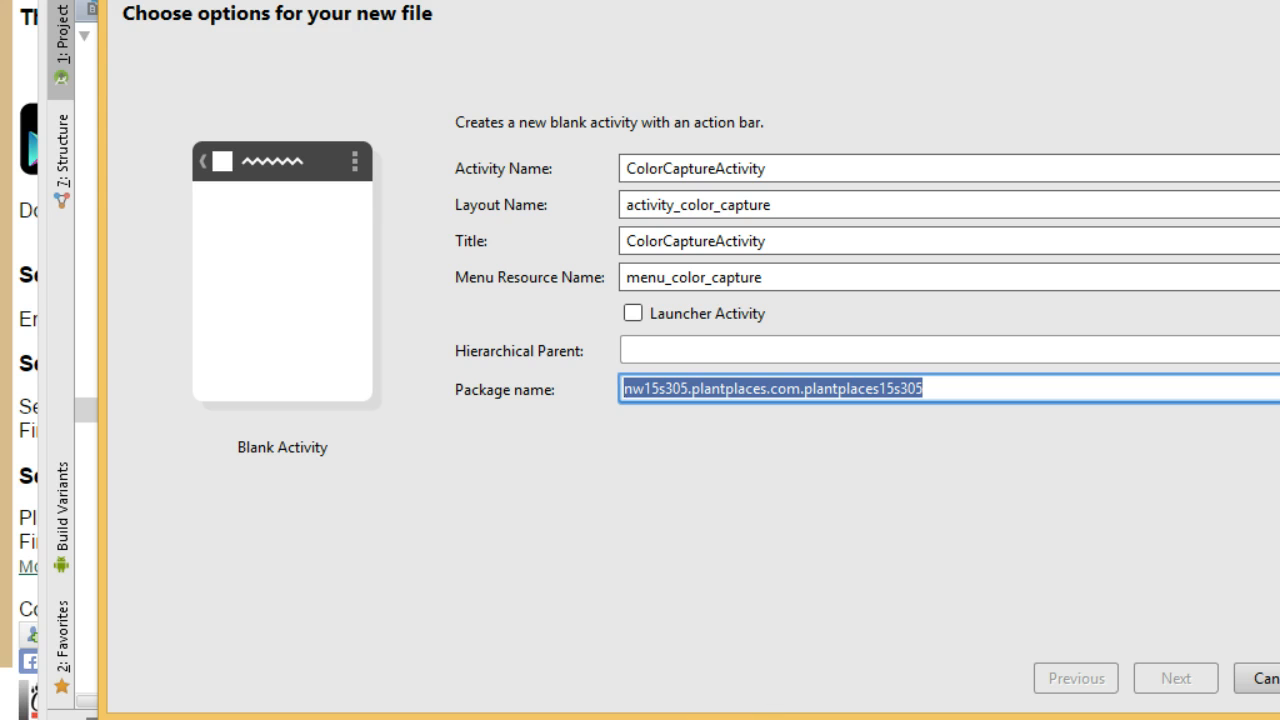
mouse_move(980, 382)
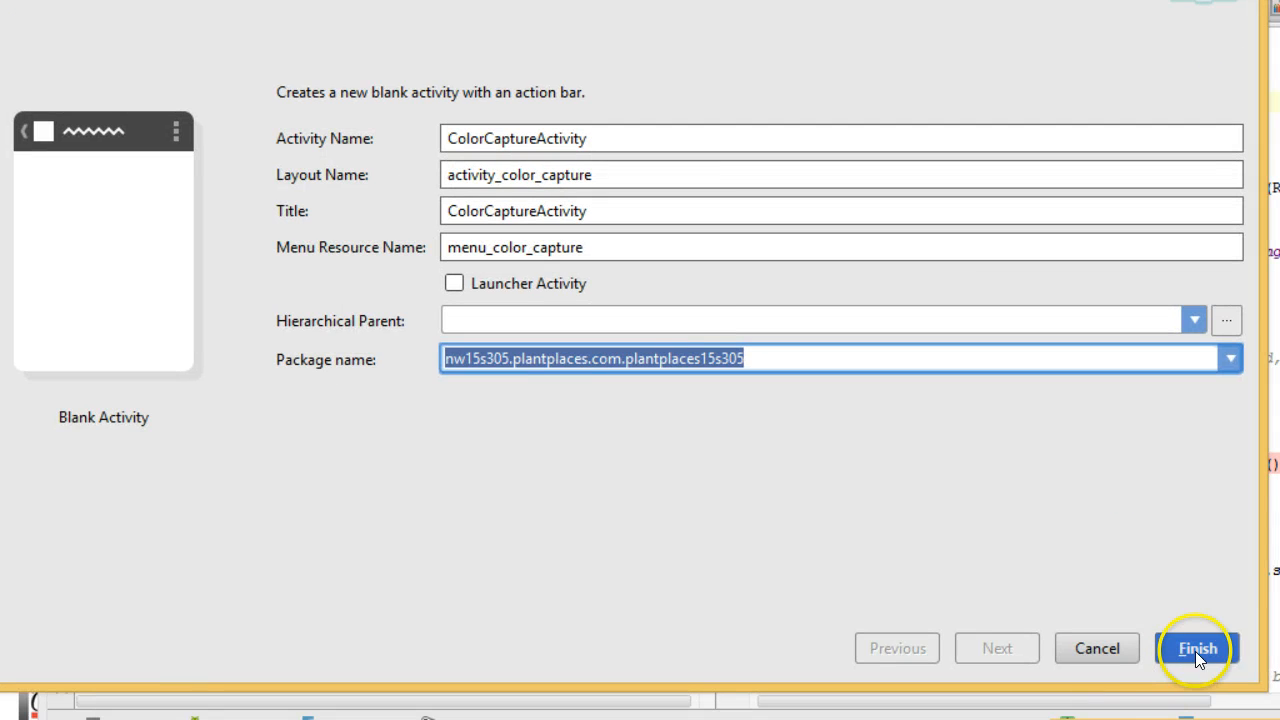
left_click(1196, 648)
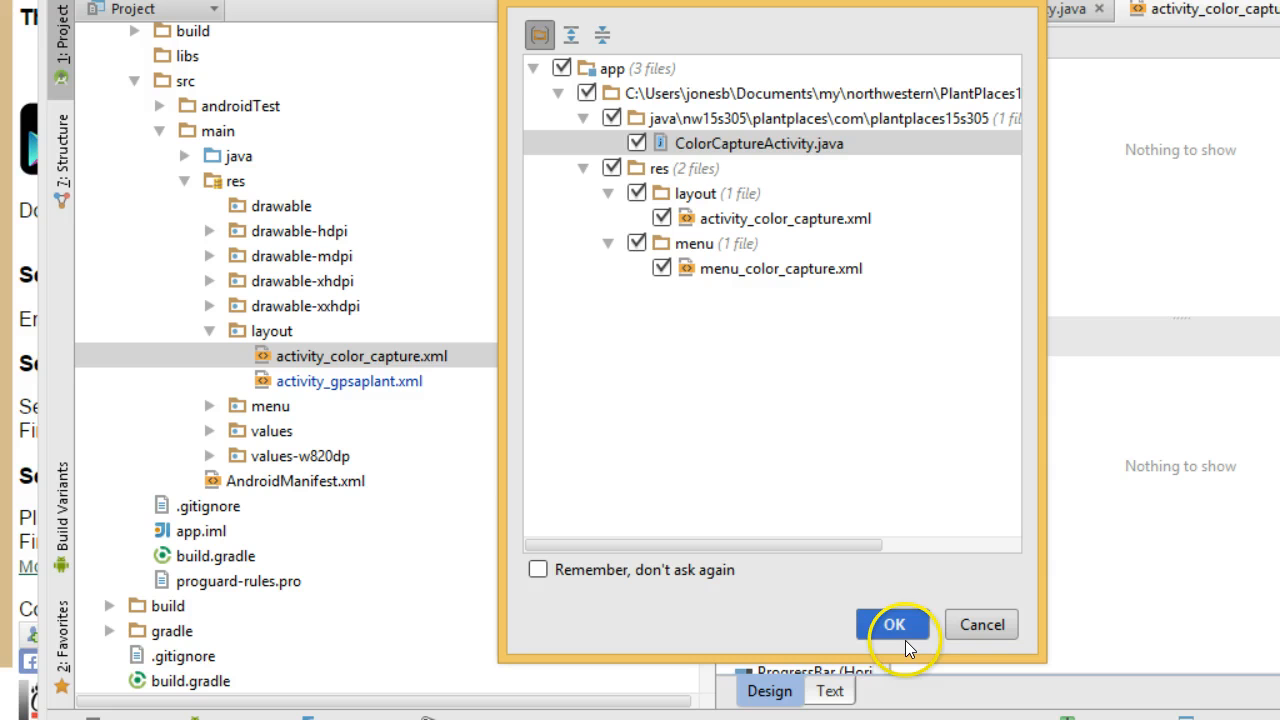
left_click(892, 624)
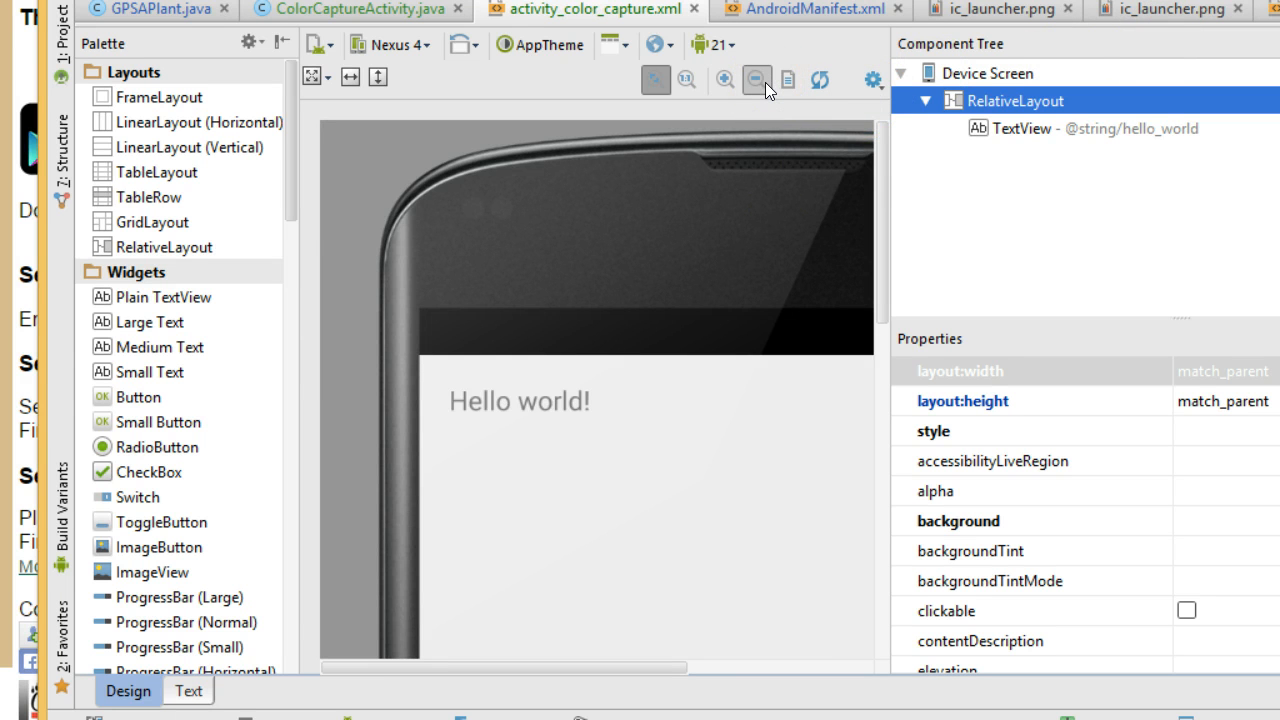
Step: Remove the Hello world TextView and place a vertical LinearLayout inside the RelativeLayout
left_click(756, 80)
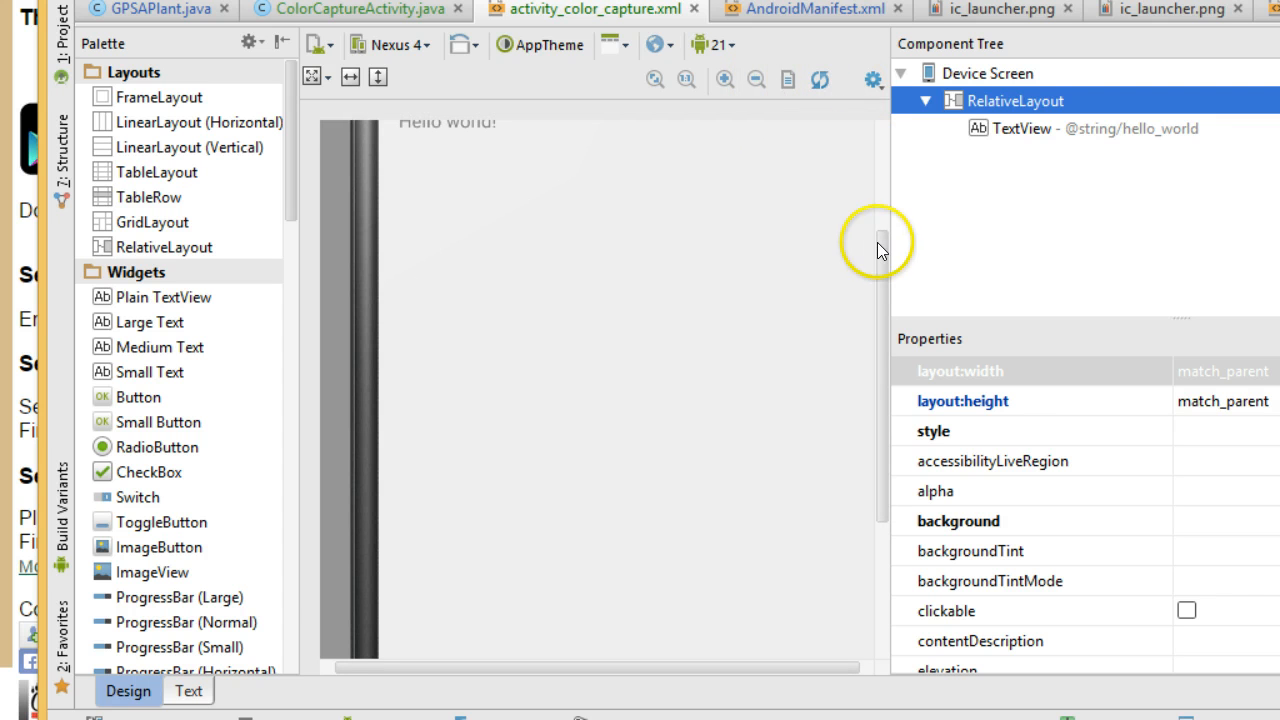
left_click(1080, 128)
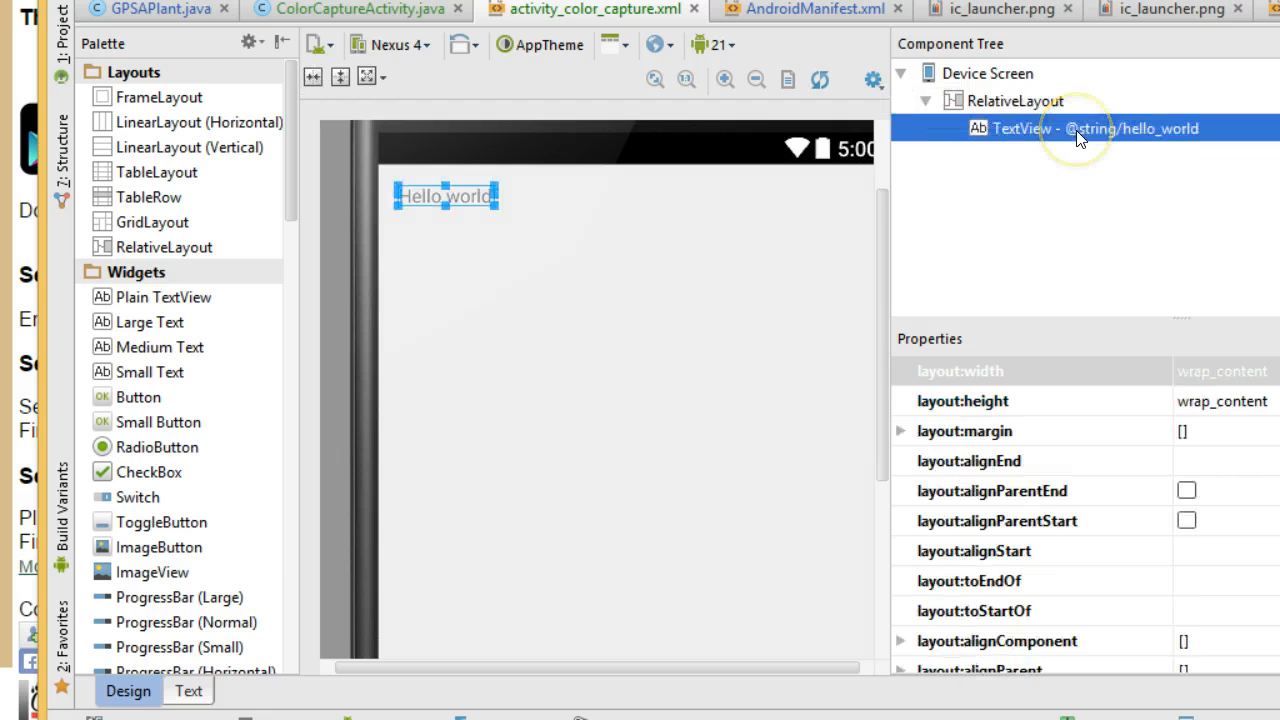
left_click(1012, 100)
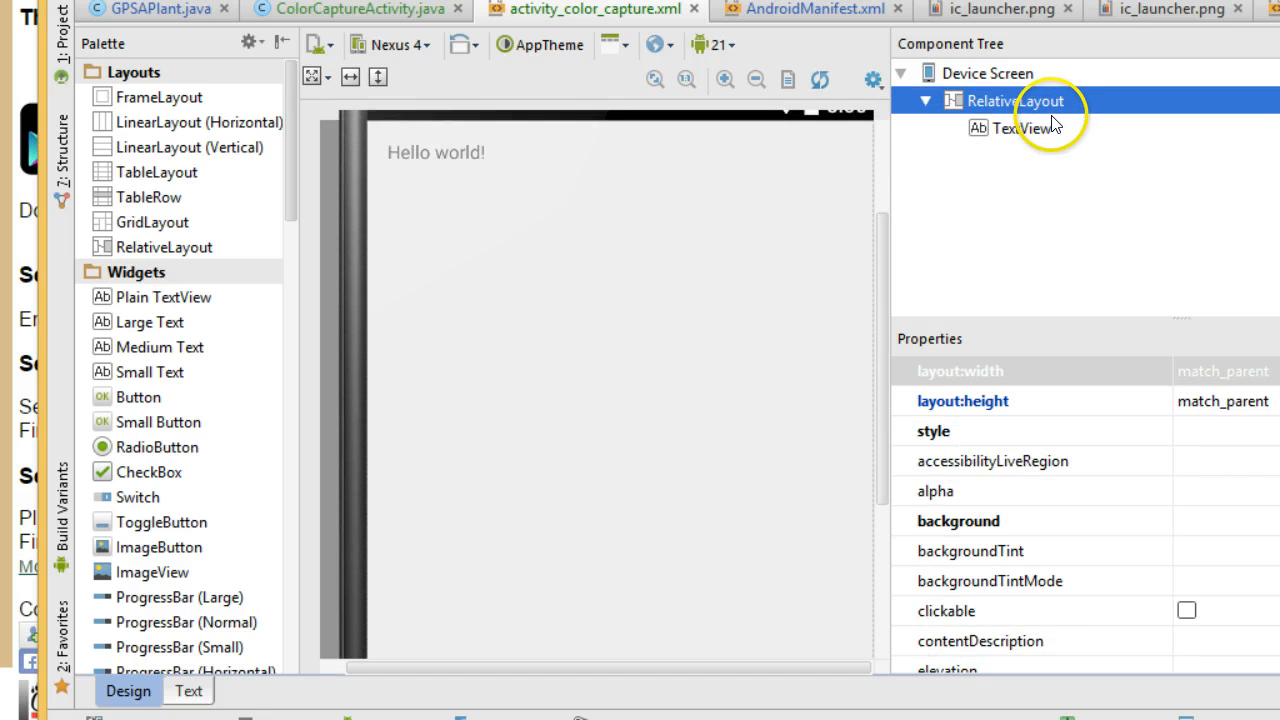
right_click(1012, 100)
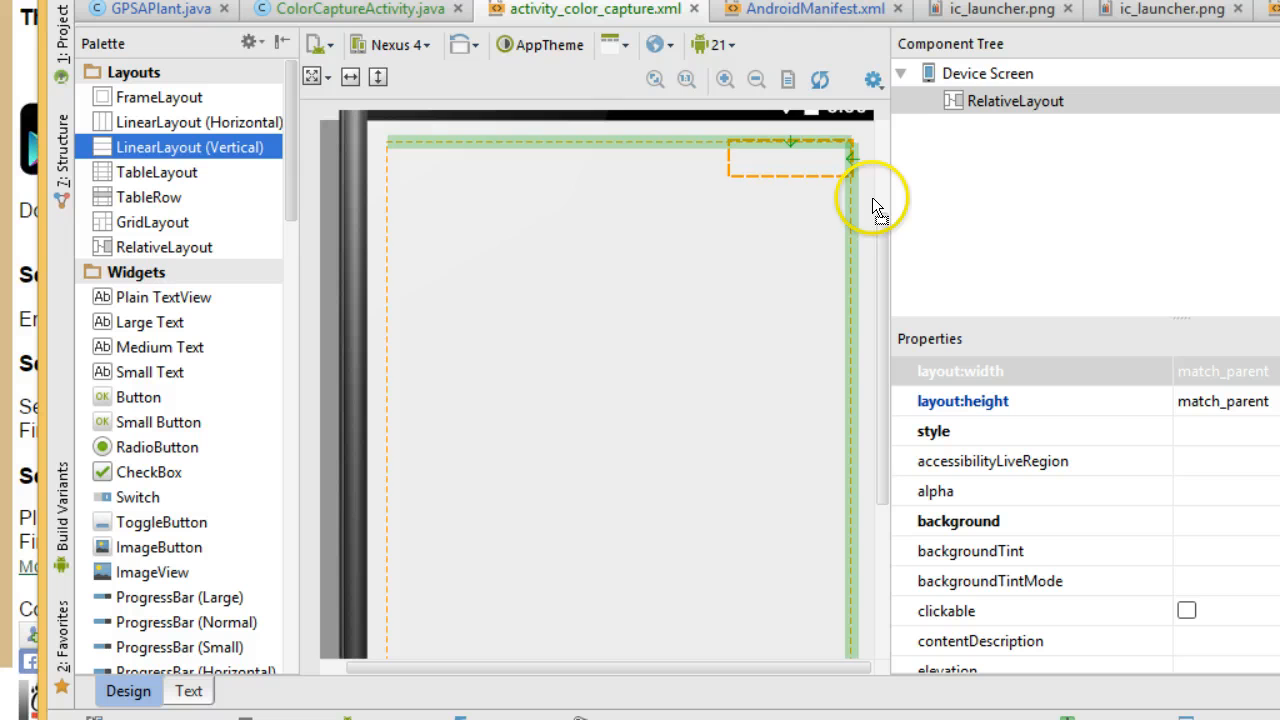
left_click(1016, 100)
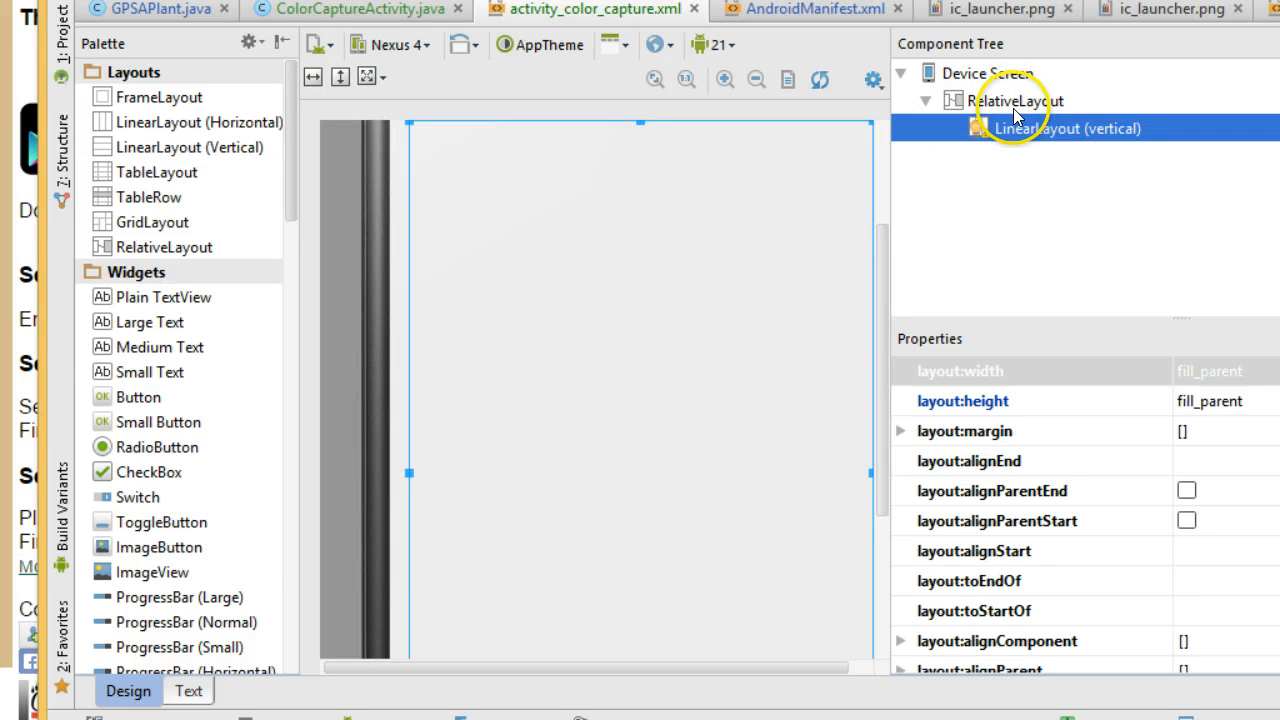
mouse_move(598, 360)
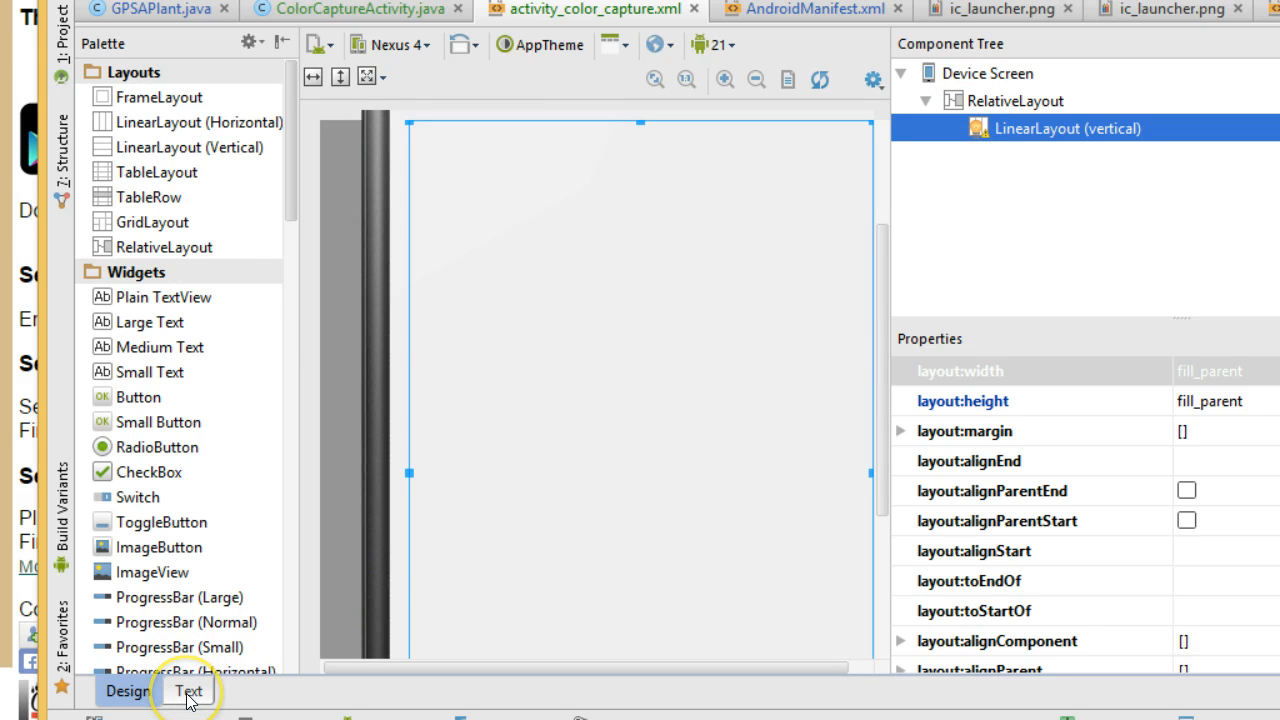
Step: In the XML source make the vertical LinearLayout the root with padding and fill_parent size, removing the RelativeLayout
left_click(188, 692)
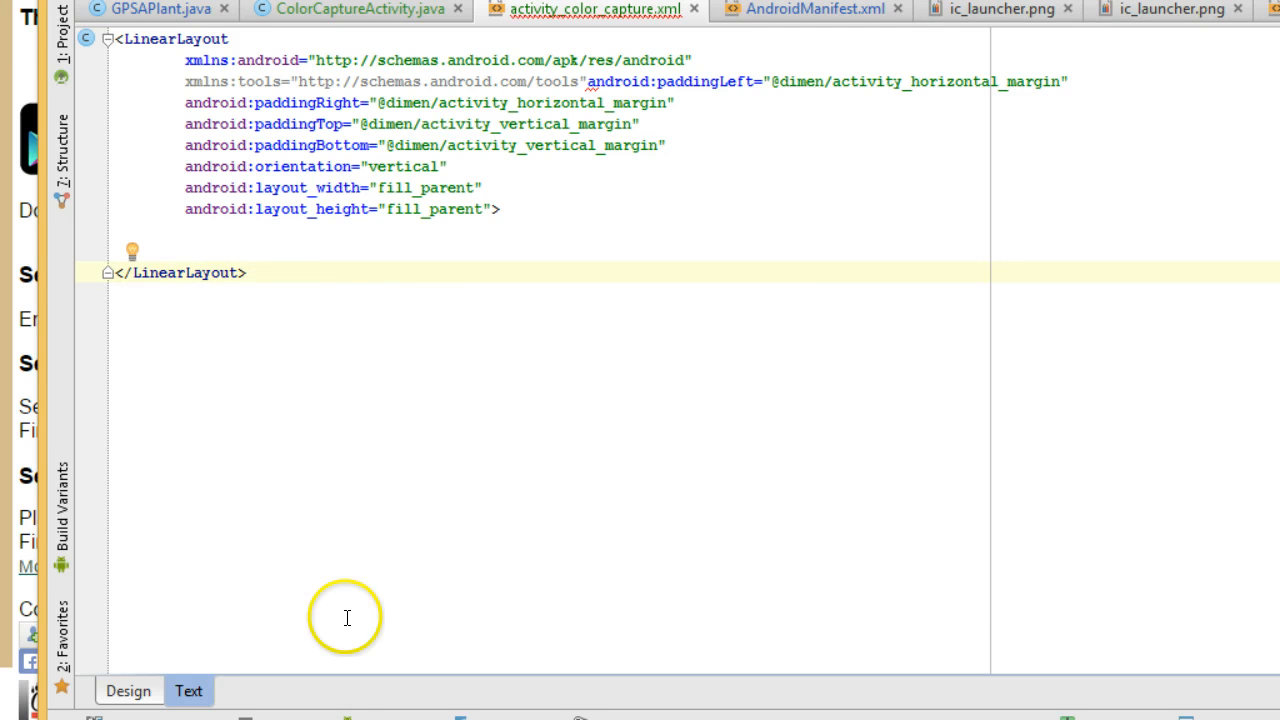
mouse_move(452, 80)
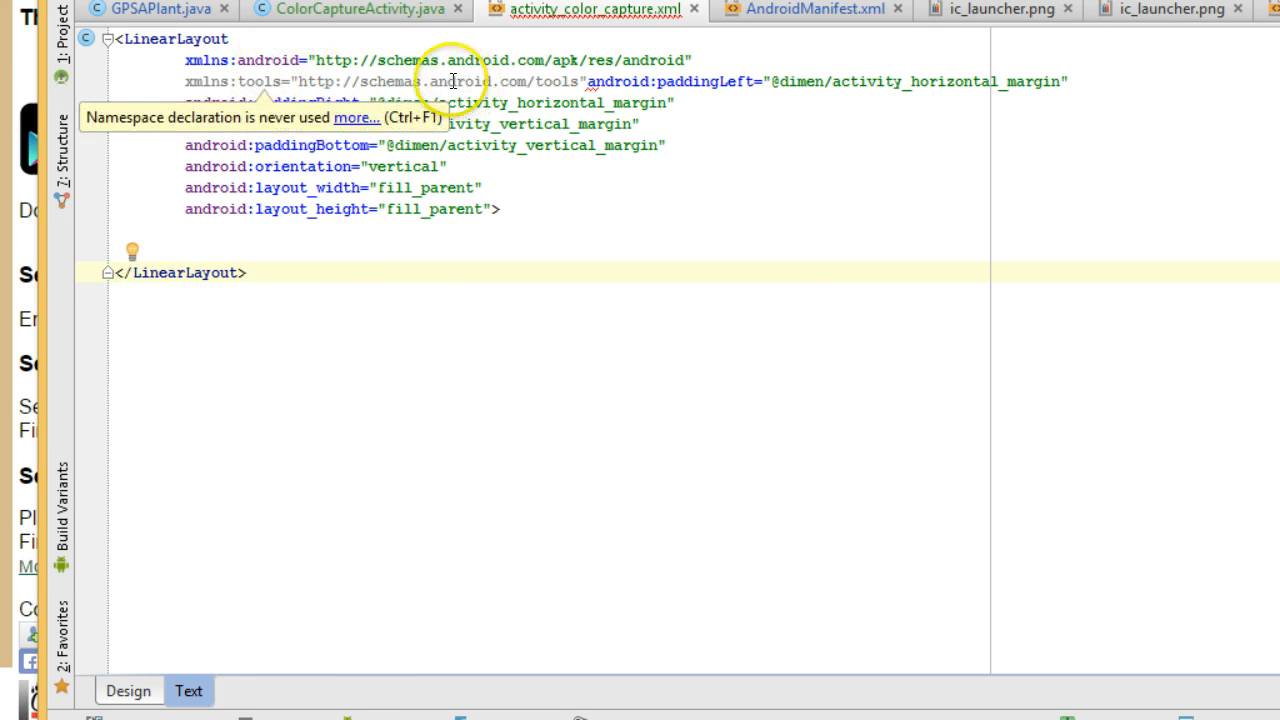
mouse_move(452, 80)
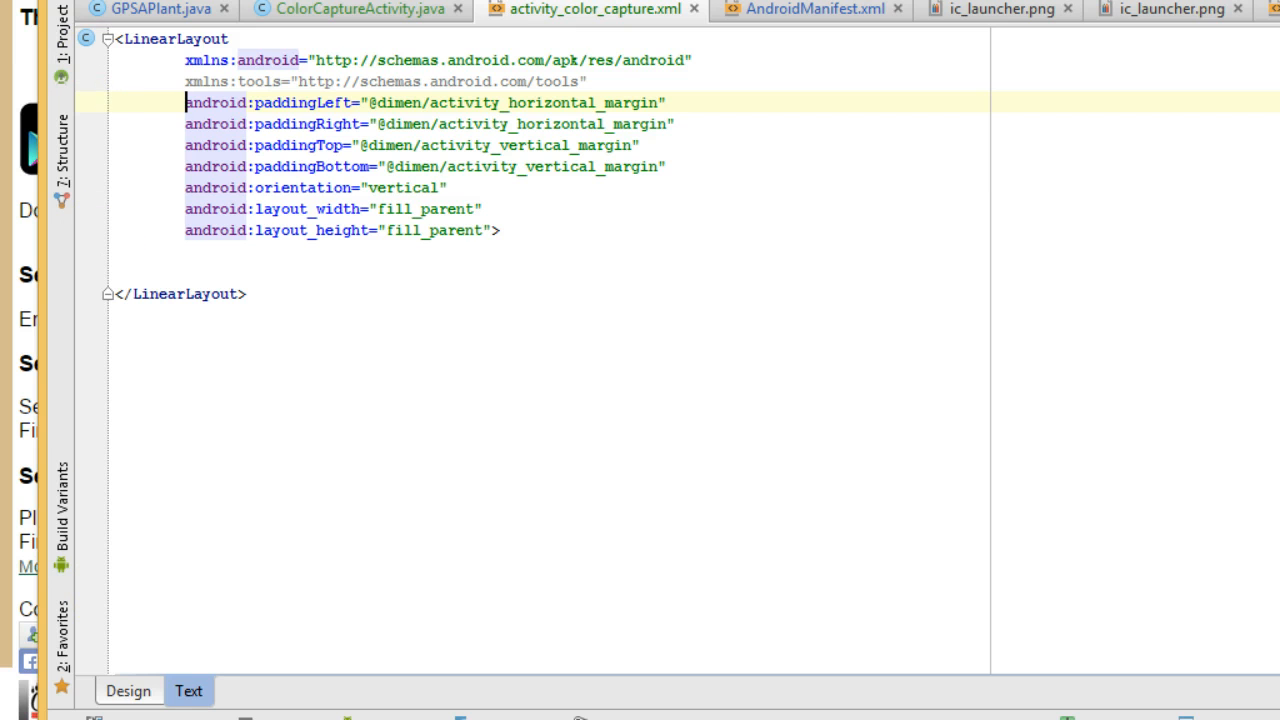
left_click(128, 692)
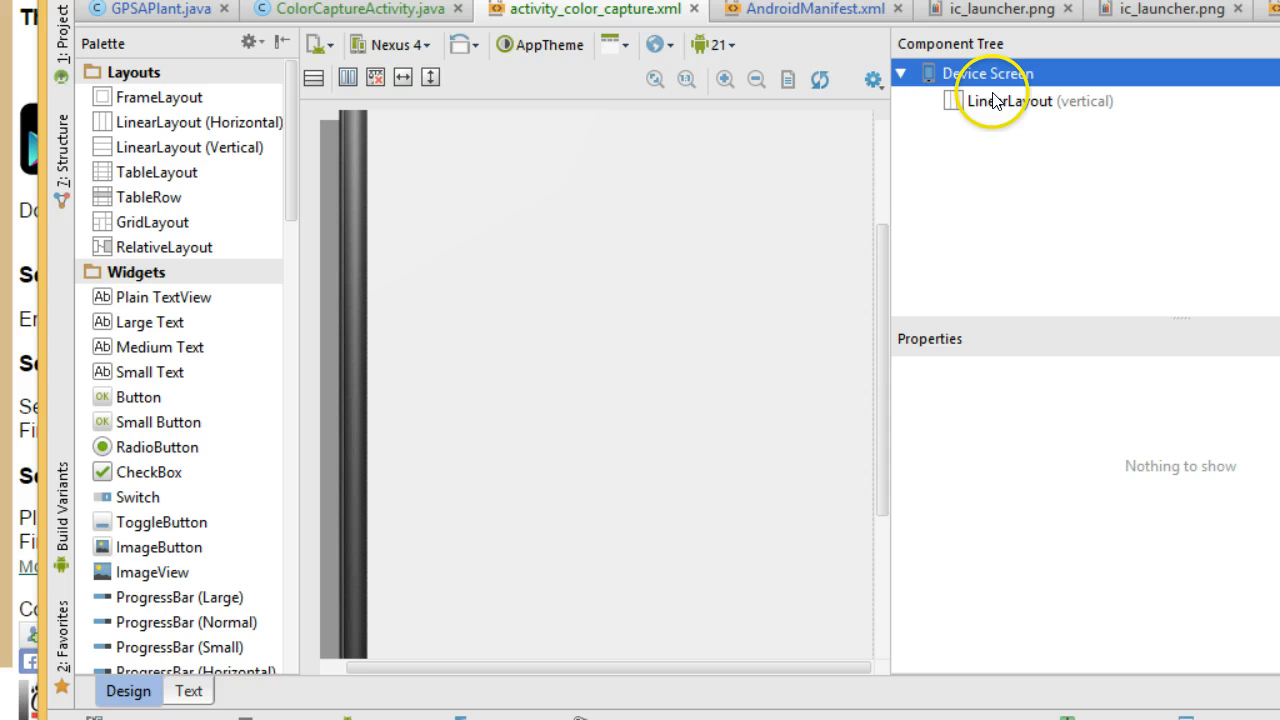
Step: Select the vertical LinearLayout root, fit the phone preview to view, and scroll the Palette to Containers
left_click(1010, 100)
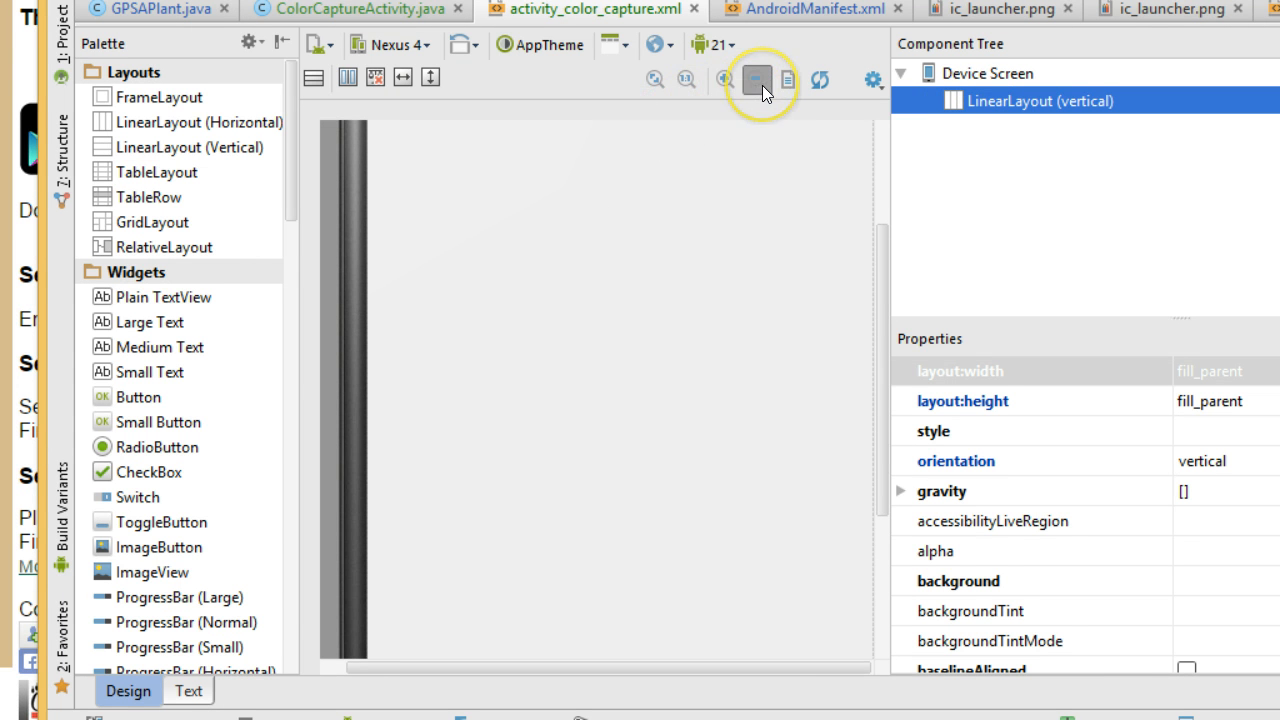
left_click(756, 80)
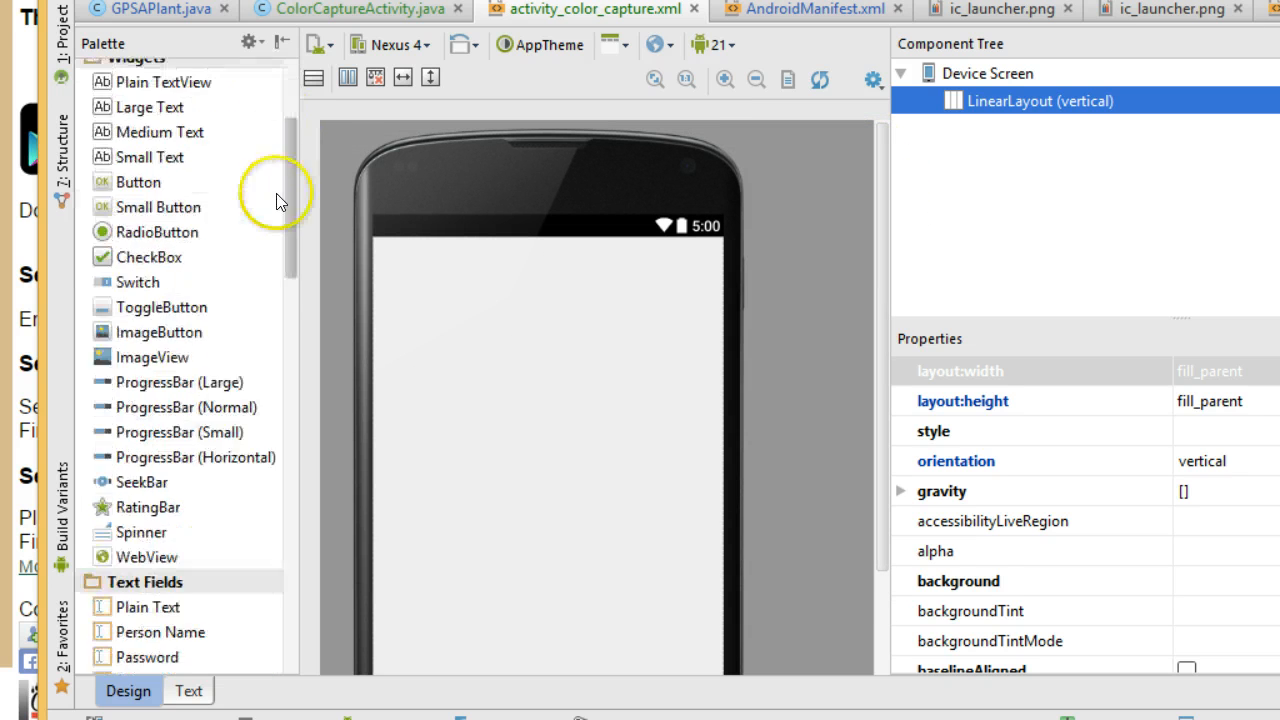
scroll("down", 3)
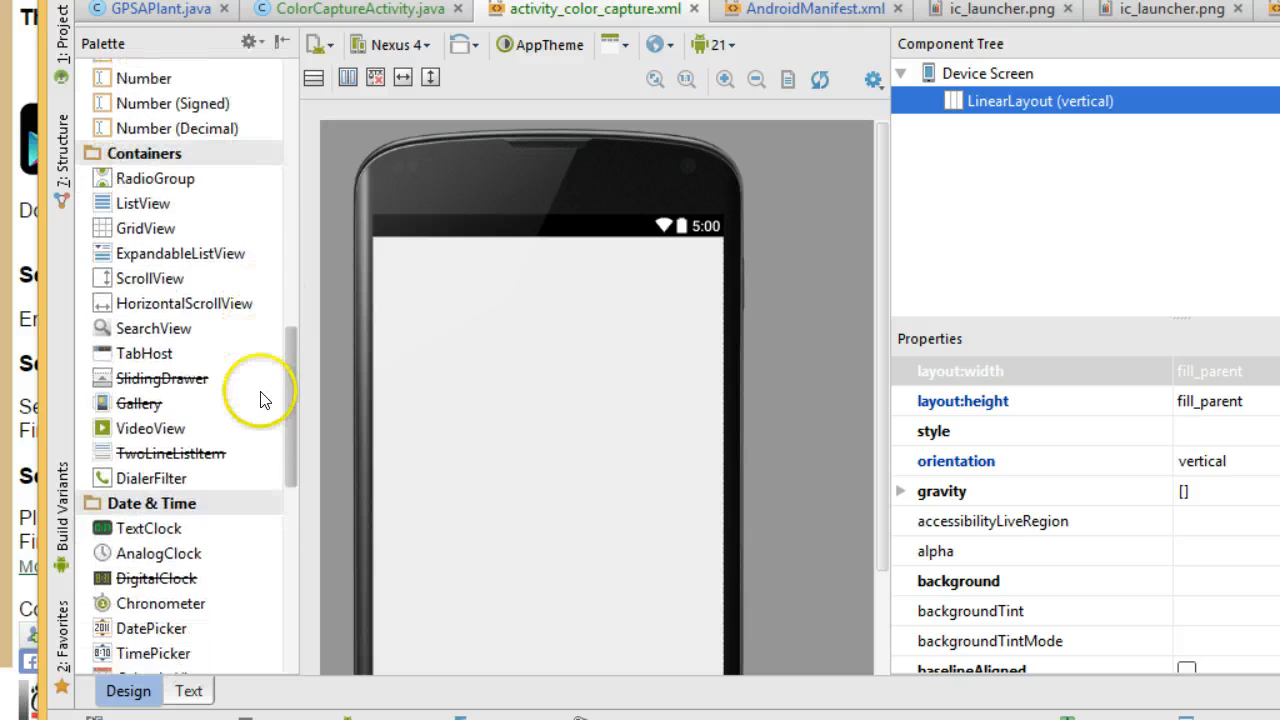
scroll("down", 3)
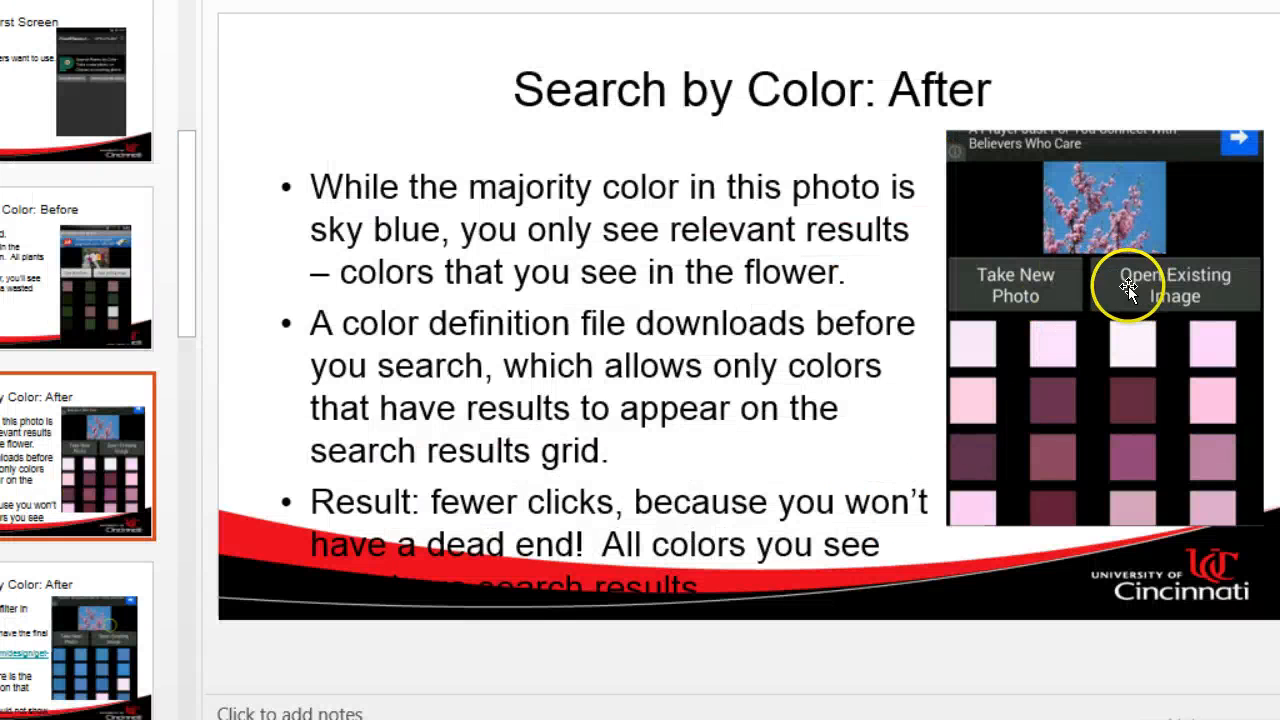
mouse_move(1036, 290)
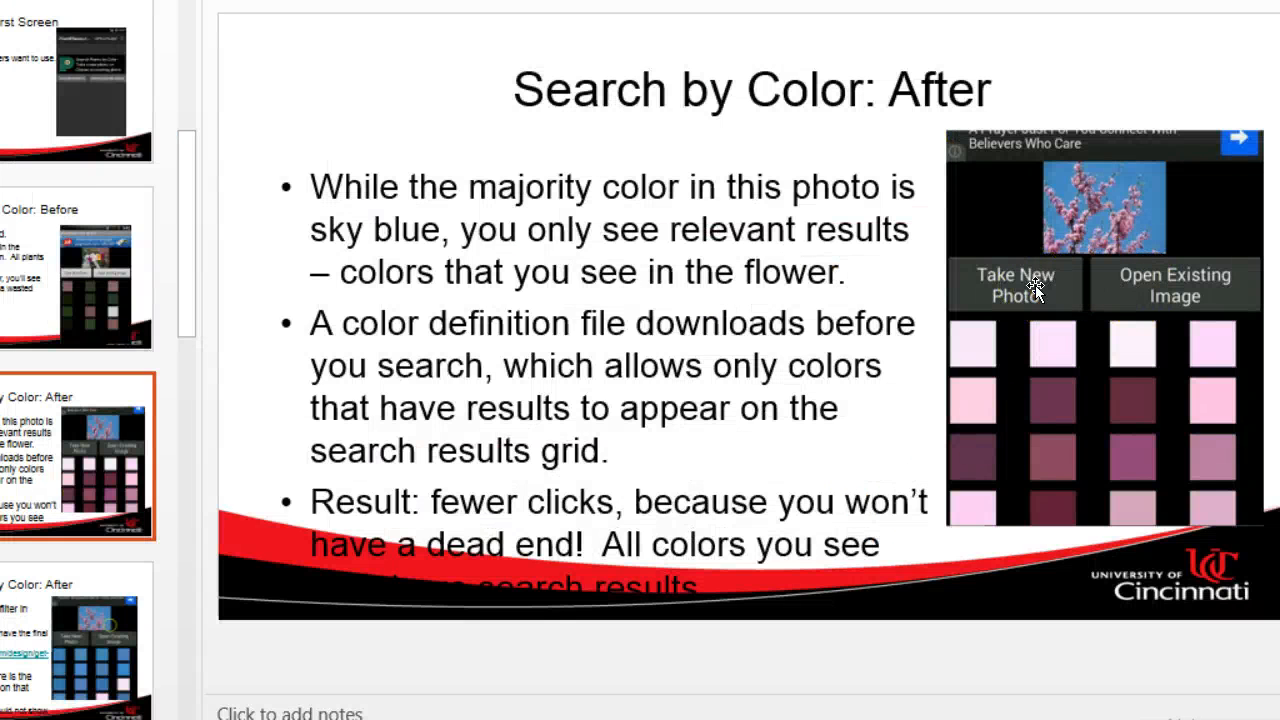
mouse_move(1116, 180)
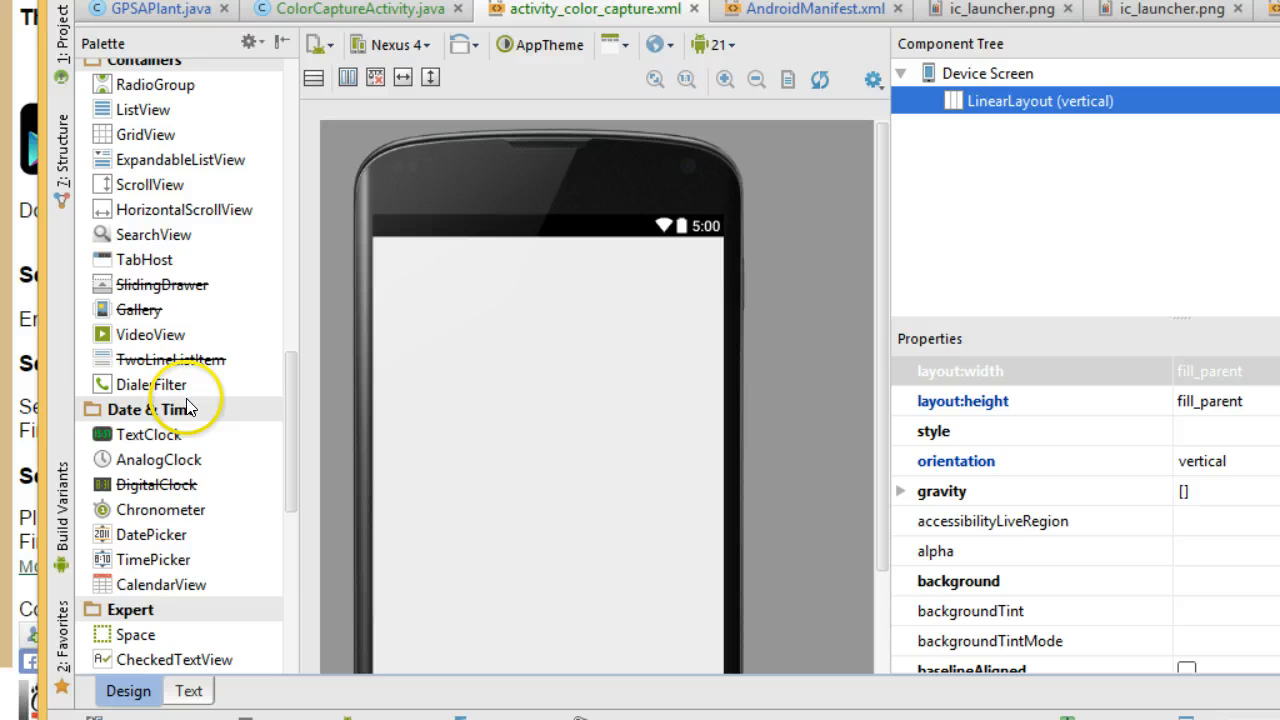
Step: Place an ImageView at the top of the vertical layout and enlarge its bounding box
left_click(146, 260)
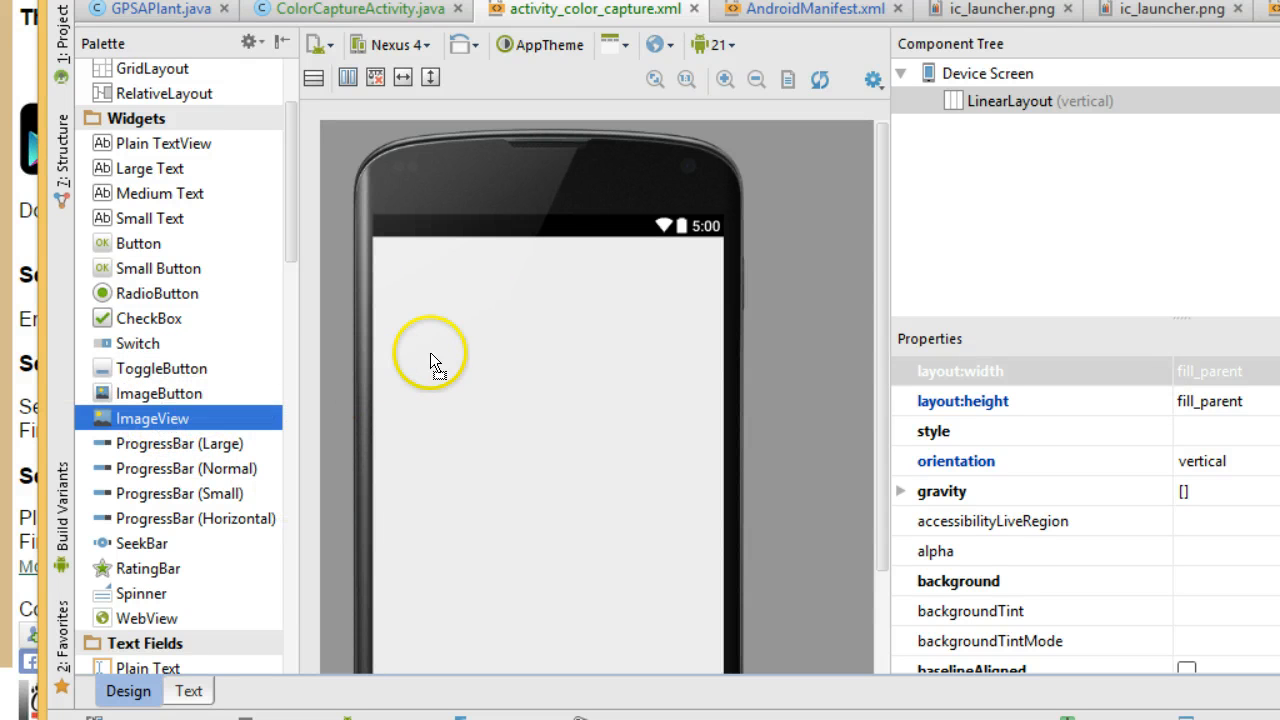
left_click_drag(430, 360, 550, 320)
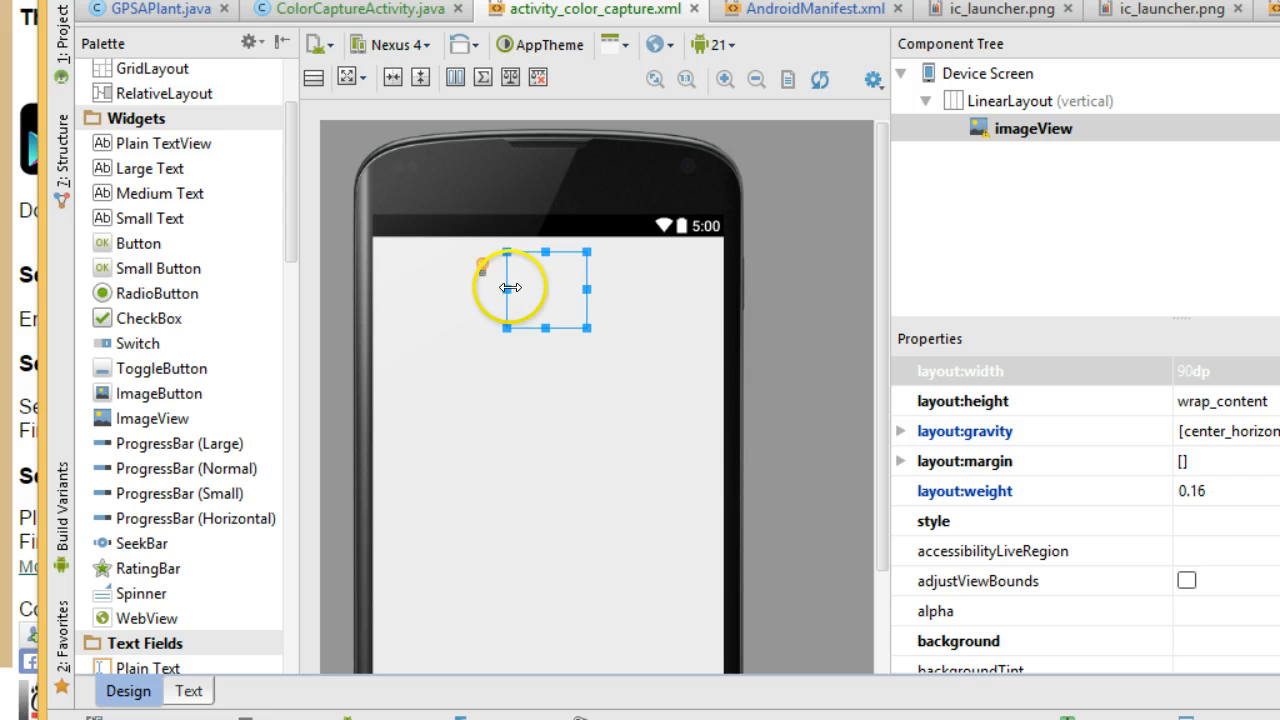
left_click_drag(510, 288, 548, 332)
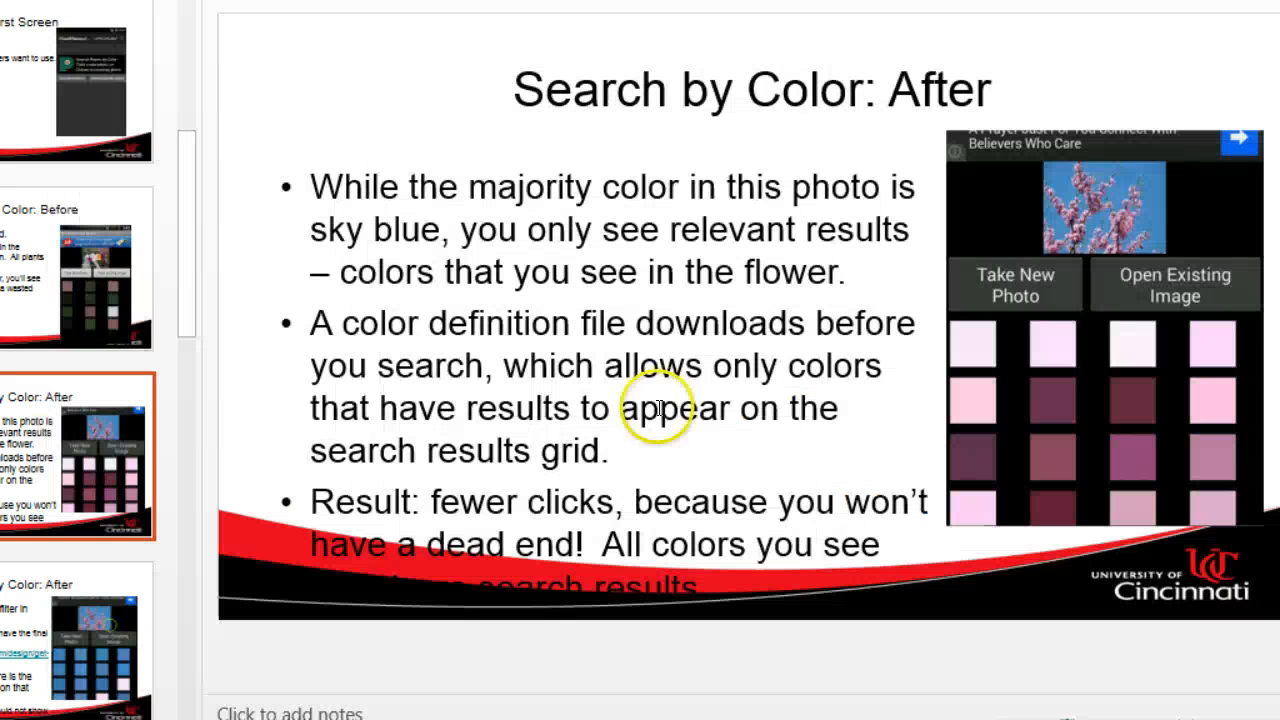
mouse_move(1130, 296)
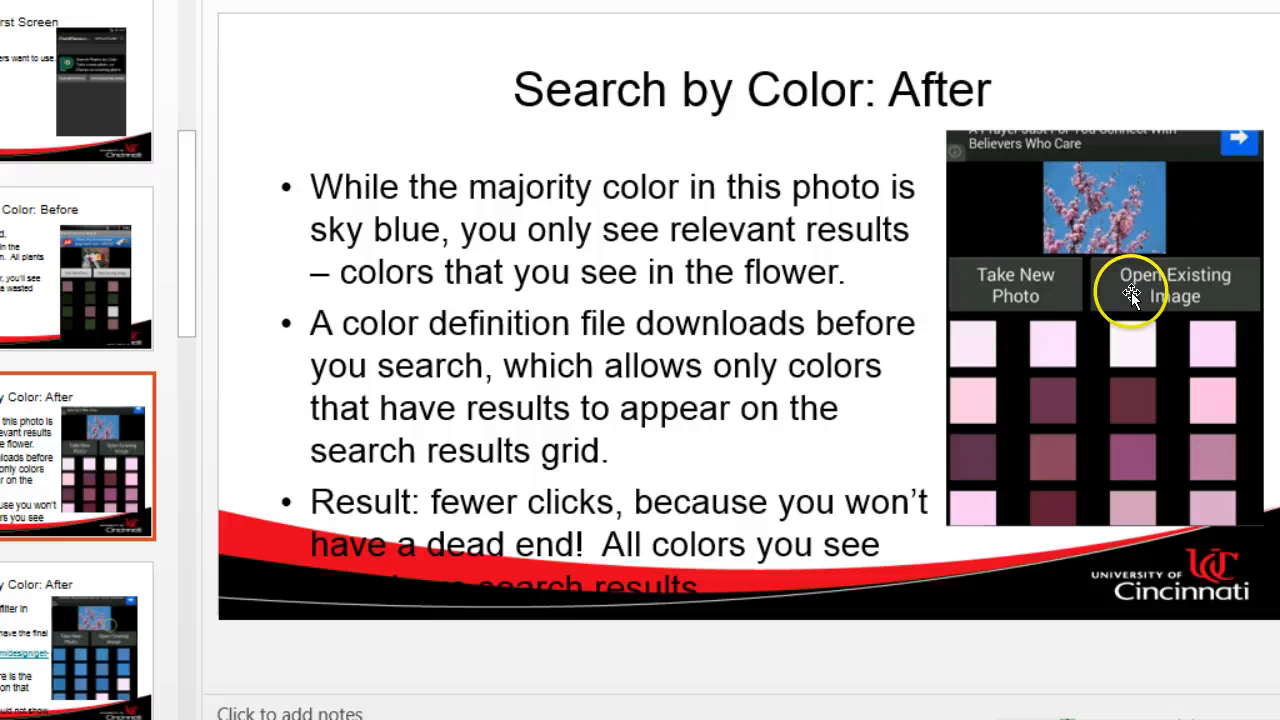
mouse_move(1048, 292)
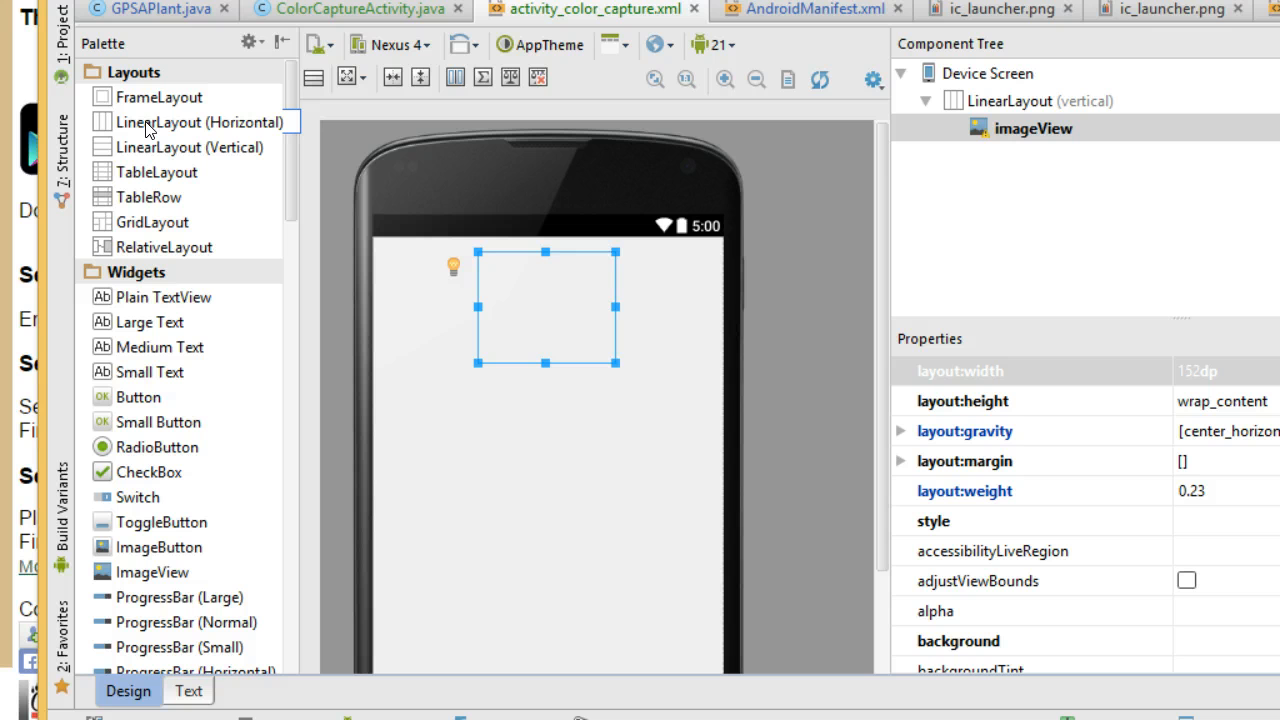
mouse_move(156, 122)
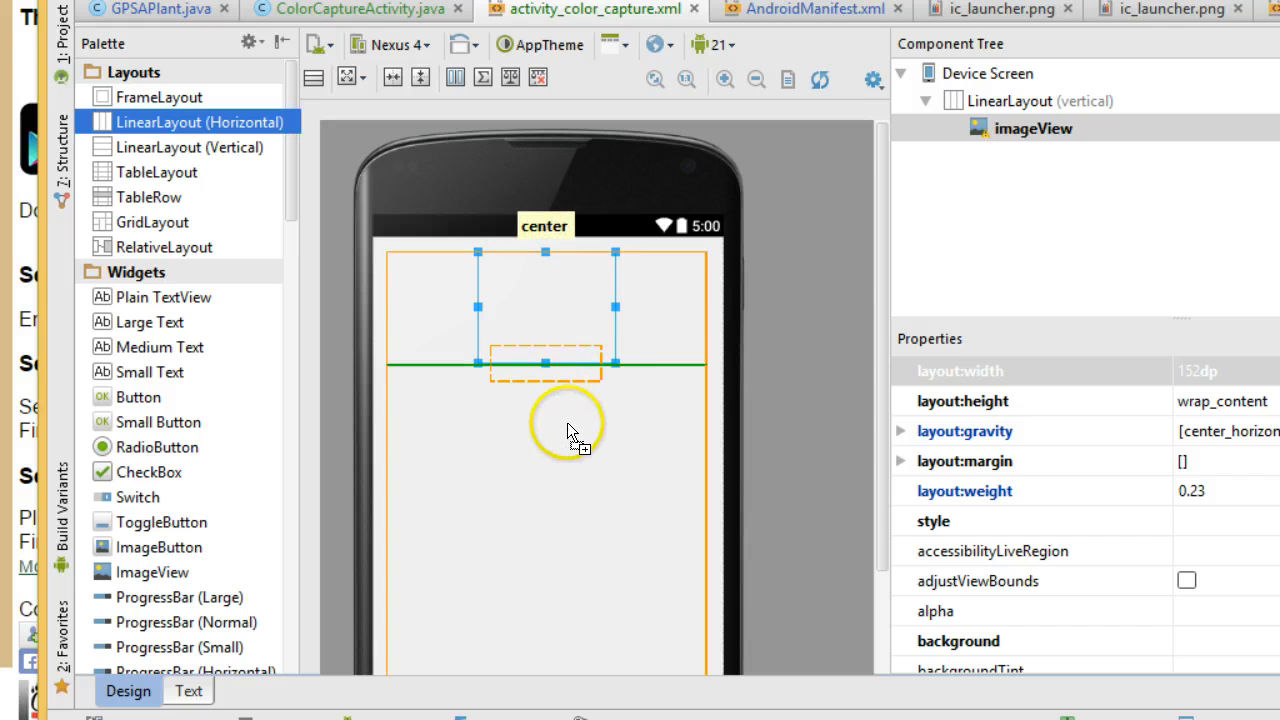
mouse_move(560, 490)
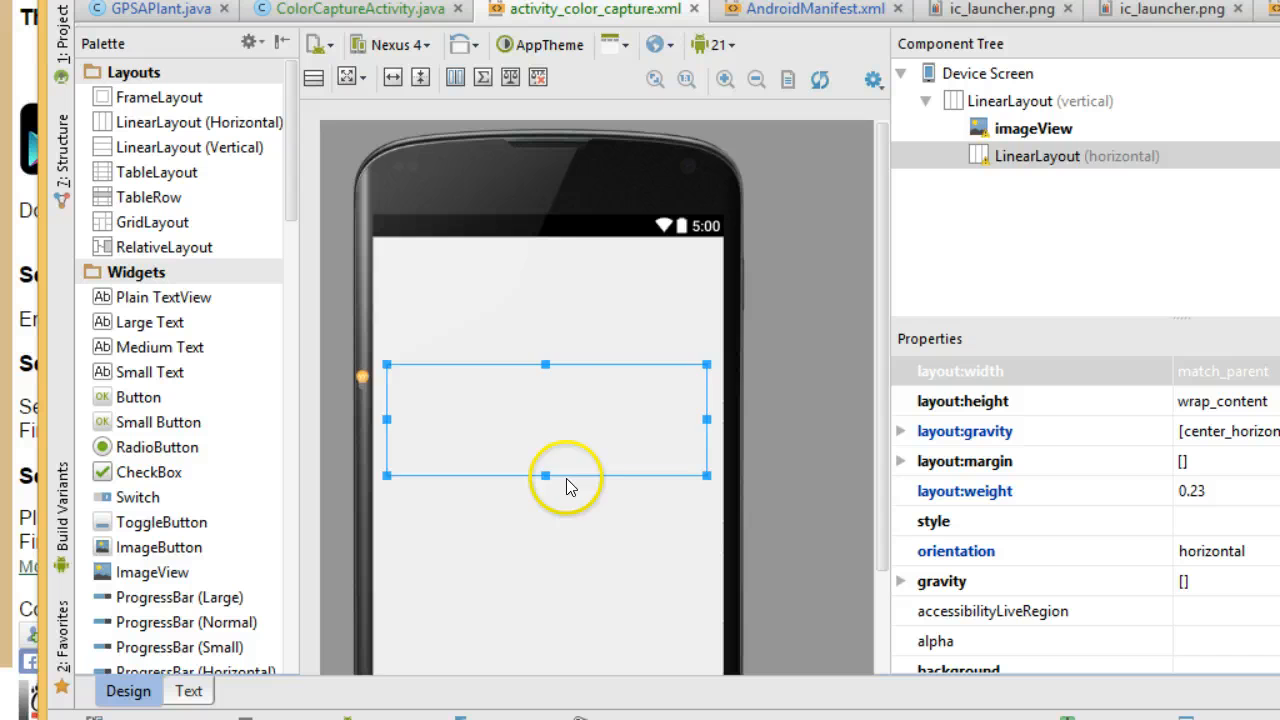
Step: Add two default New Button widgets side by side in the horizontal row below the image view
left_click(1034, 128)
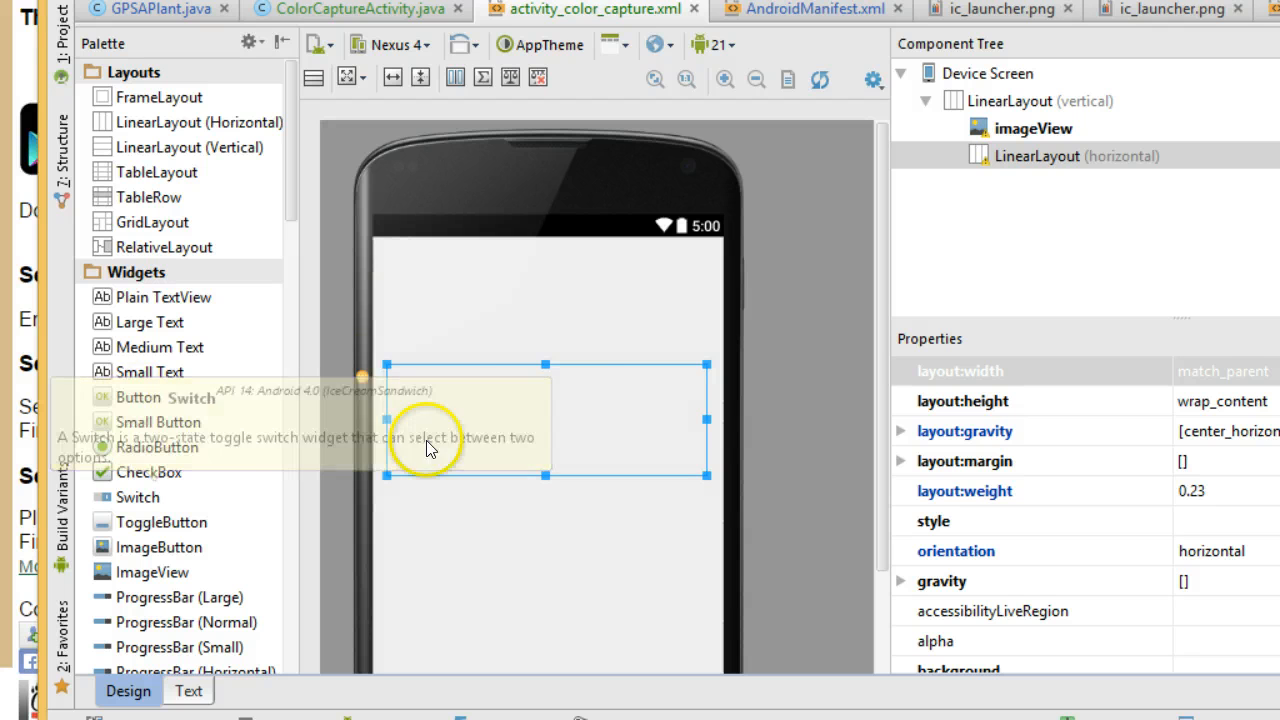
left_click(138, 396)
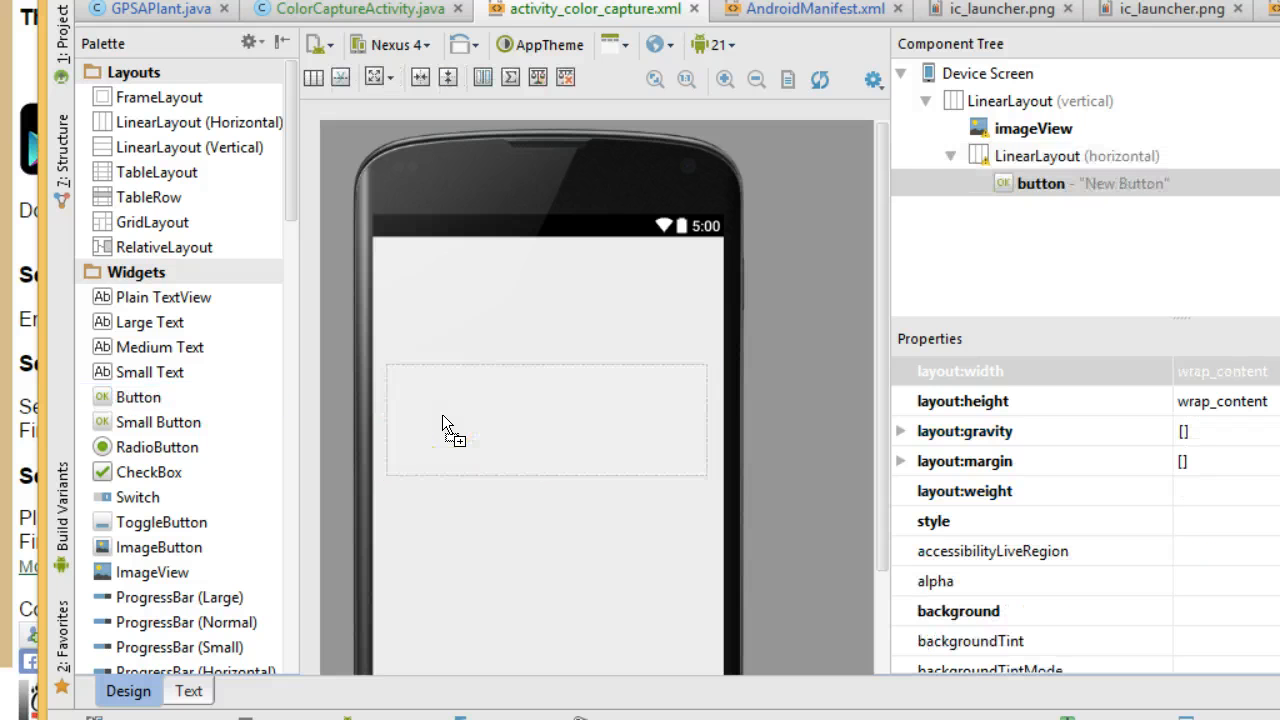
left_click(438, 376)
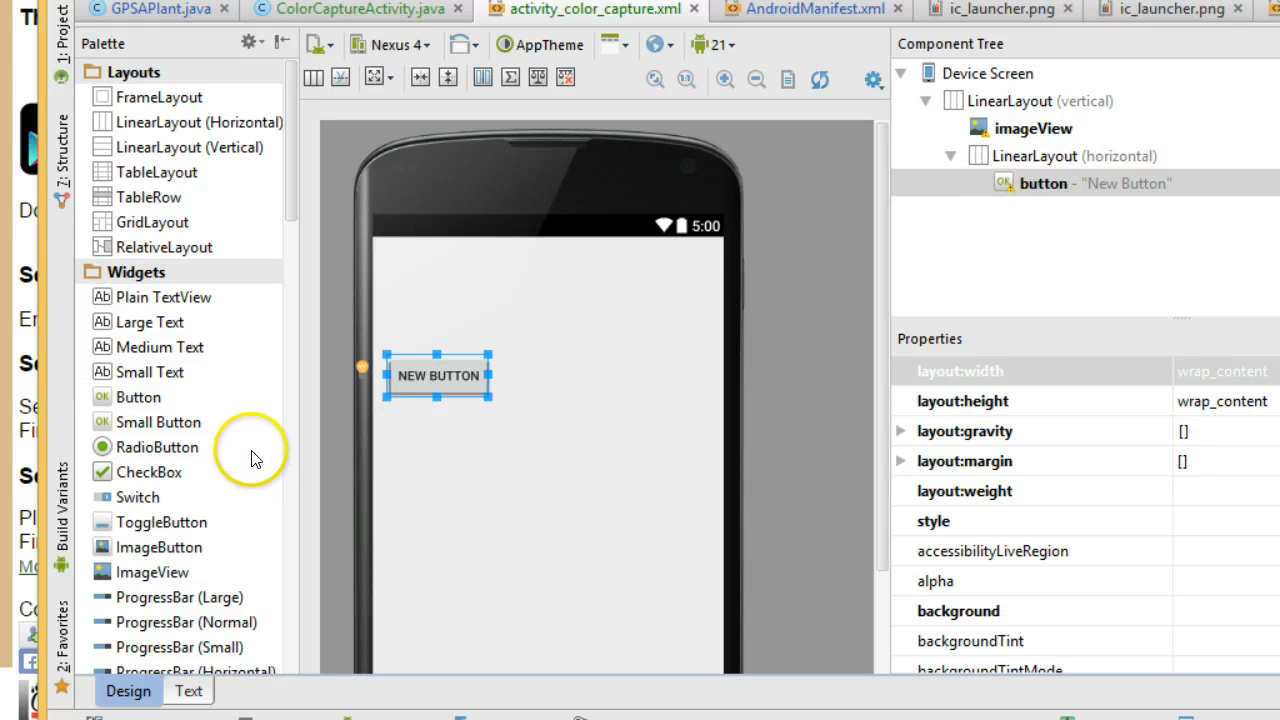
mouse_move(150, 380)
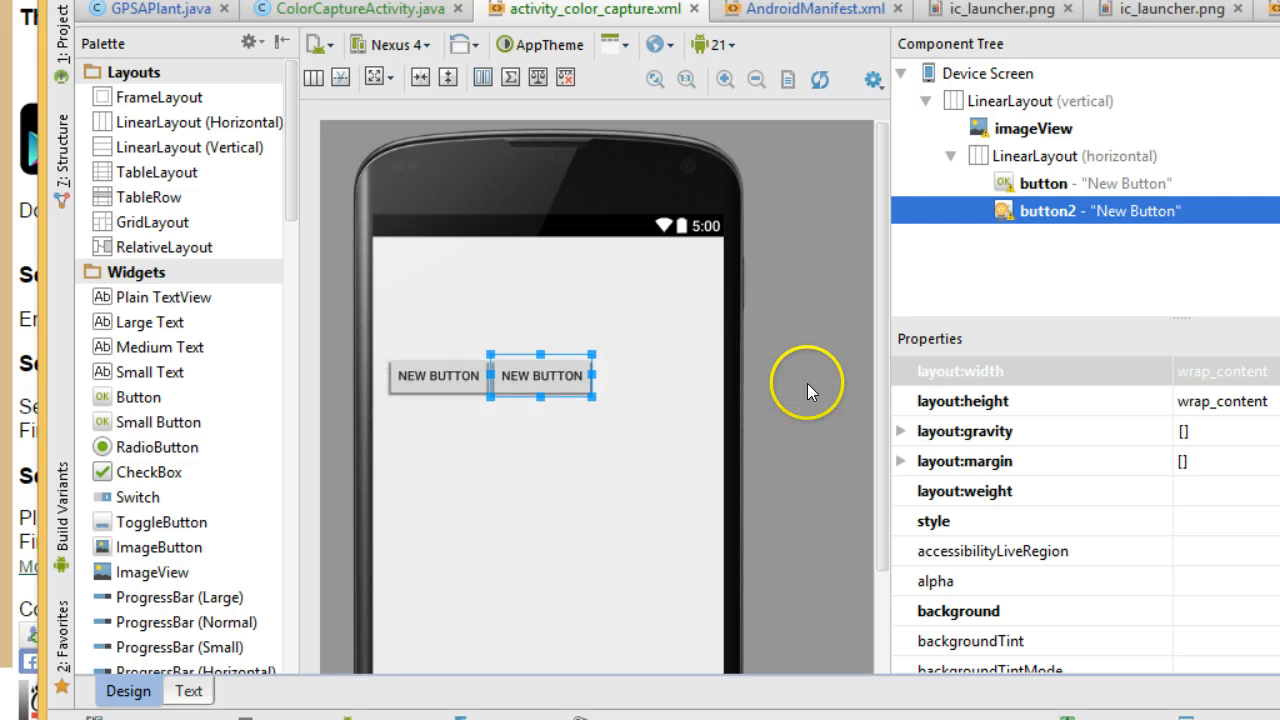
mouse_move(1064, 492)
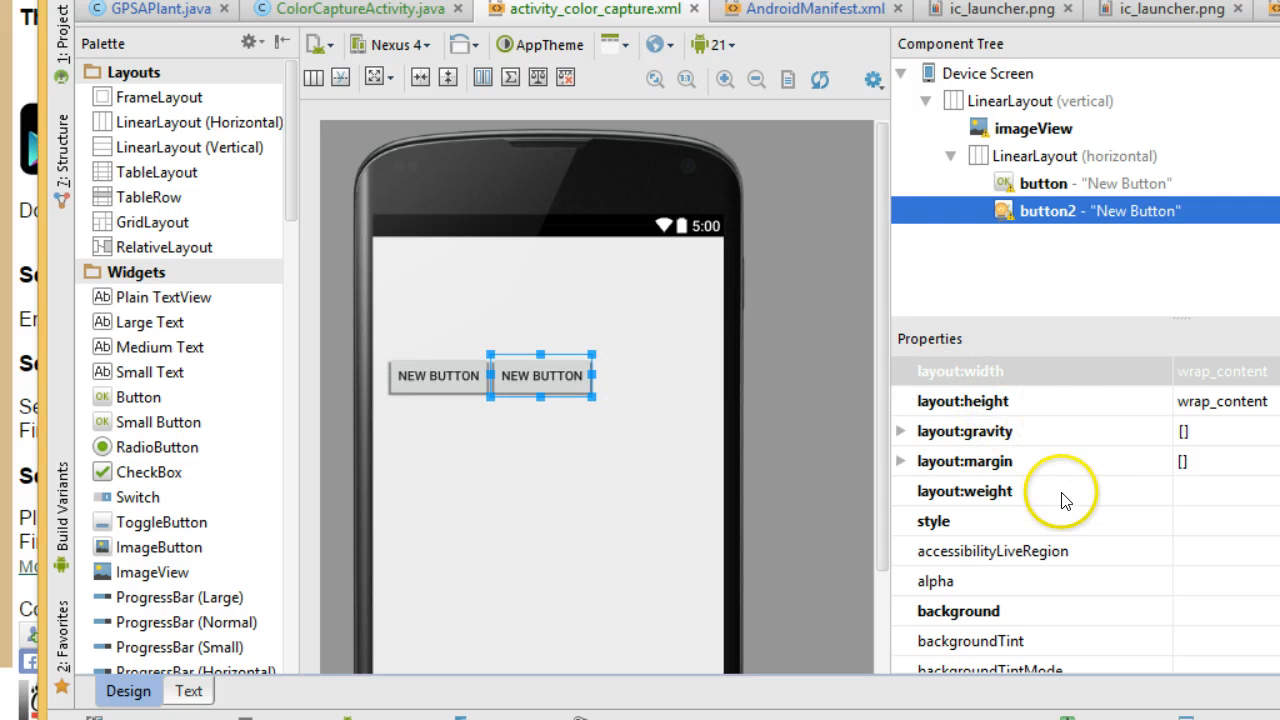
Step: Give the buttons the ids btnImageGallery and btnTakePhoto in the Properties panel
scroll("down", 3)
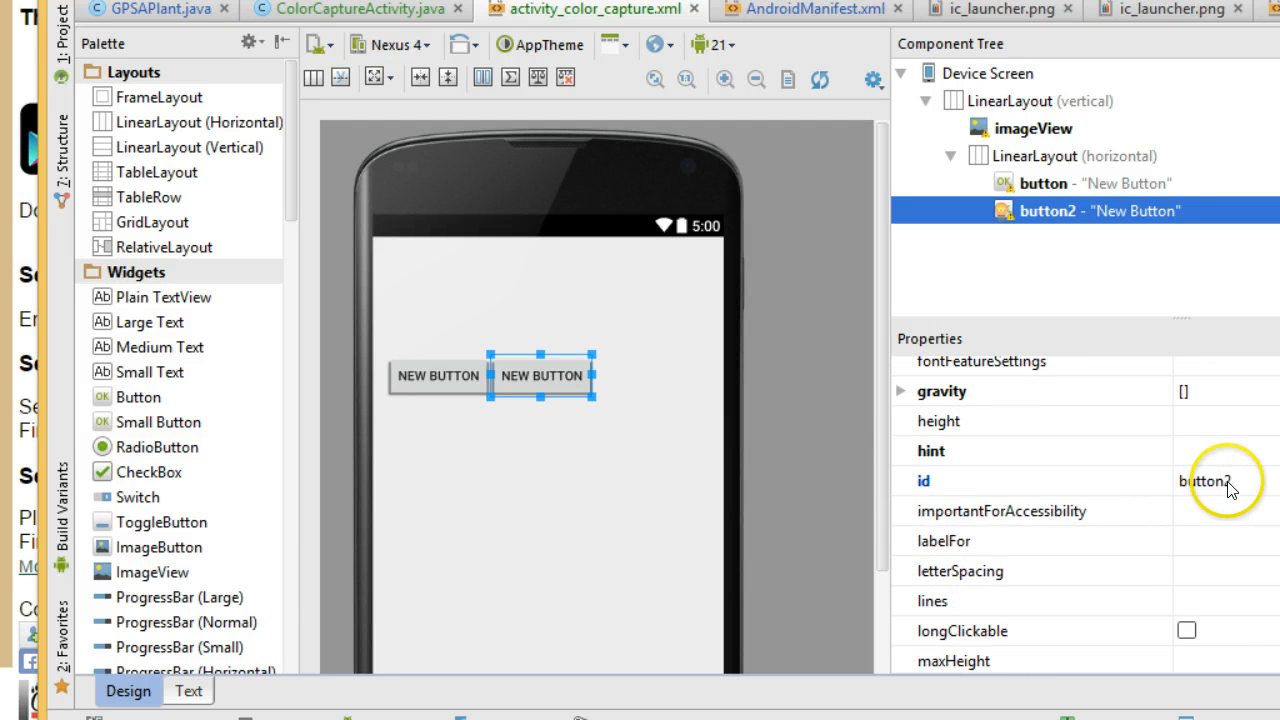
left_click(1210, 480)
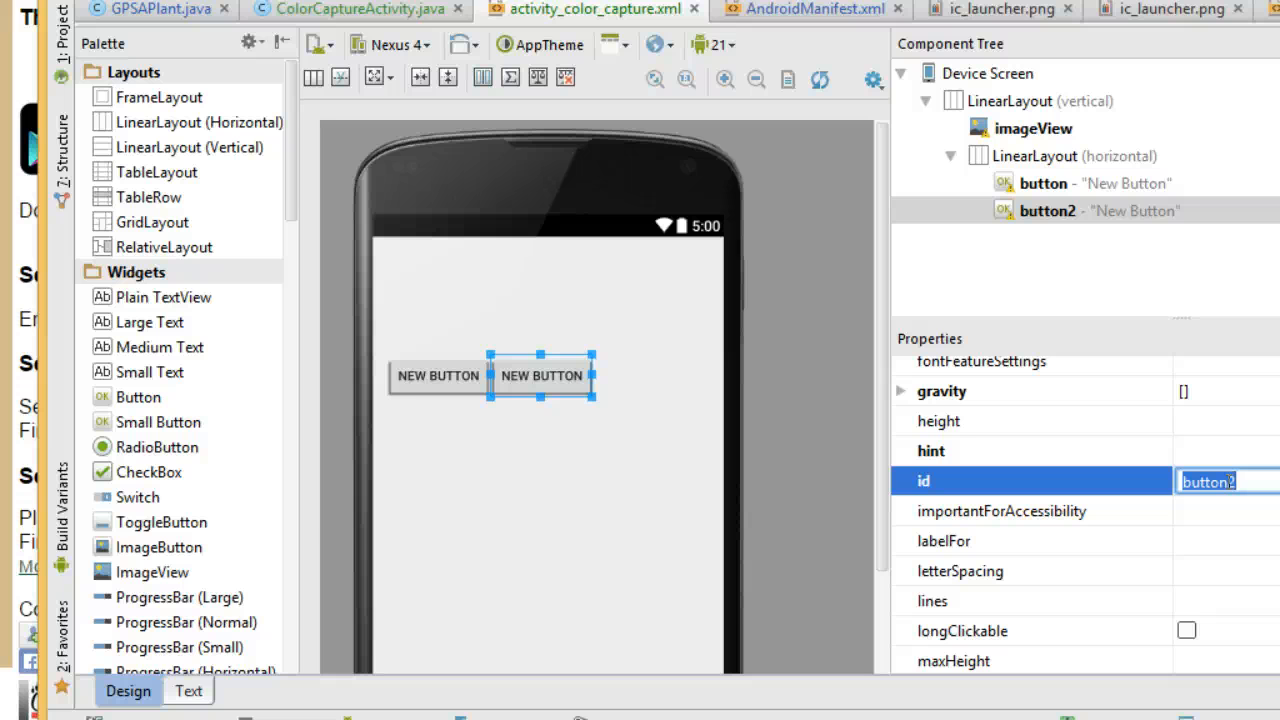
type("b")
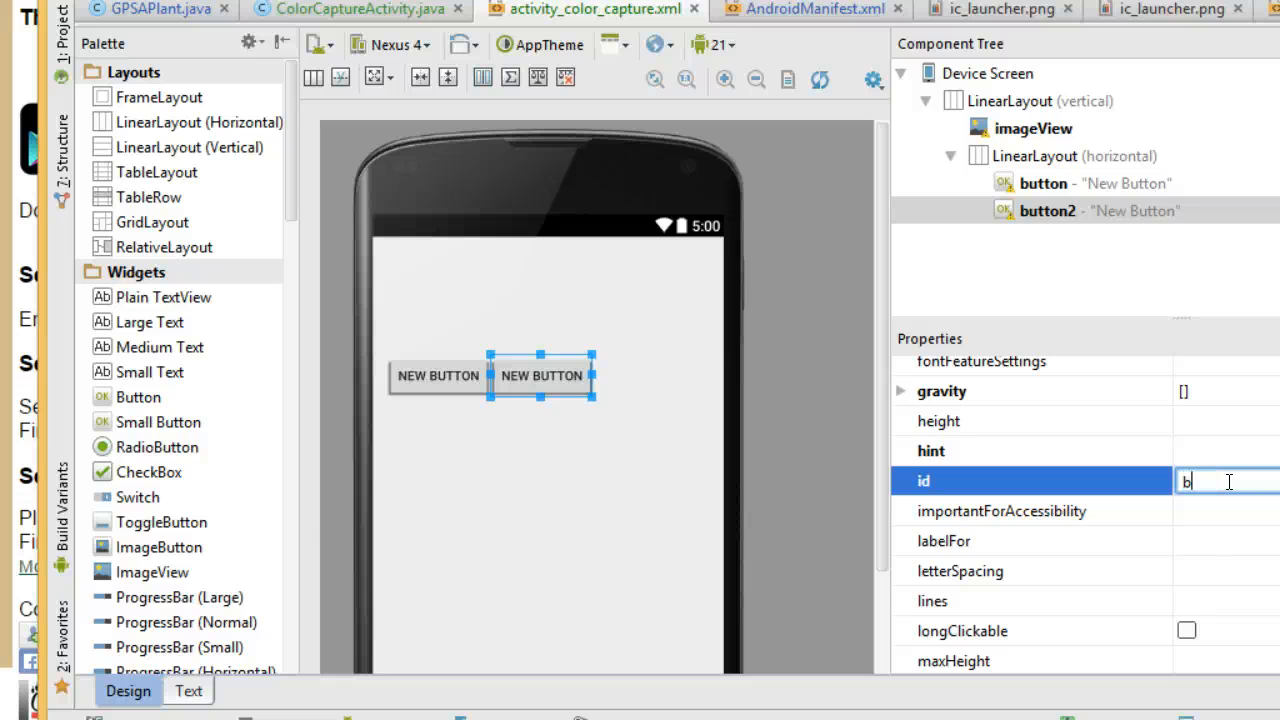
type("tn")
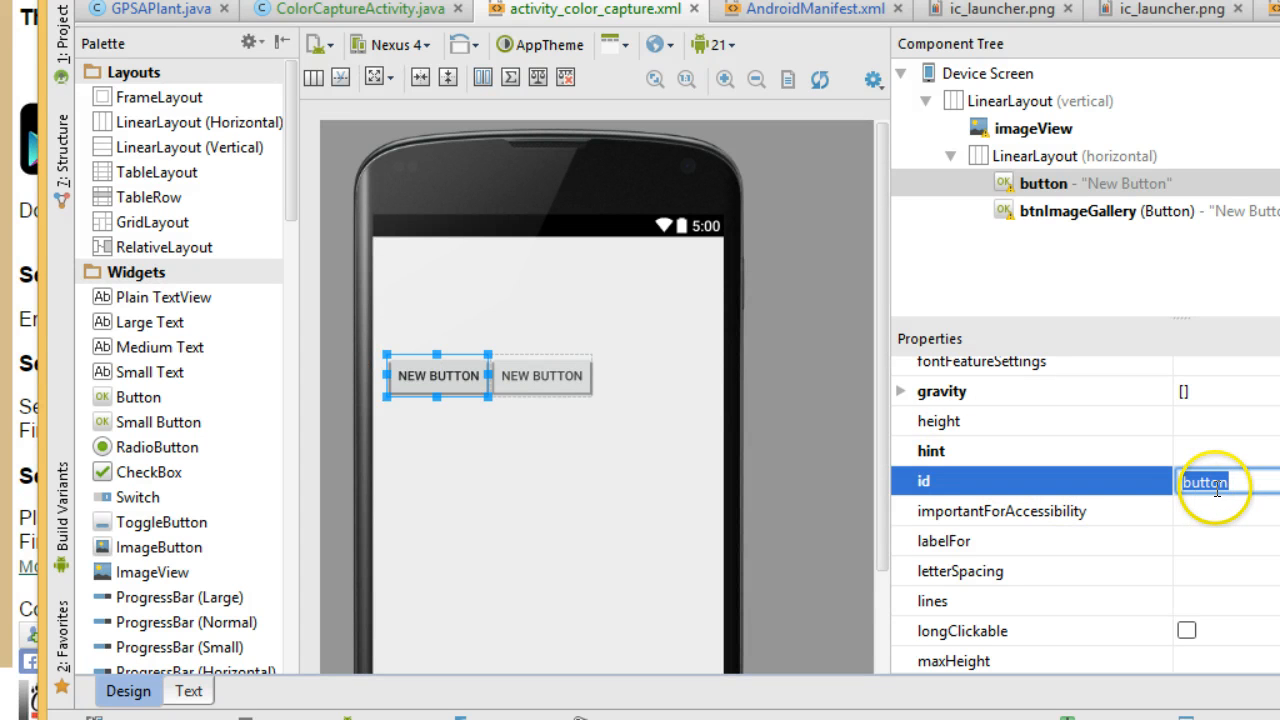
type("btnTakePi")
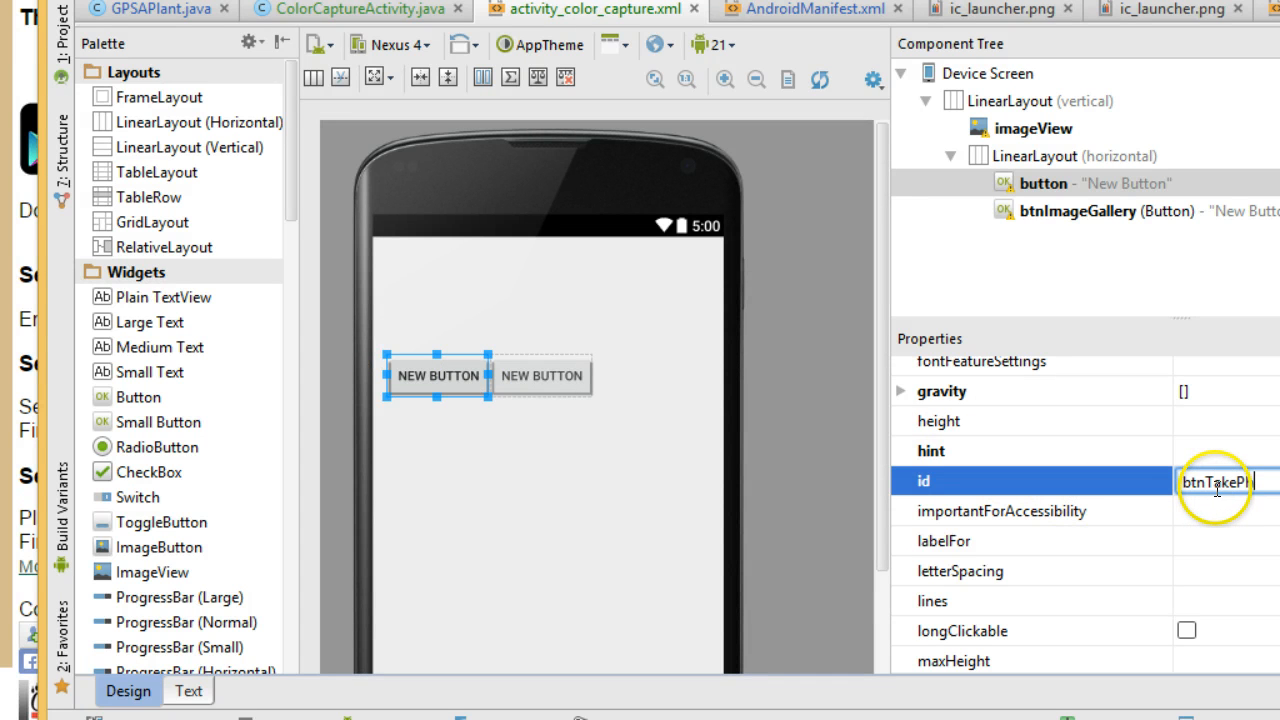
type("btnTakePhoto")
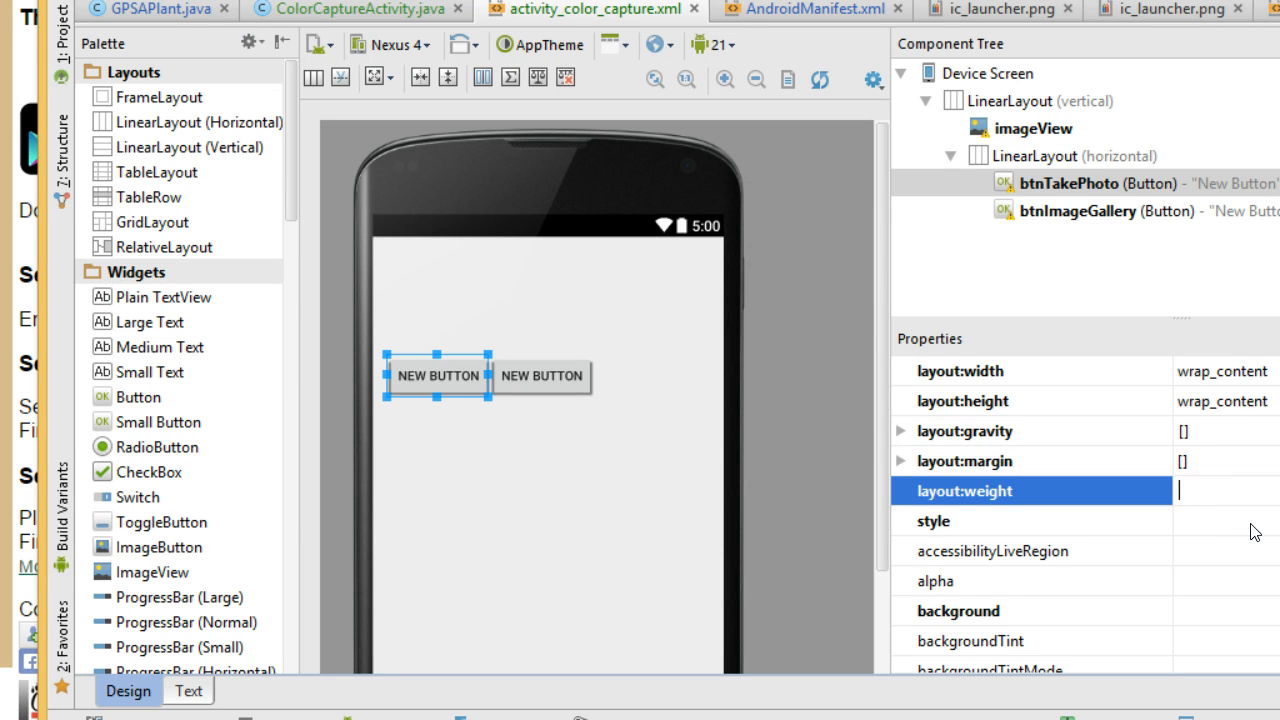
Step: Set layout:weight 1 on btnTakePhoto and btnImageGallery, keeping the horizontal row's weight at 0.23
type("1")
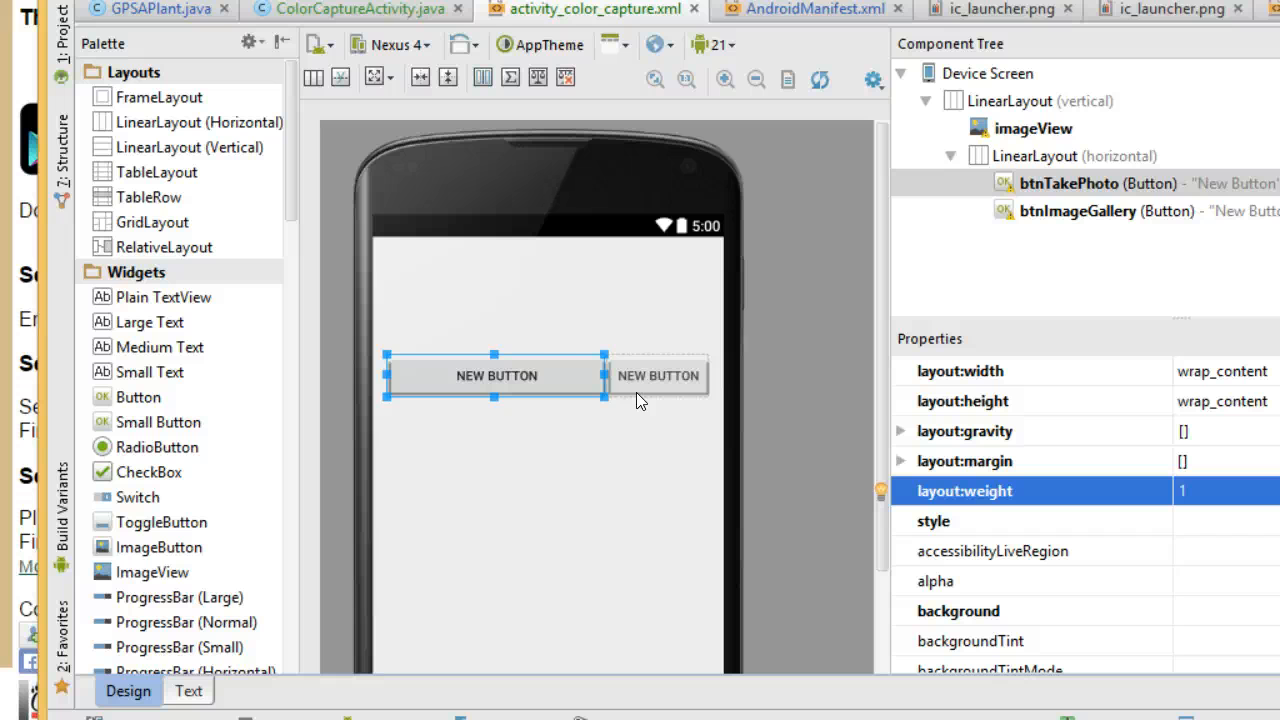
left_click(658, 376)
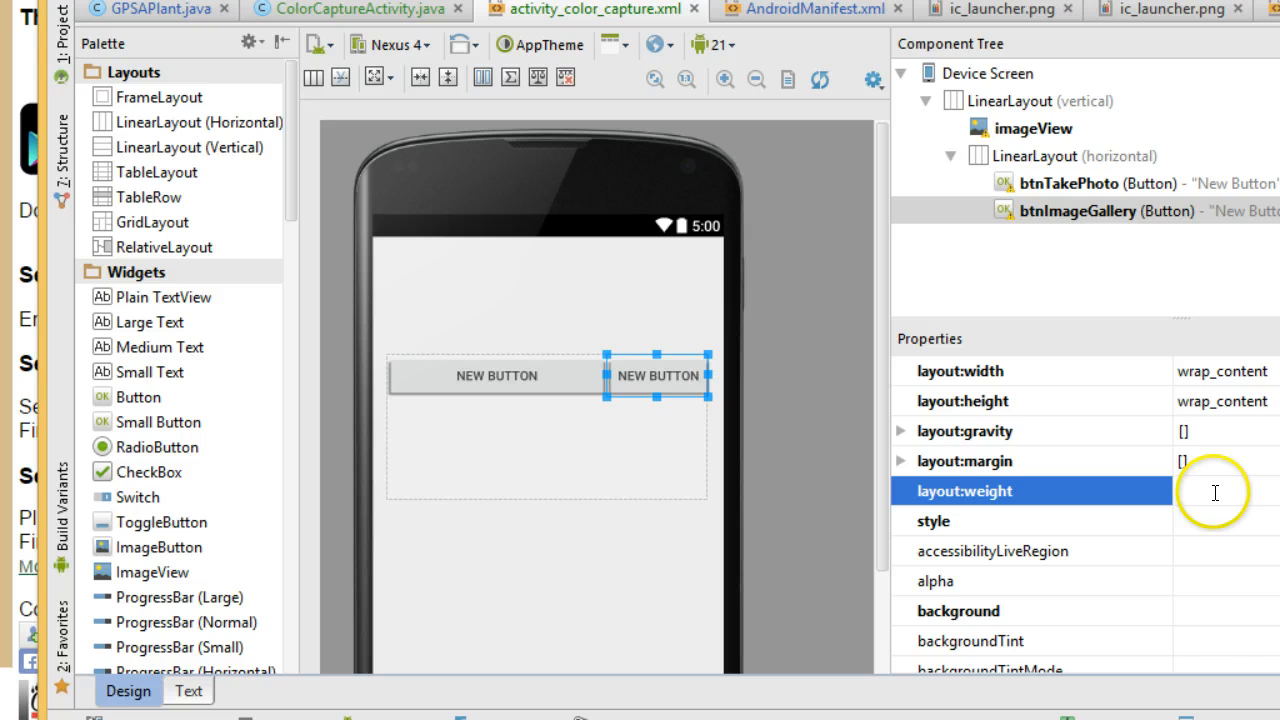
type("1")
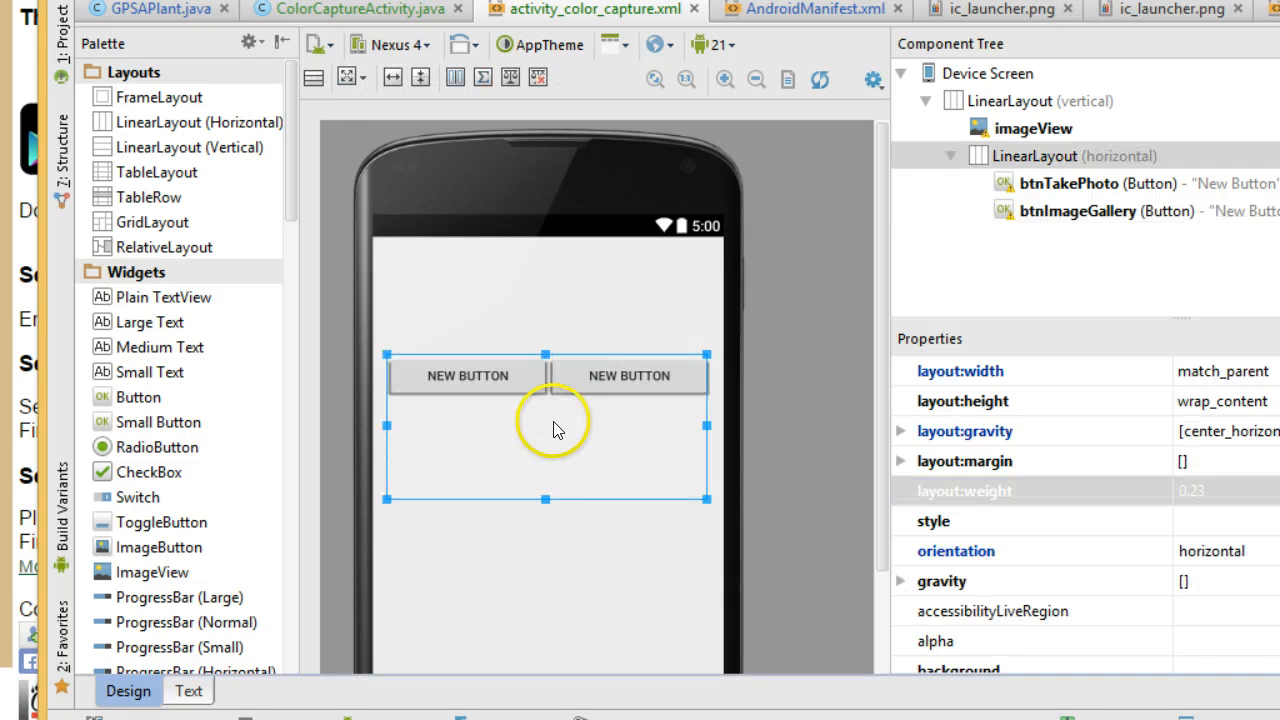
mouse_move(644, 384)
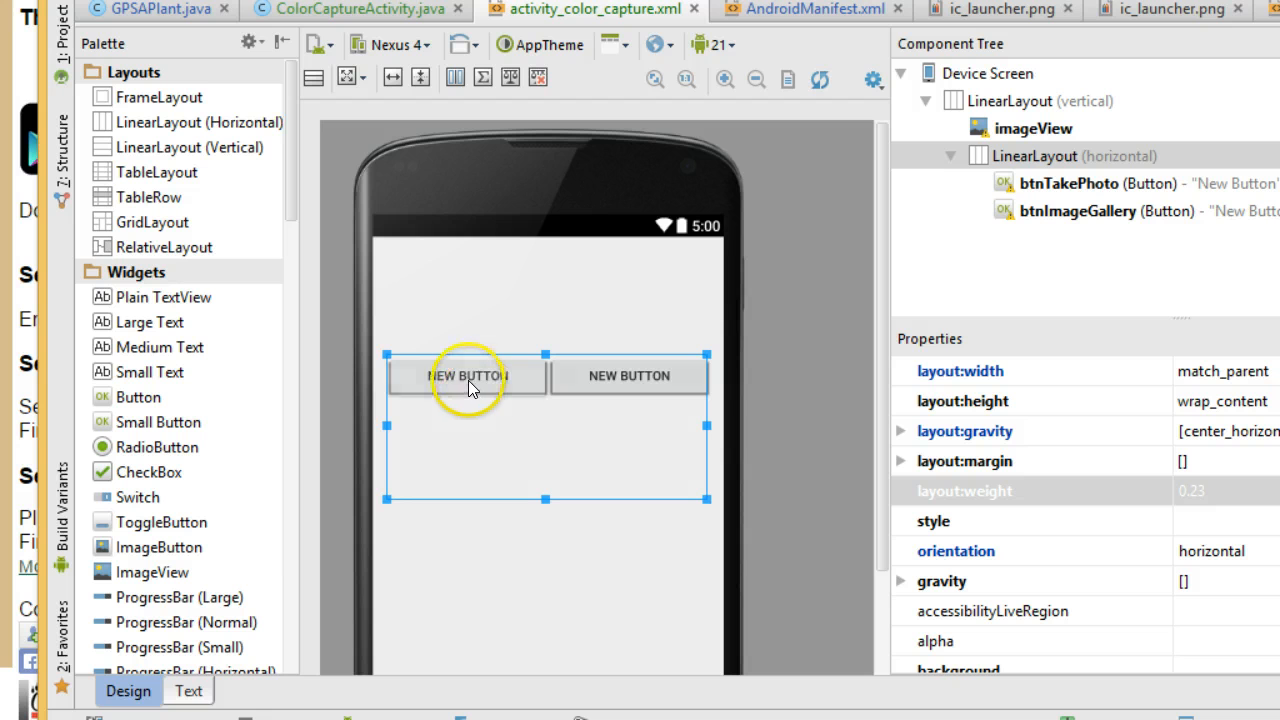
mouse_move(450, 376)
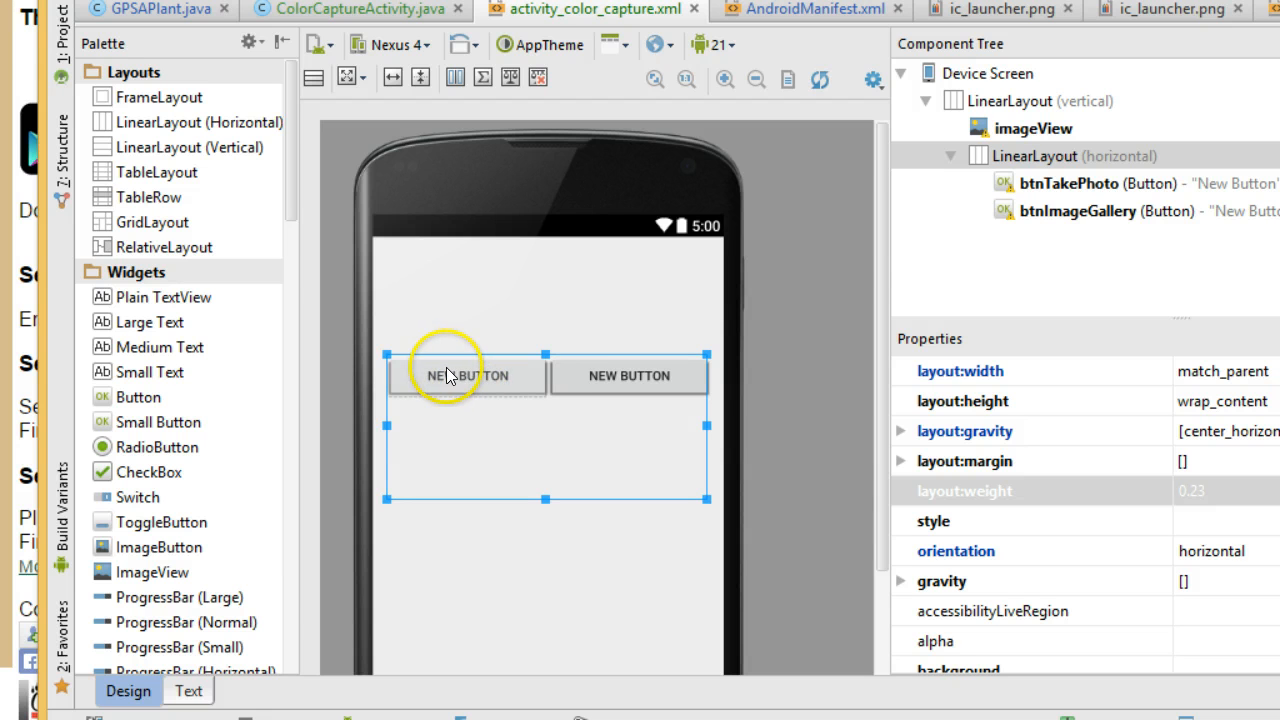
mouse_move(492, 398)
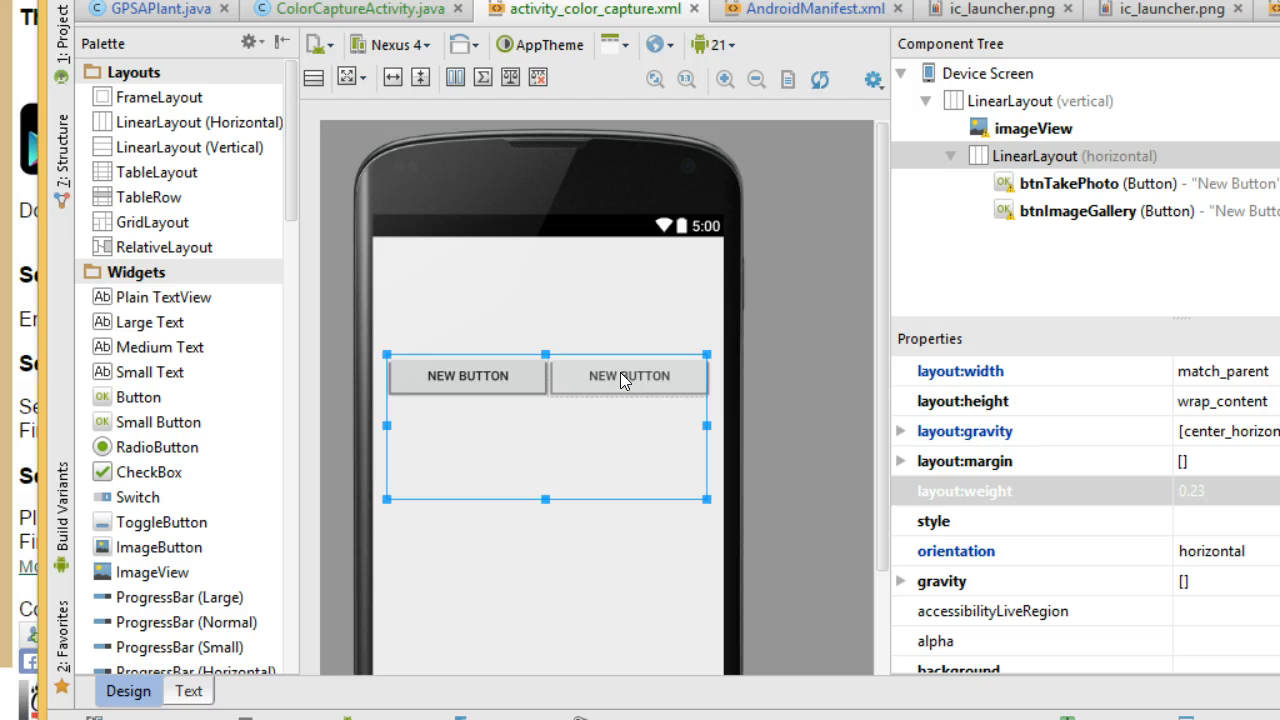
mouse_move(624, 390)
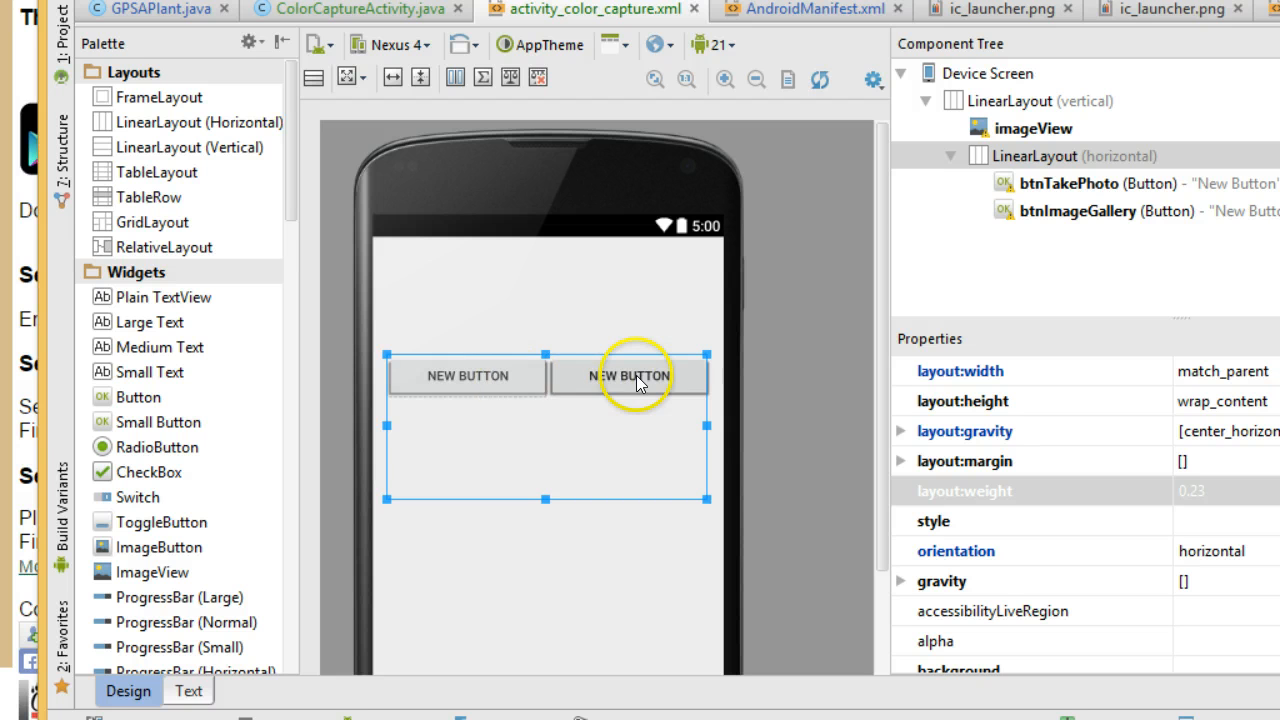
left_click(628, 376)
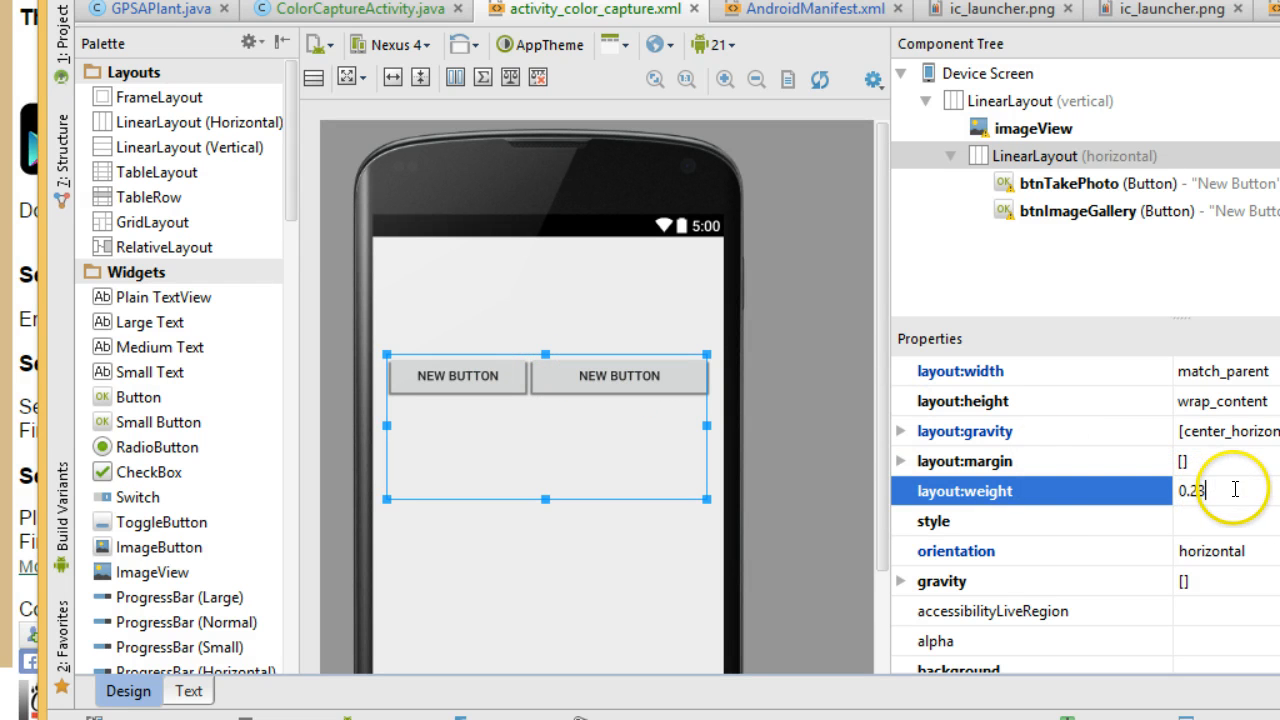
type("1")
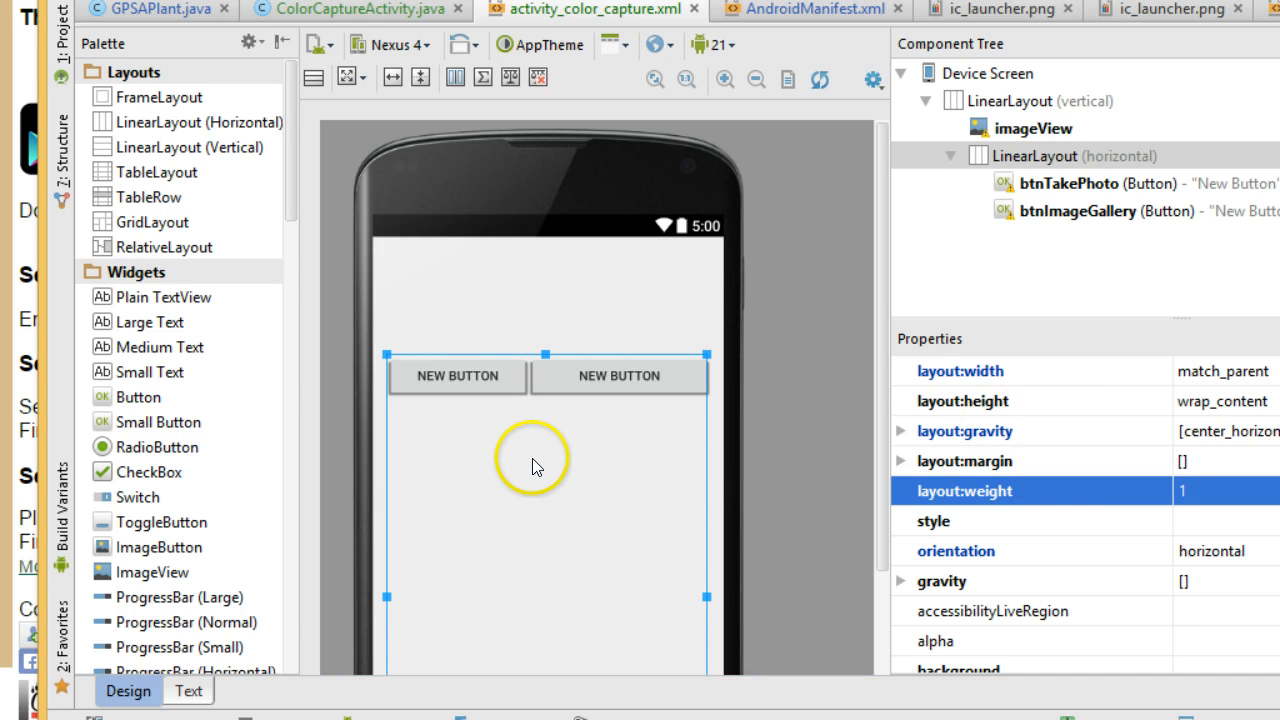
type("0.23")
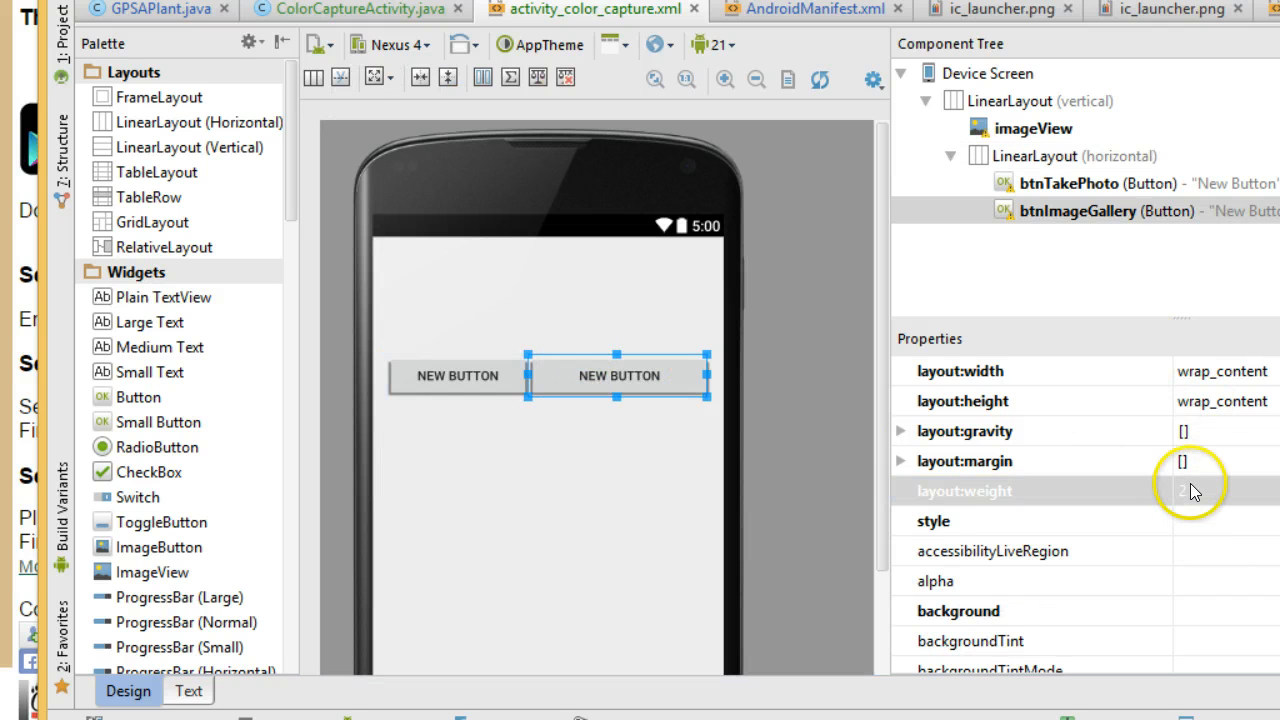
left_click(1220, 490)
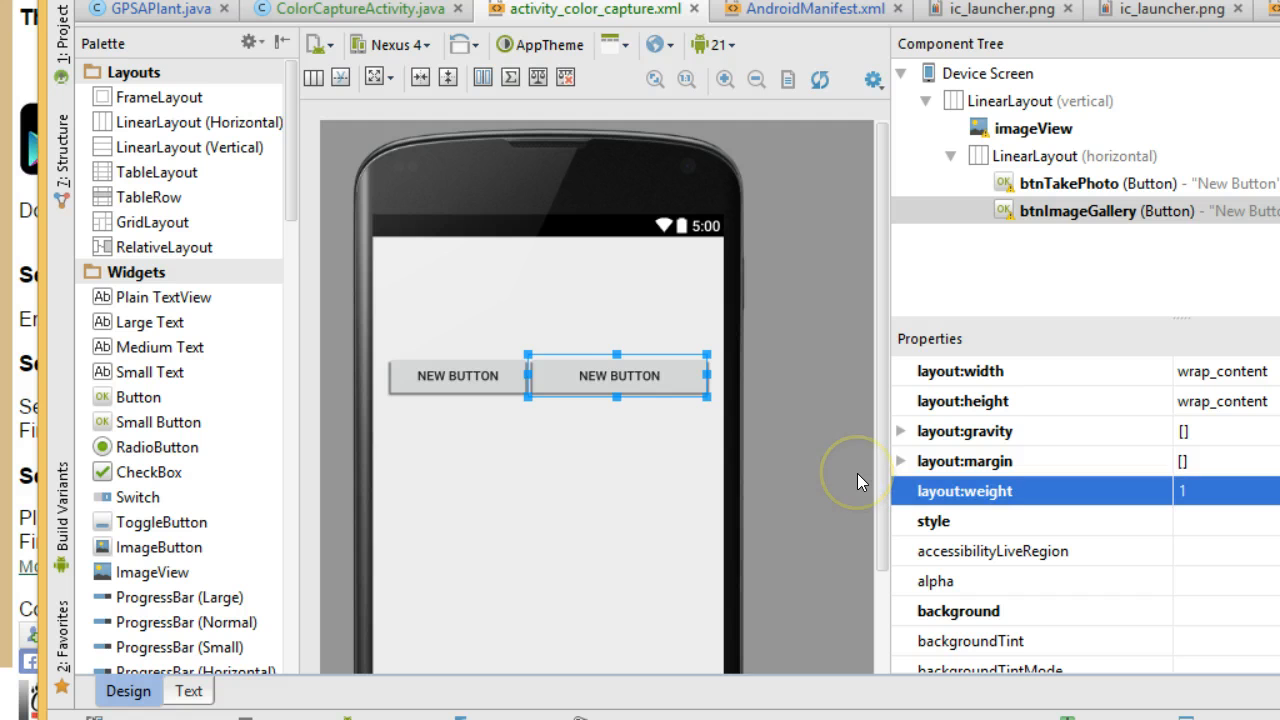
left_click(458, 376)
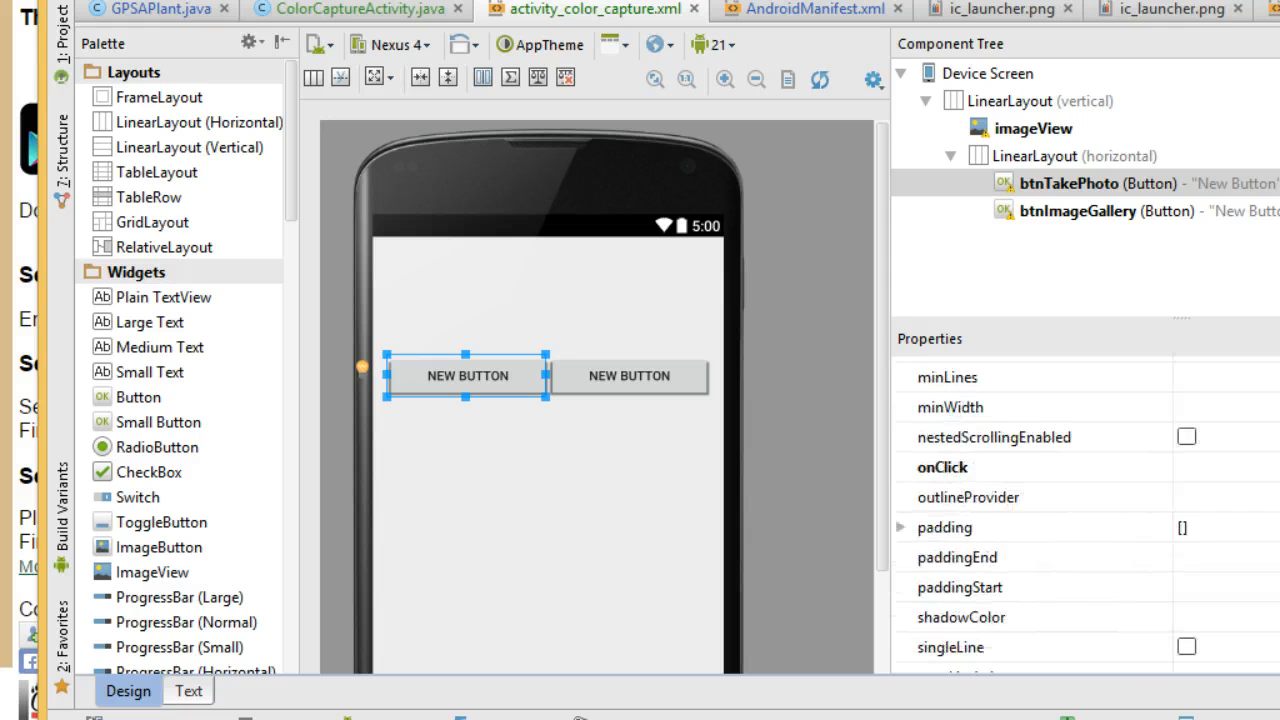
Step: Make btnTakePhoto's text a new string resource lblTakeNewPhoto with value 'Take New Photo'
scroll("down", 3)
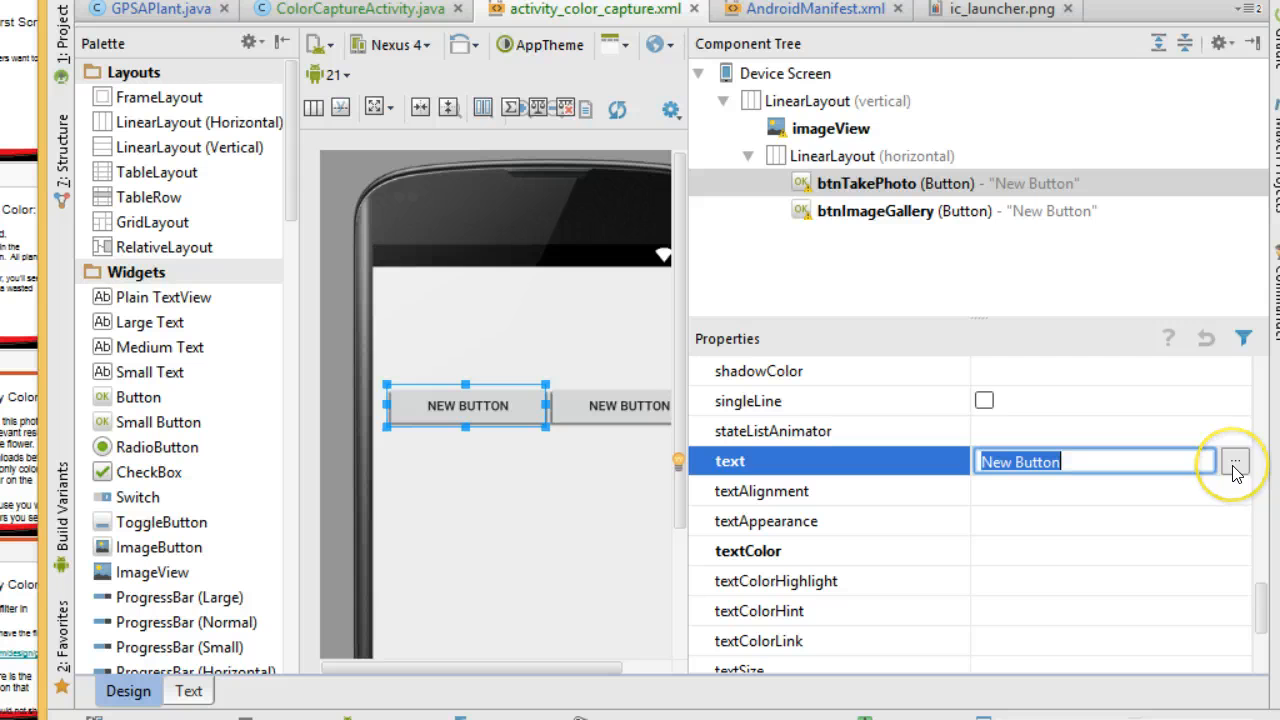
left_click(1236, 460)
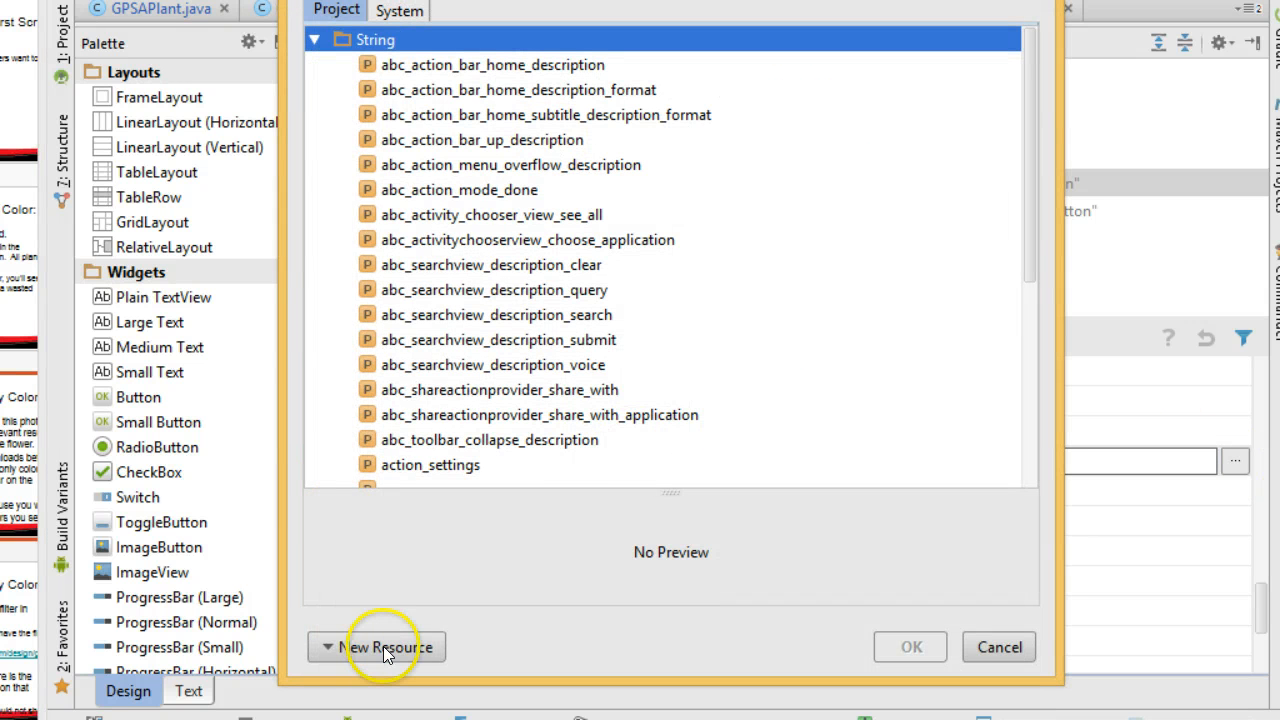
left_click(384, 648)
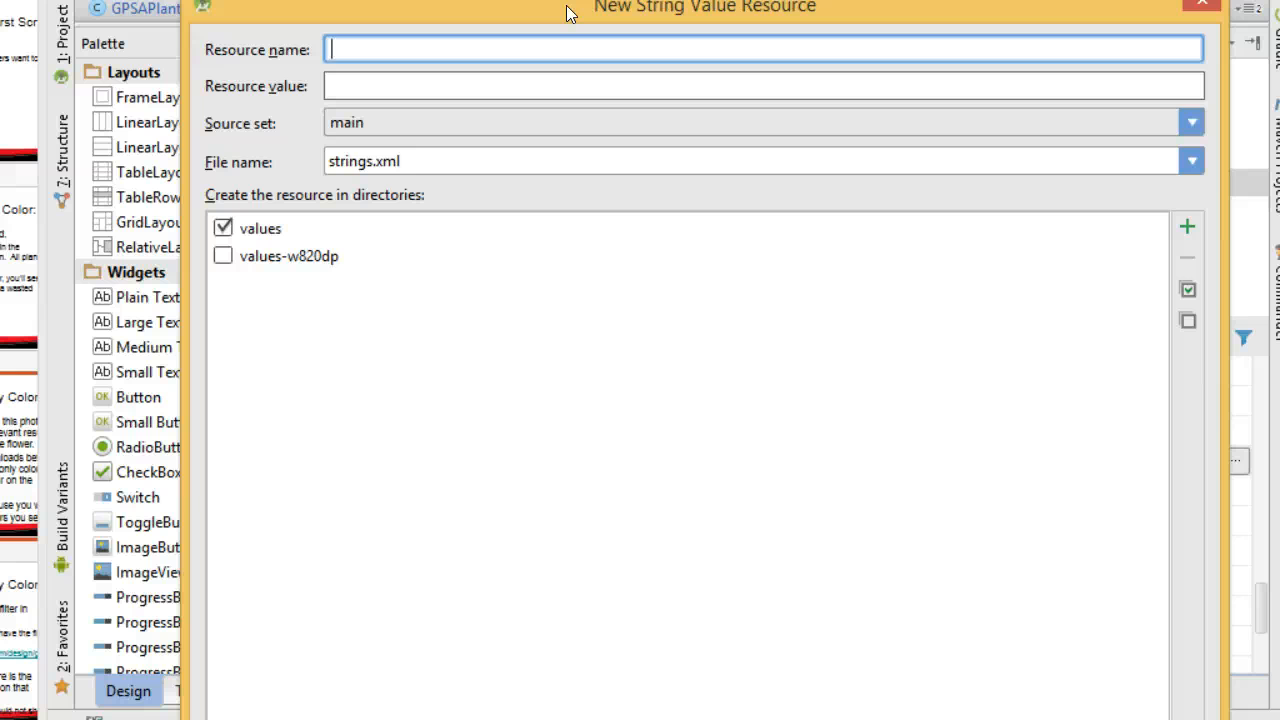
type("lblTaek")
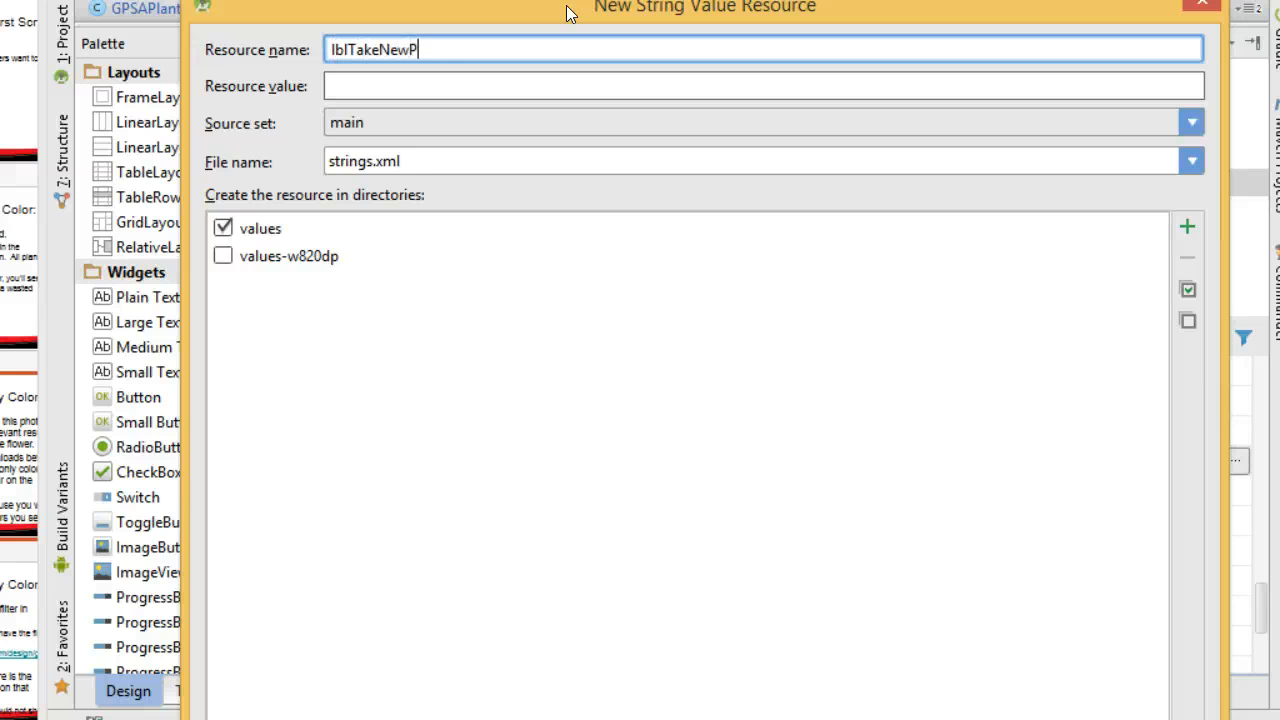
type("hoto")
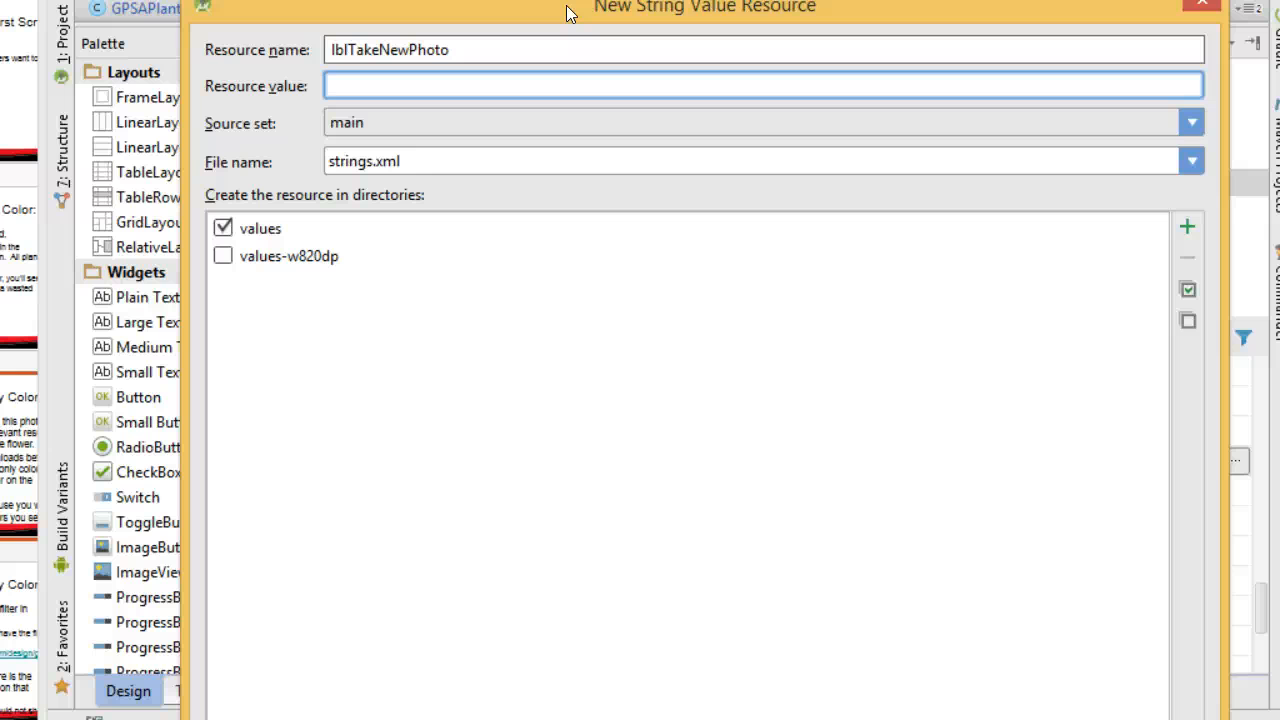
left_click(760, 84)
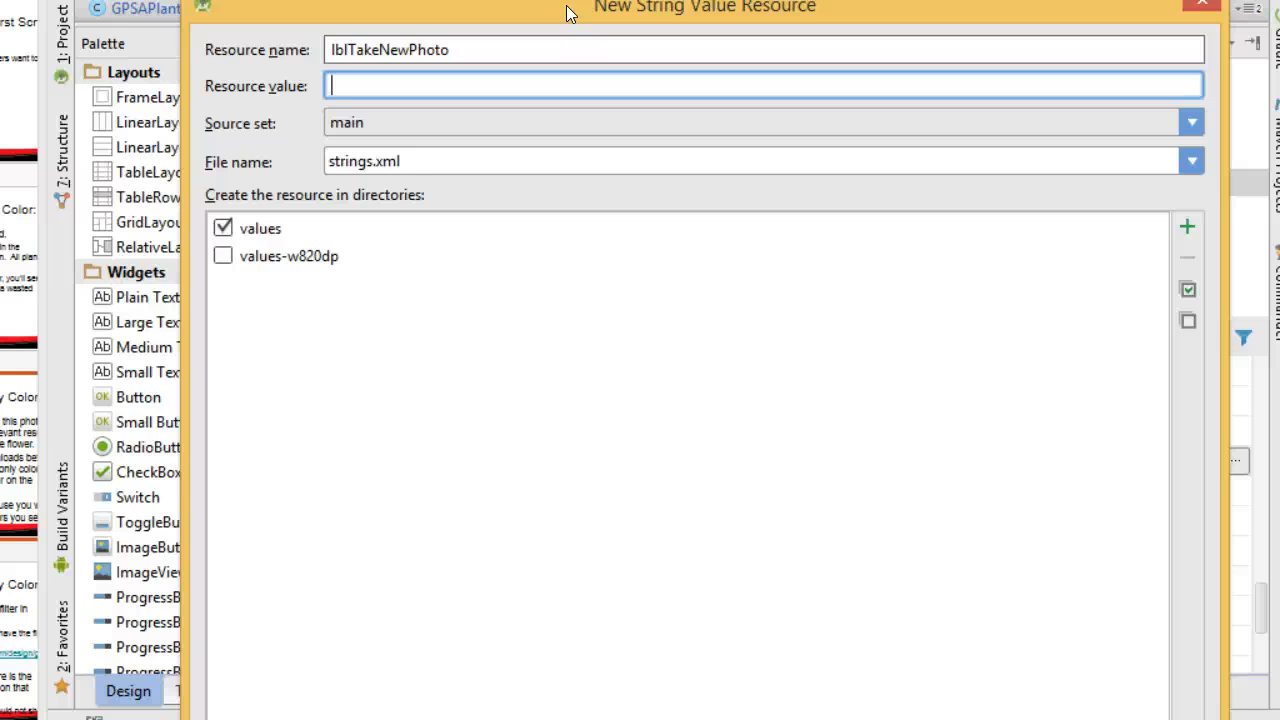
type("Take New")
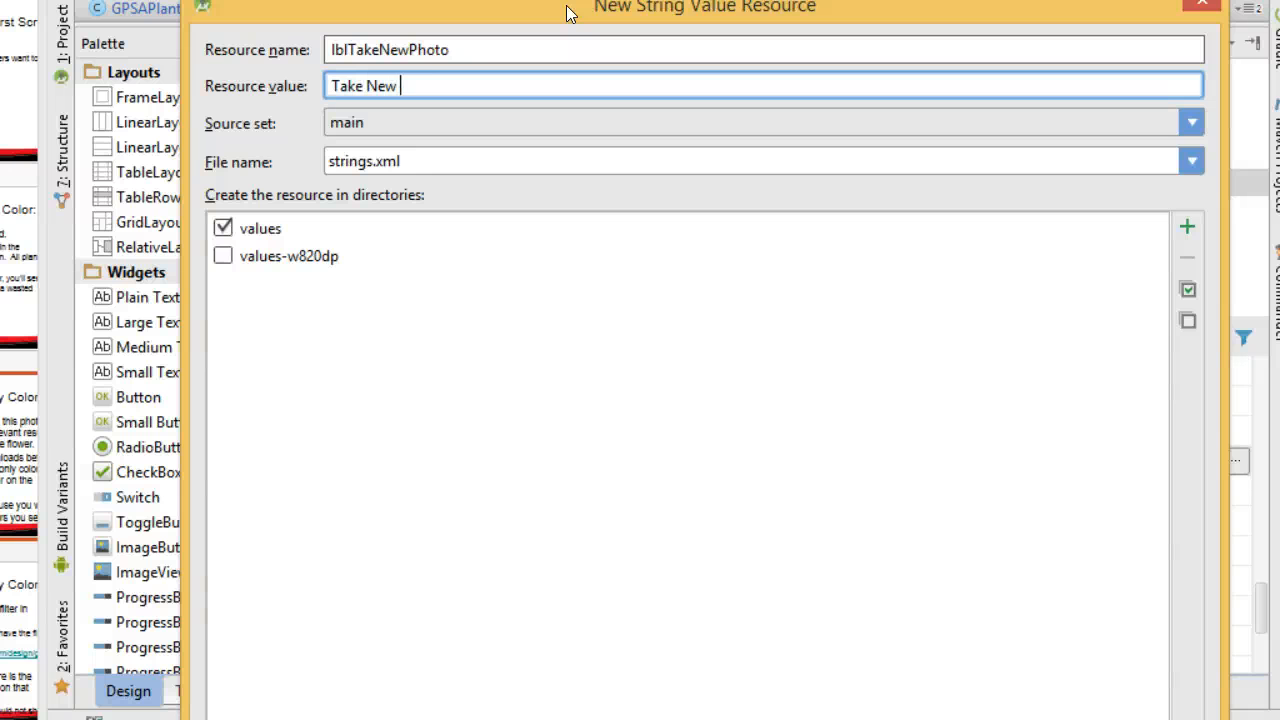
type("Photo")
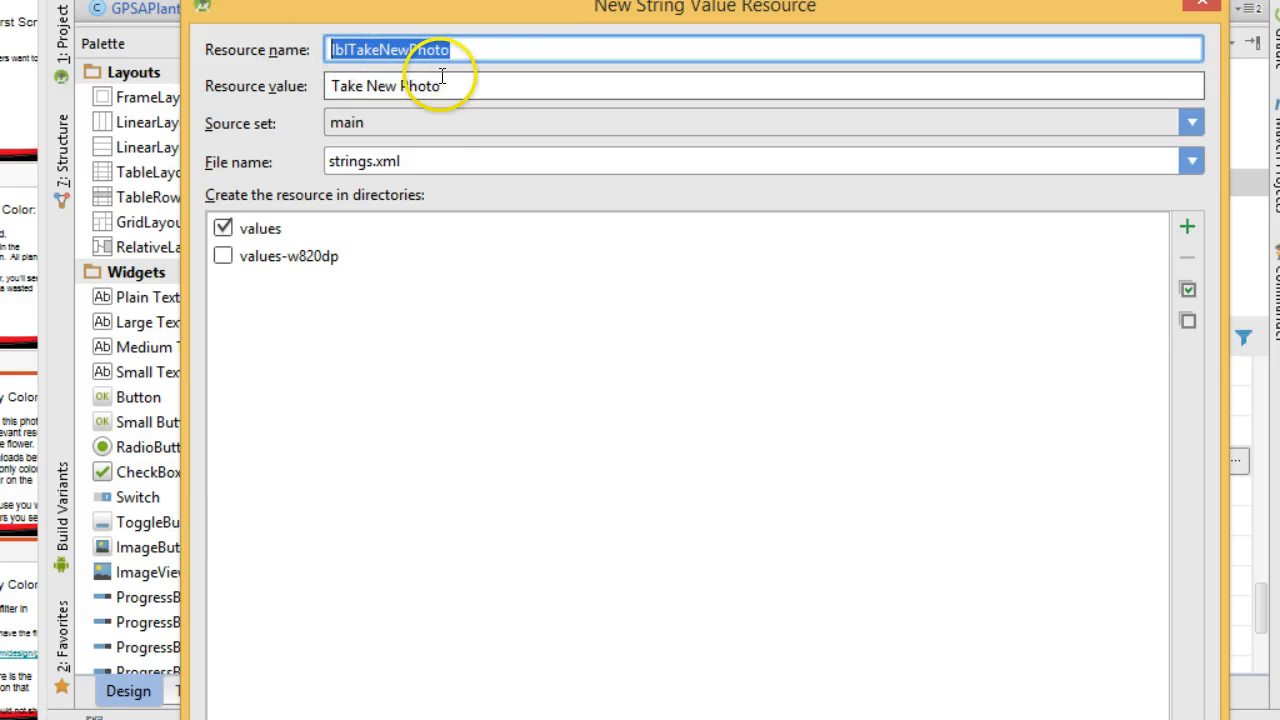
mouse_move(498, 22)
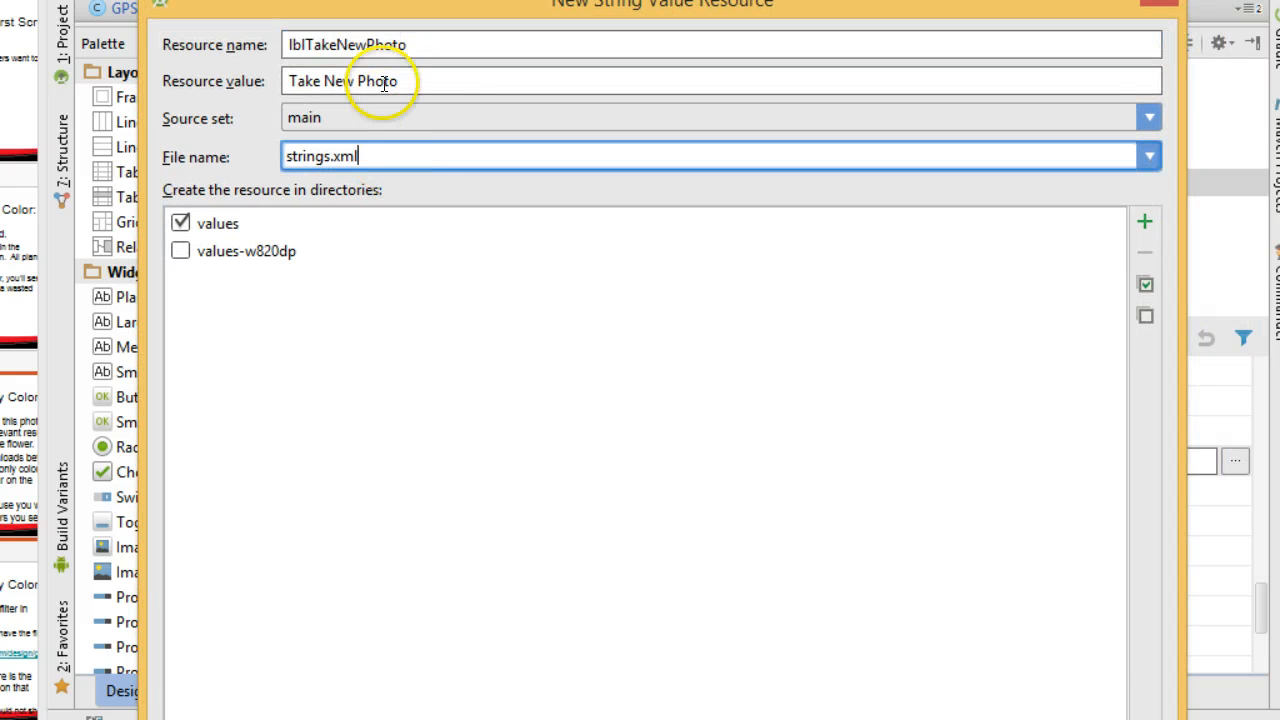
mouse_move(404, 24)
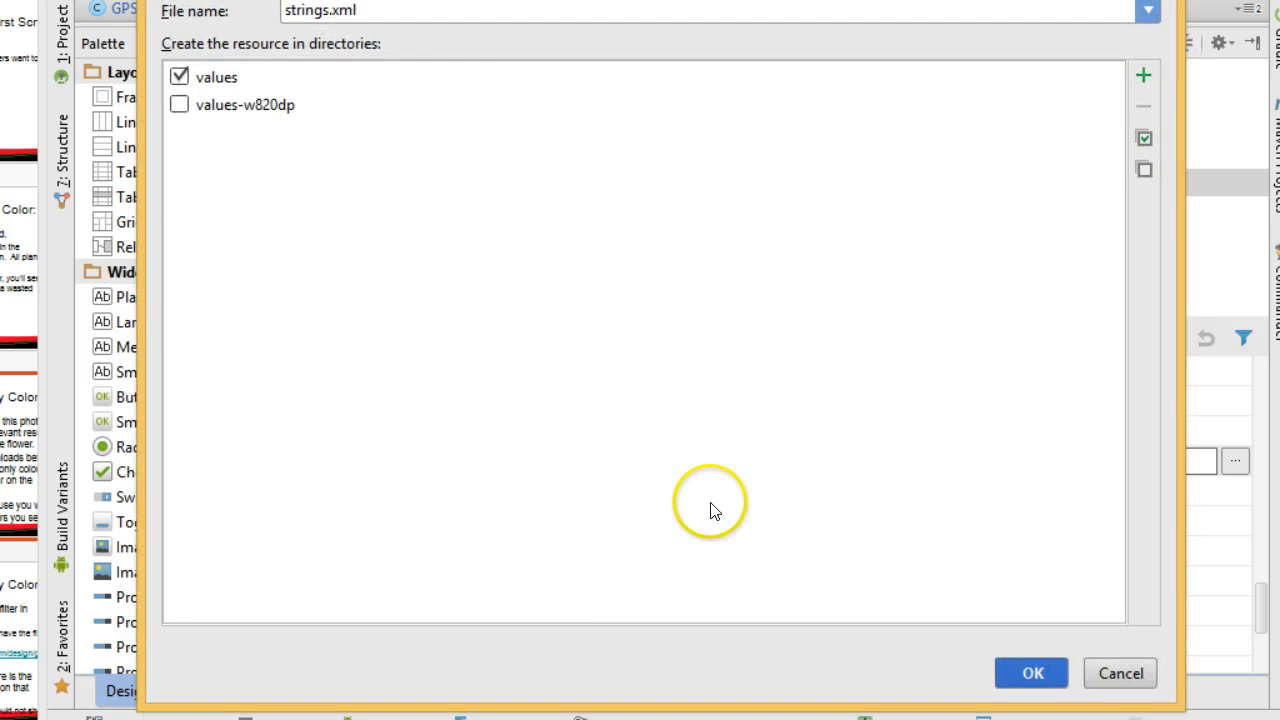
left_click(1032, 672)
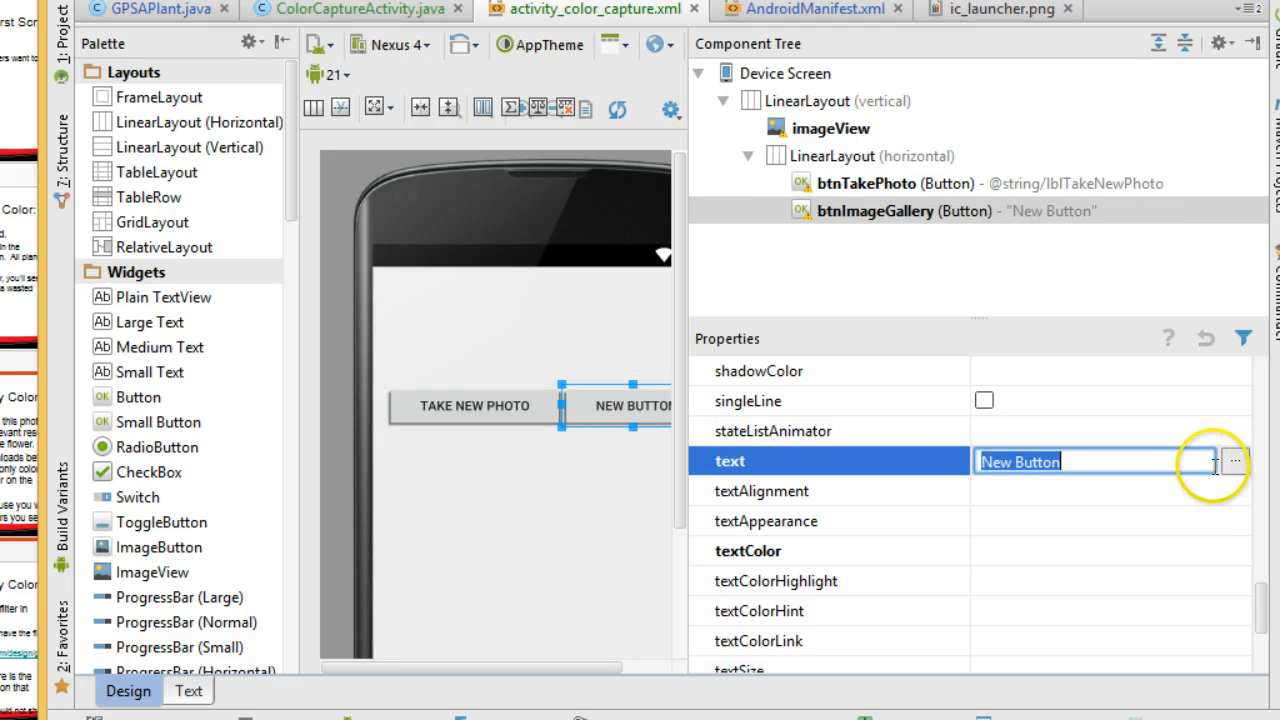
Step: Create string resource lblOpenExistingImage = 'Open Existing Image' for btnImageGallery's text
left_click(1232, 460)
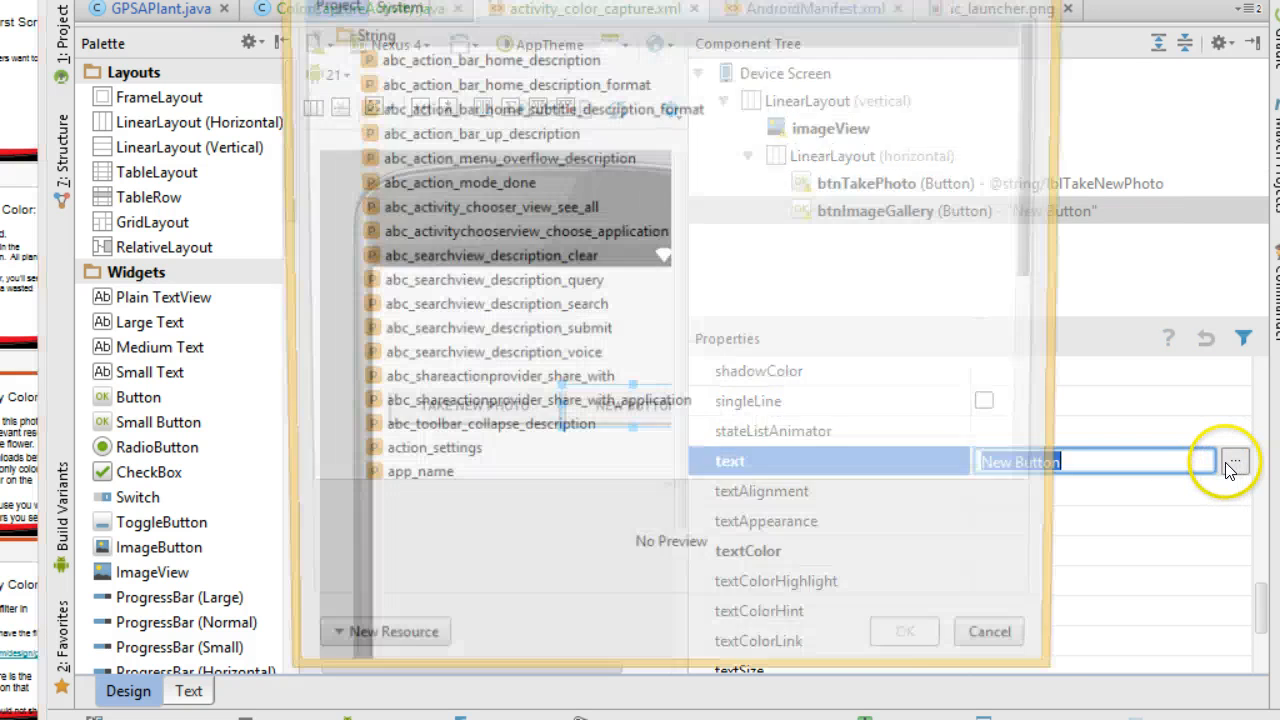
left_click(378, 632)
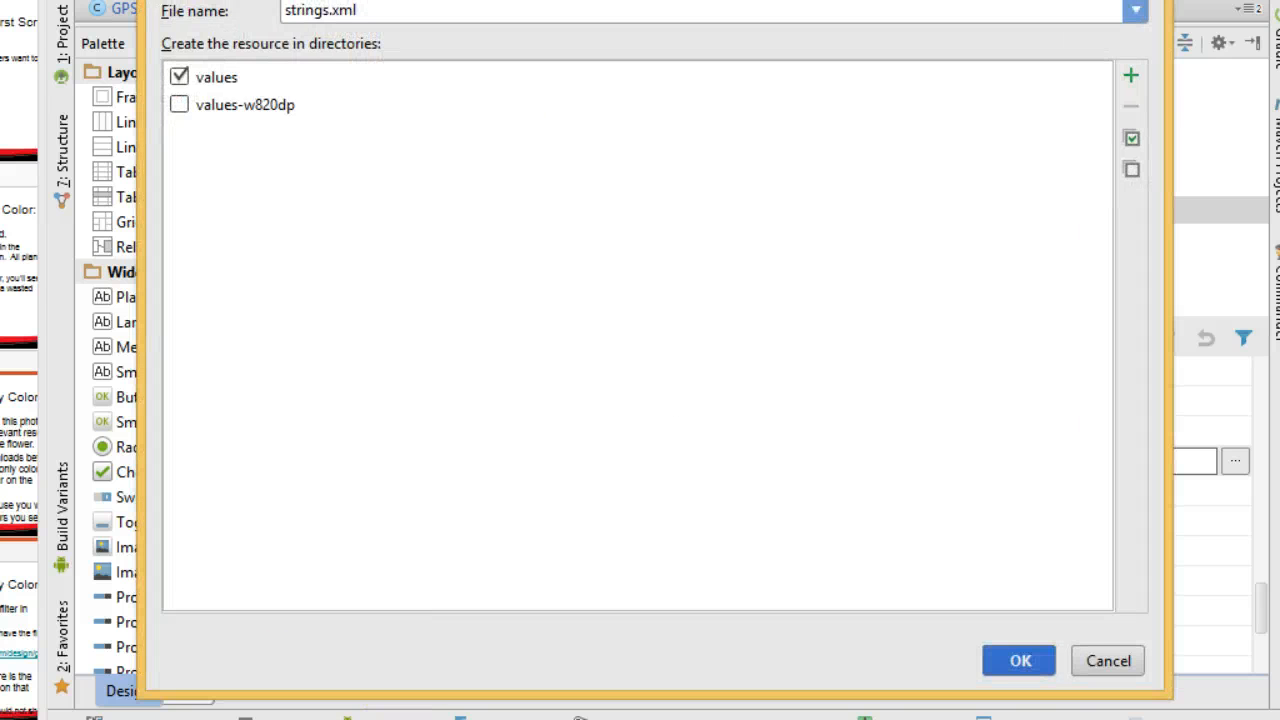
type("lblOpenExi")
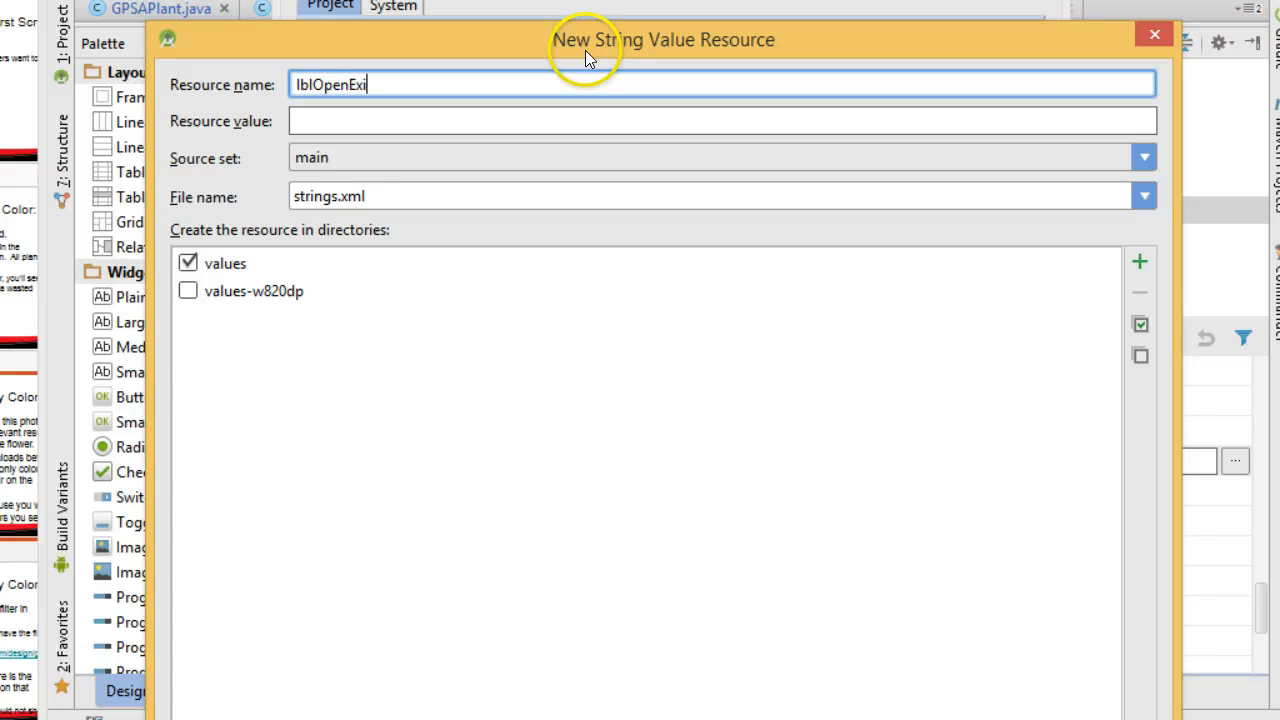
type("stingImage")
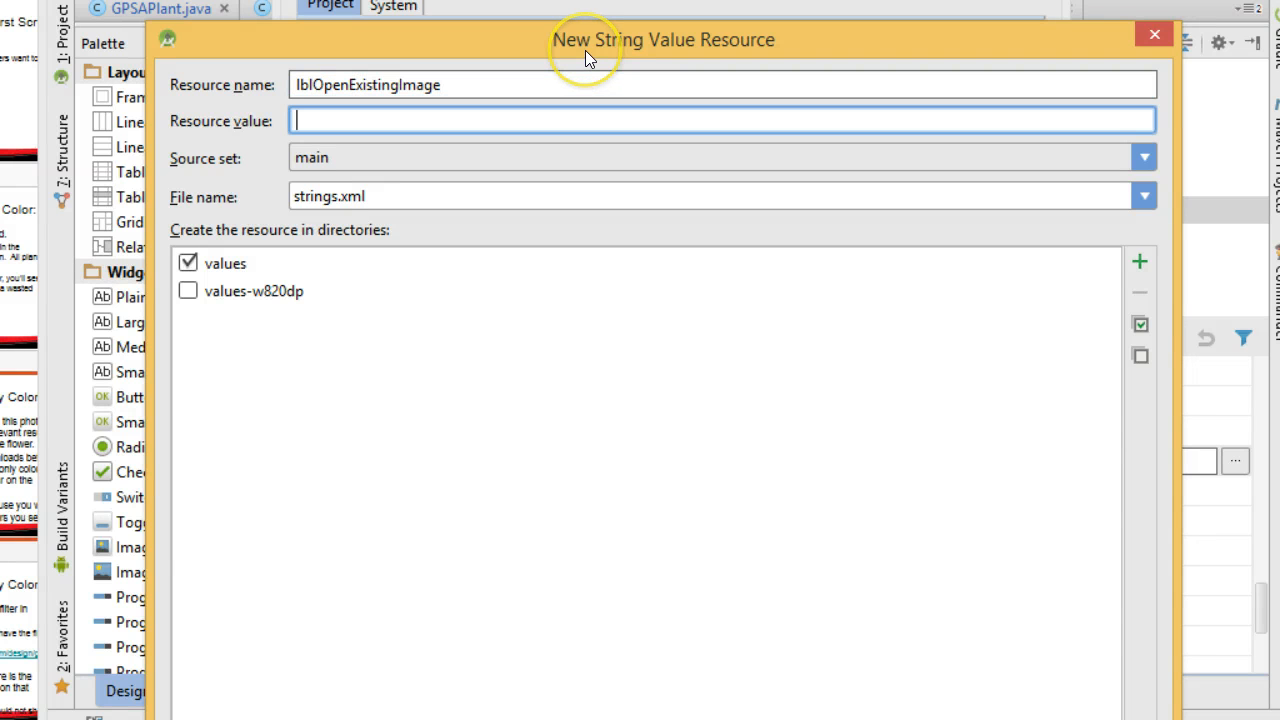
type("Open Exis")
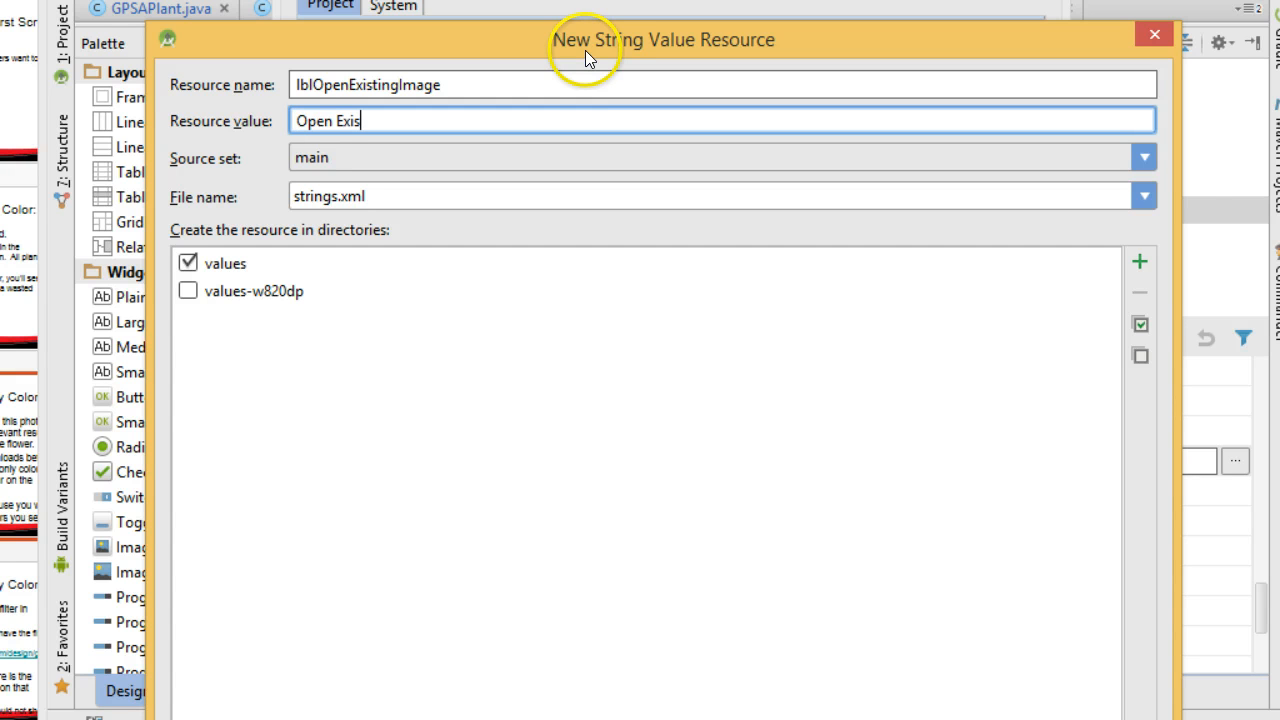
type("ting Image")
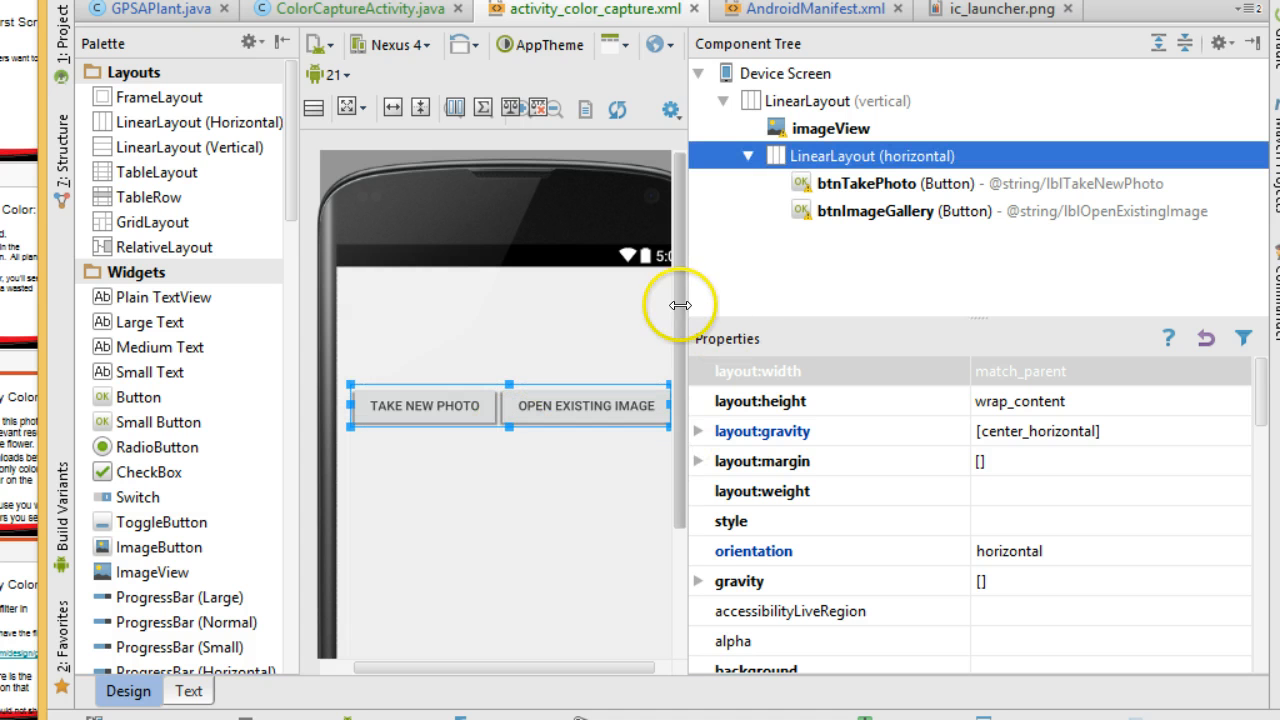
Step: Enlarge the design preview area before switching to the PowerPoint slide
left_click_drag(680, 304, 762, 298)
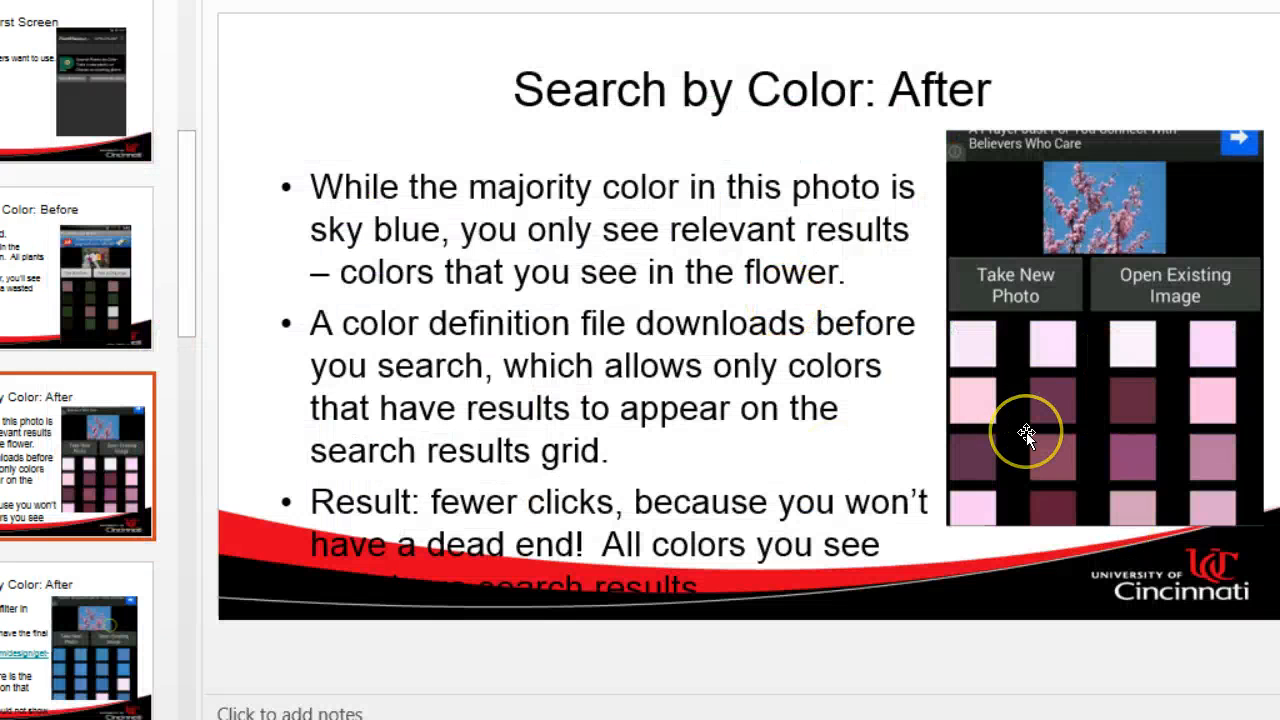
mouse_move(1080, 200)
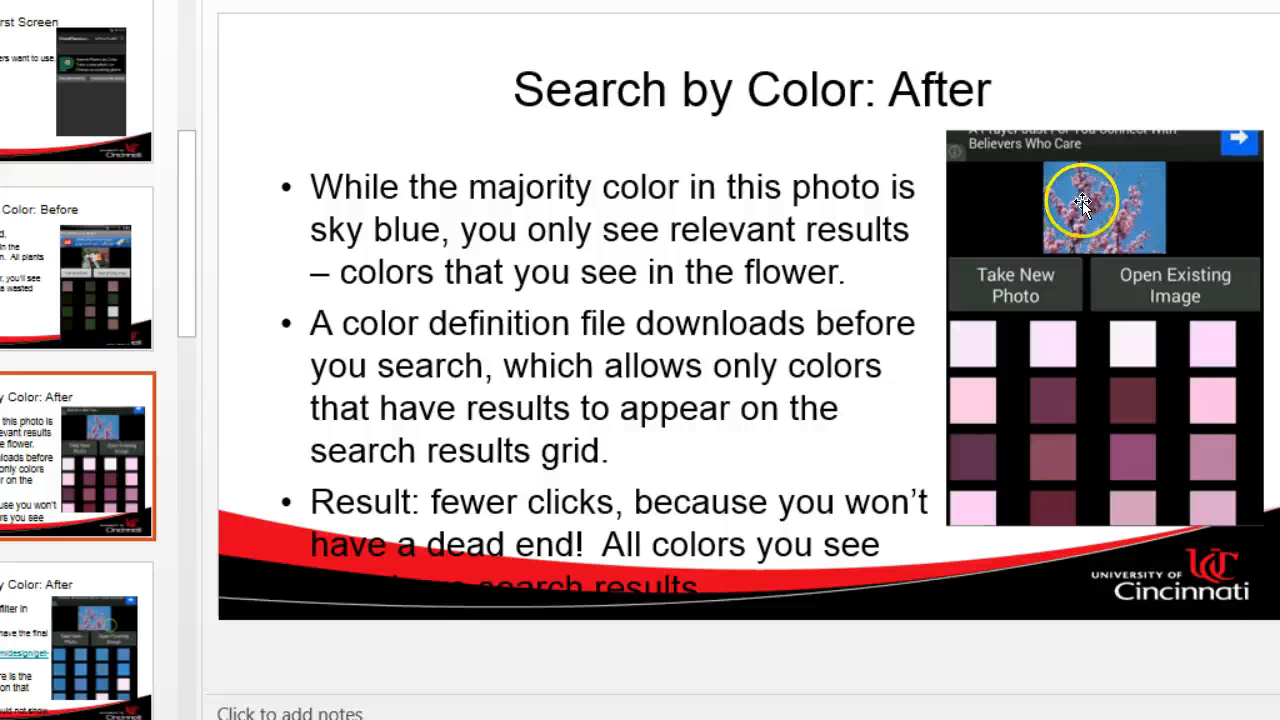
mouse_move(1016, 276)
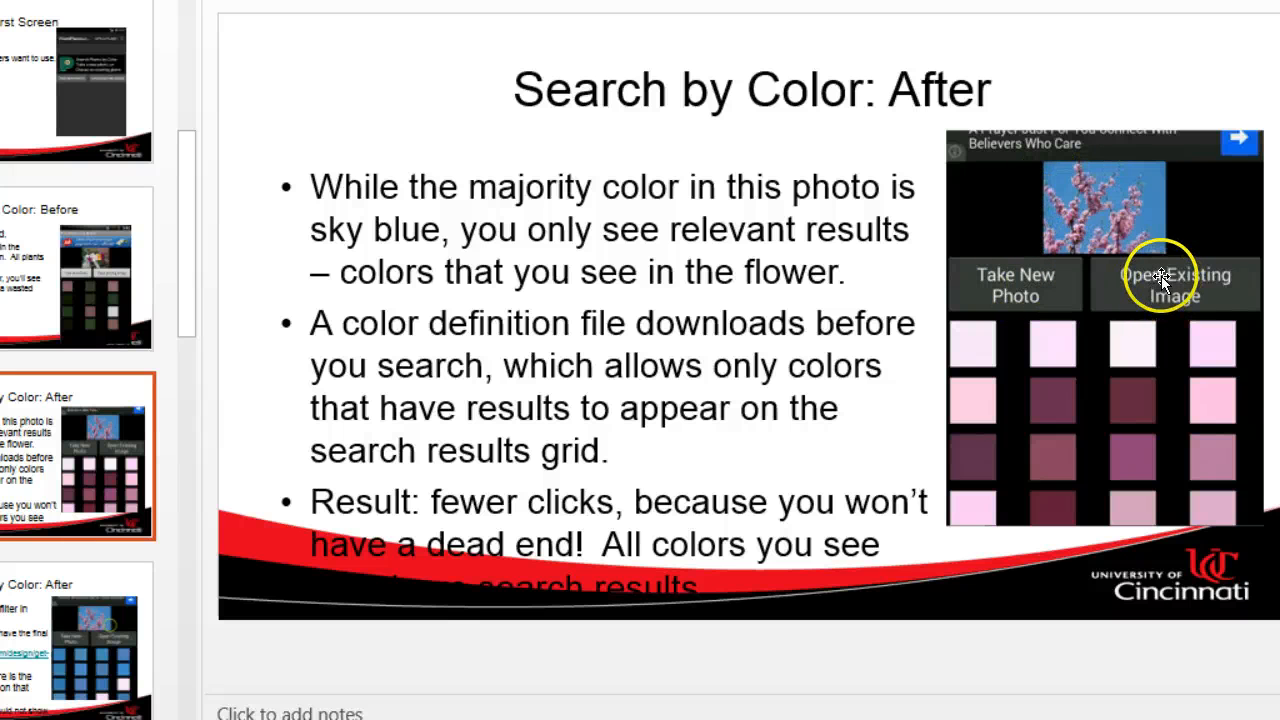
mouse_move(1140, 200)
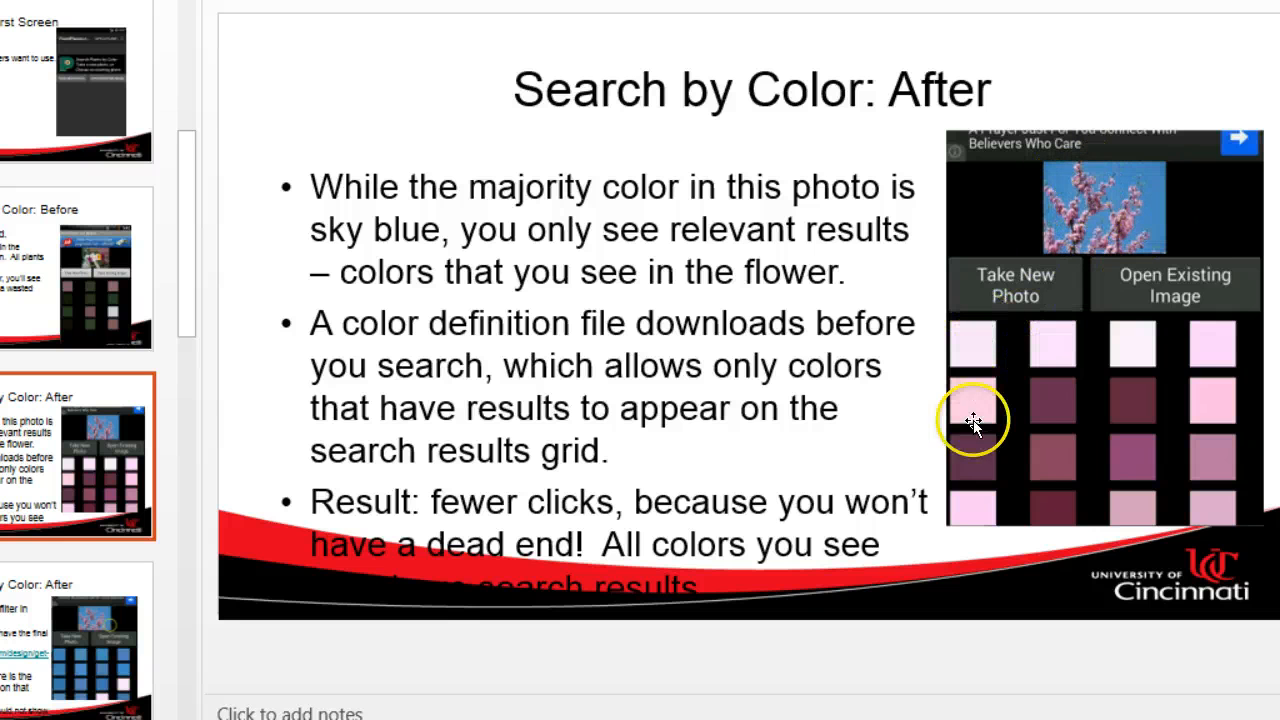
mouse_move(1216, 360)
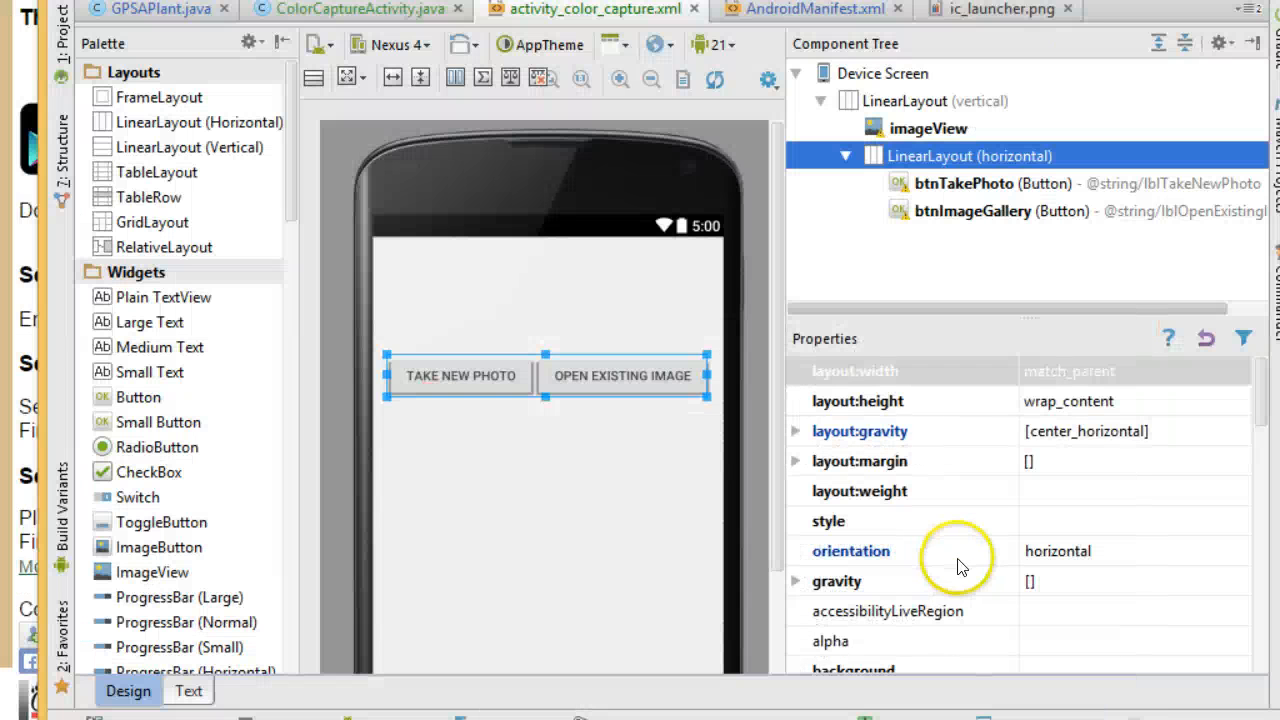
mouse_move(240, 218)
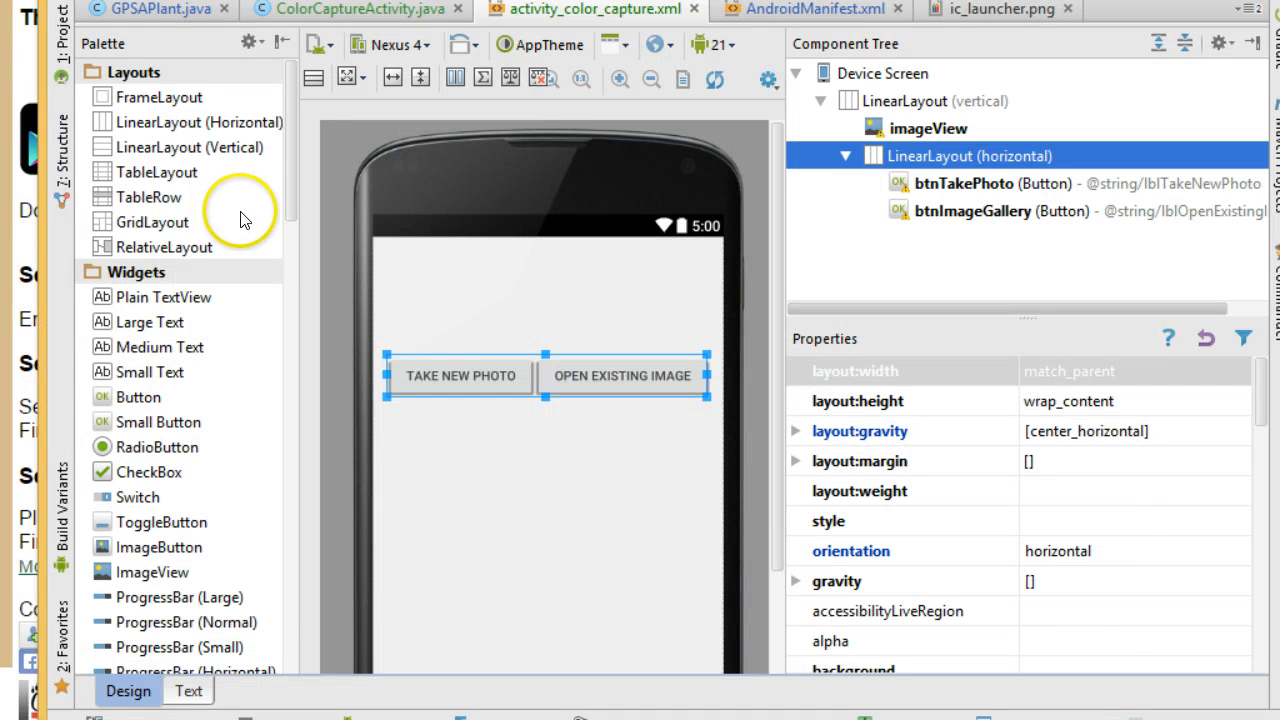
mouse_move(296, 206)
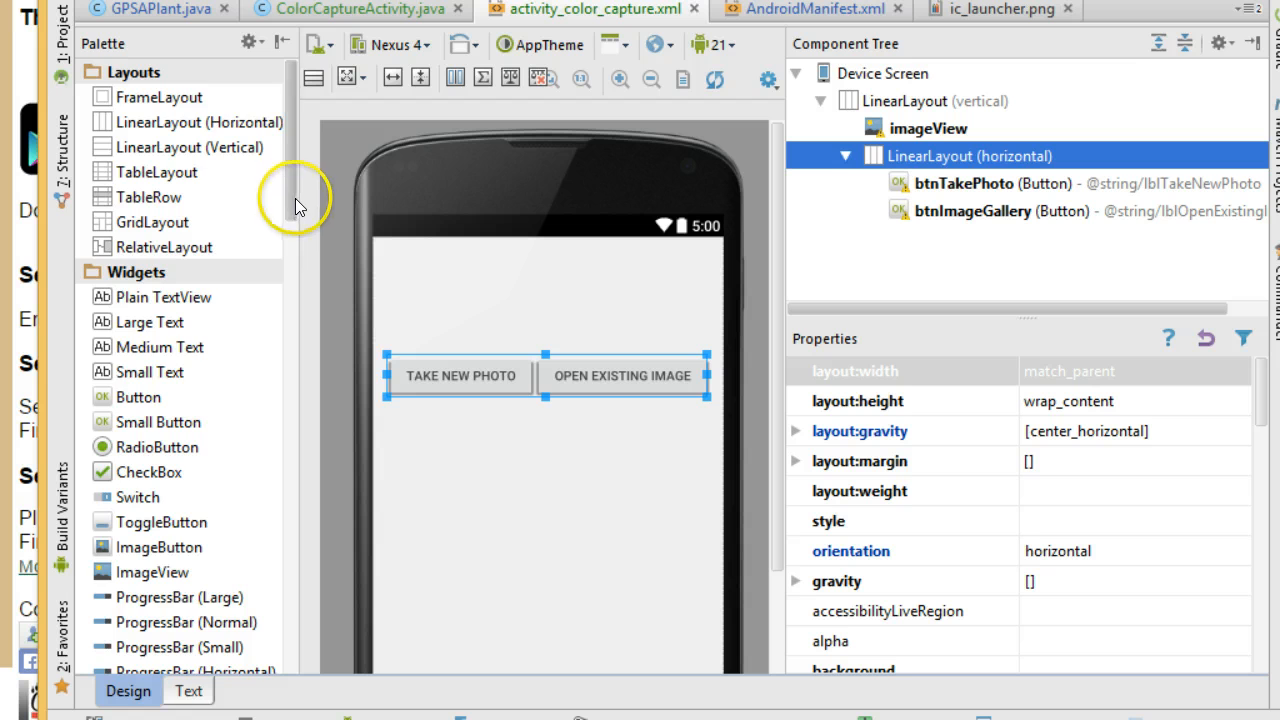
Step: Drag a GridView from the Palette's Containers onto the canvas below the two buttons
scroll("down", 3)
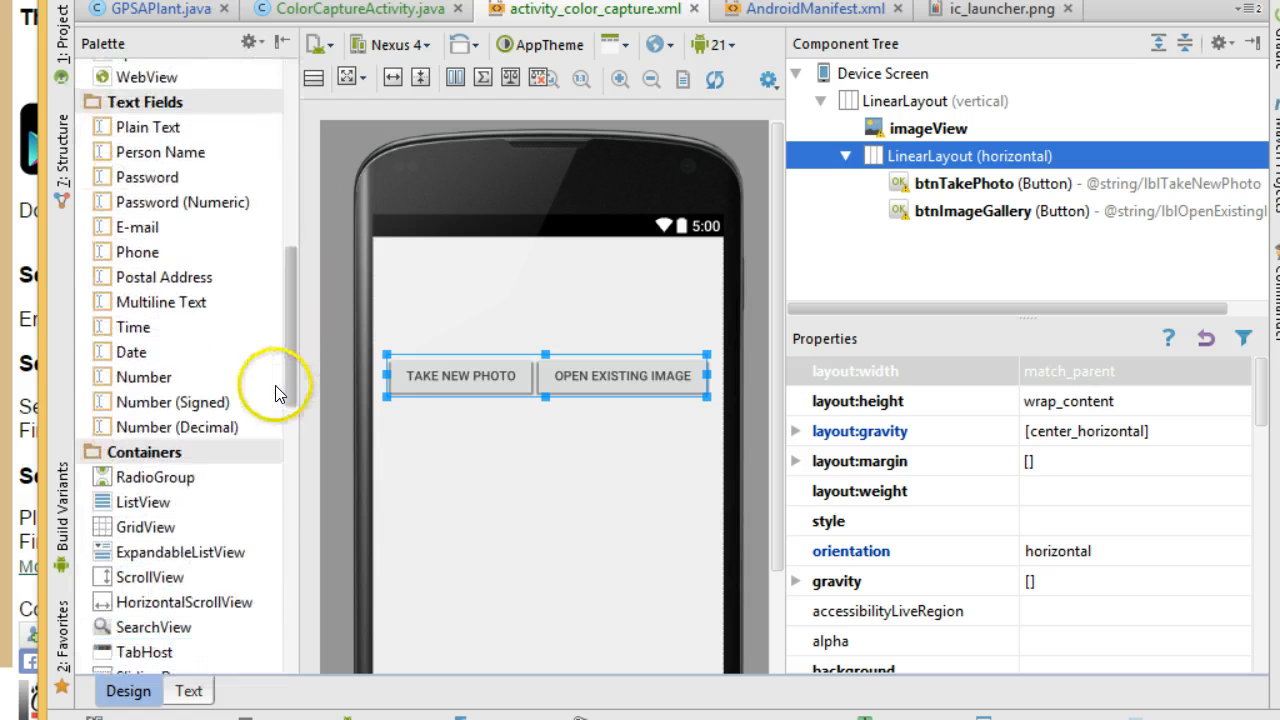
scroll("down", 3)
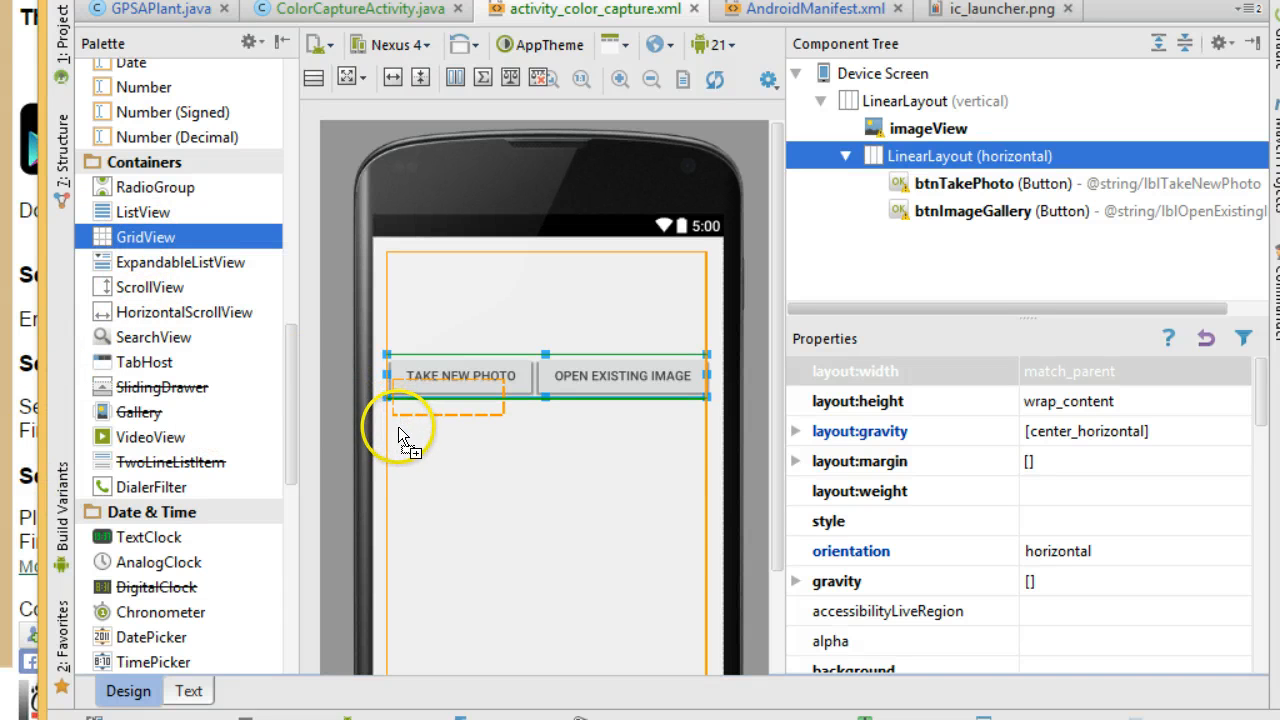
left_click_drag(146, 236, 410, 430)
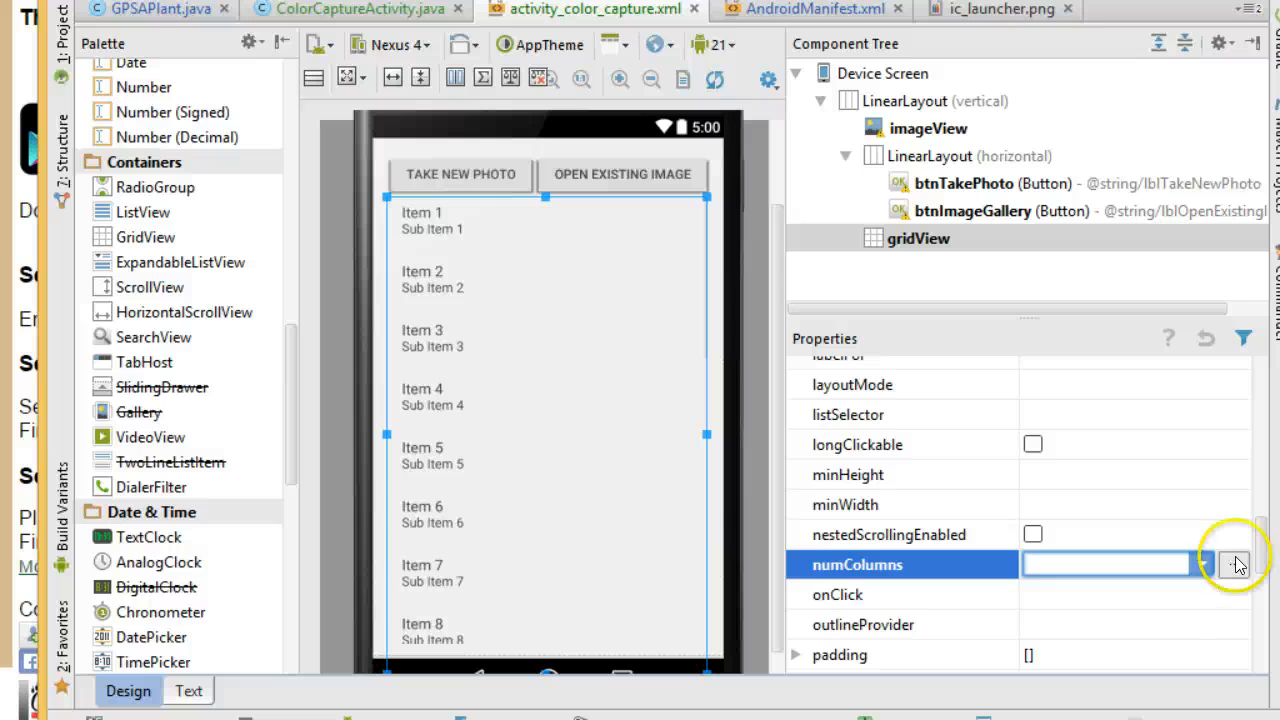
Step: Set the GridView's numColumns property to 4
left_click(1108, 564)
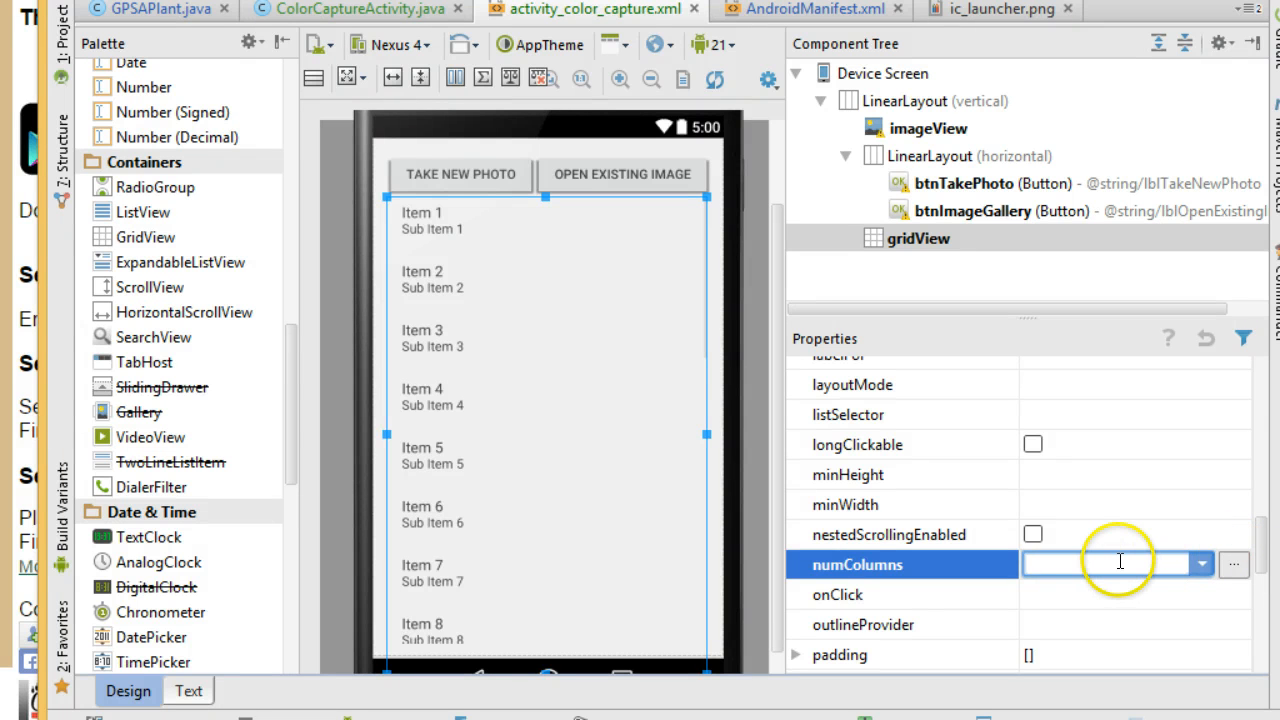
type("4")
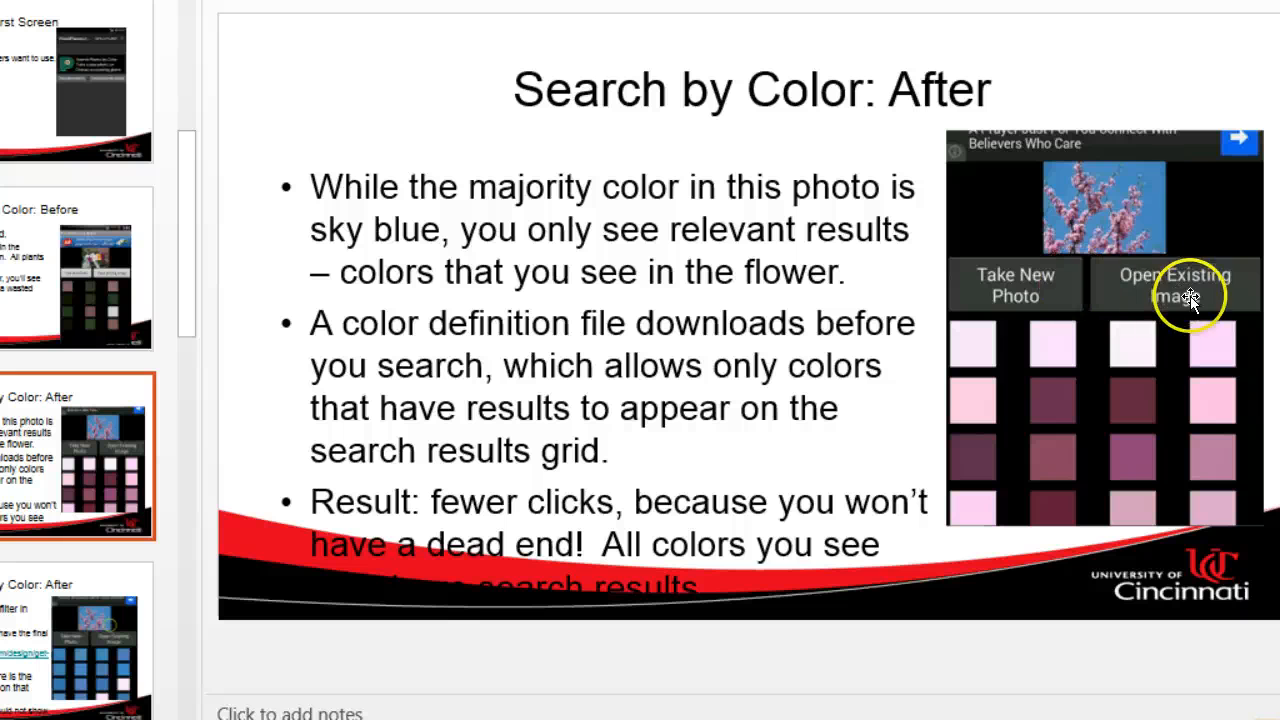
mouse_move(964, 442)
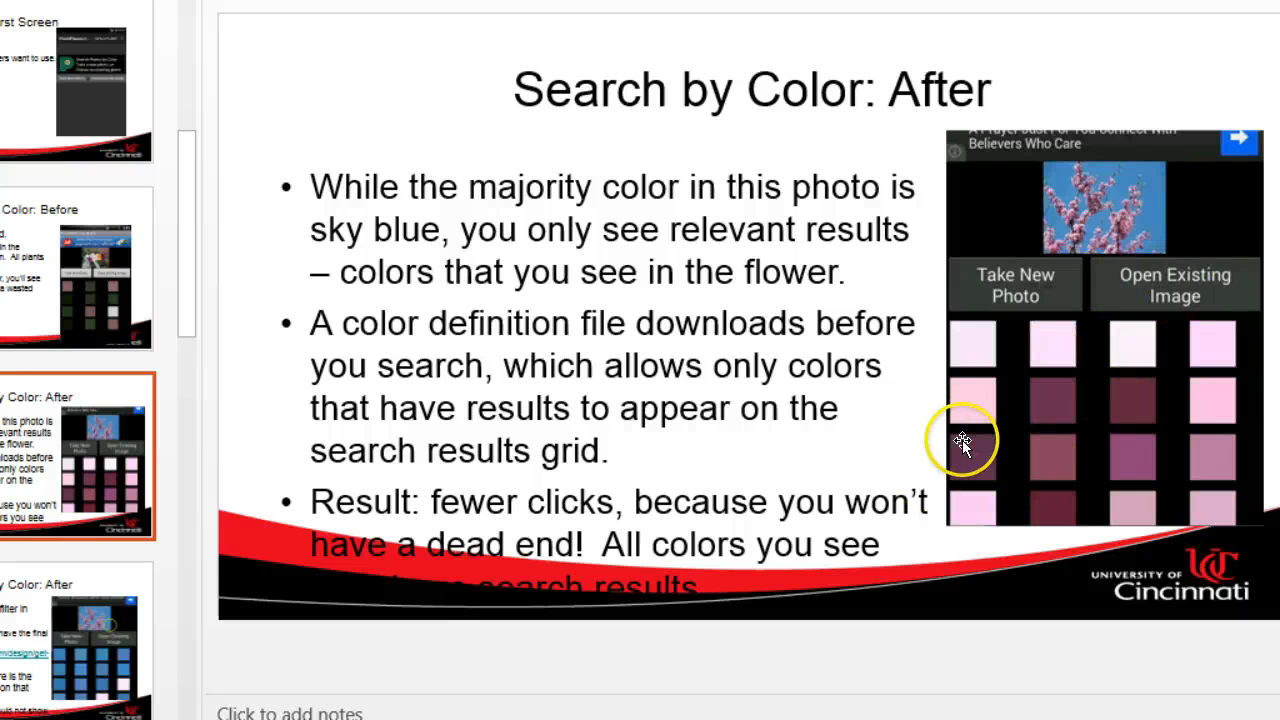